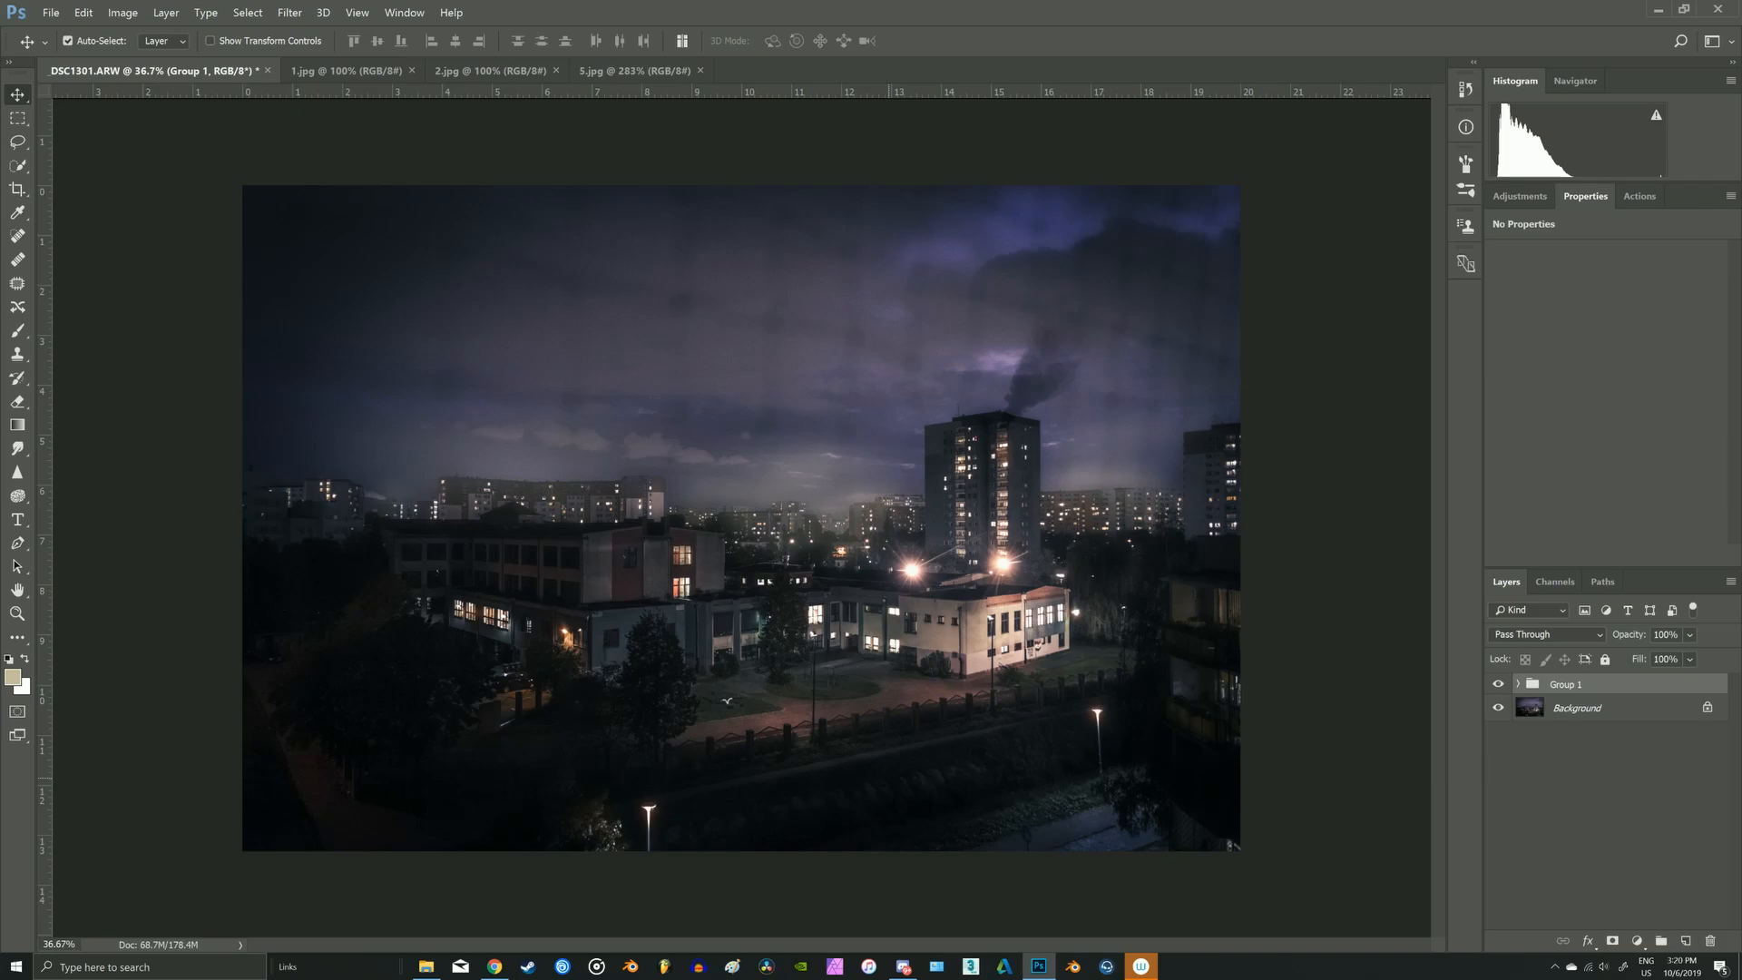
- Switch to the 1.jpg dark game screenshot of the ruined city as reference
{"action": "left_click", "coordinate": [346, 70]}
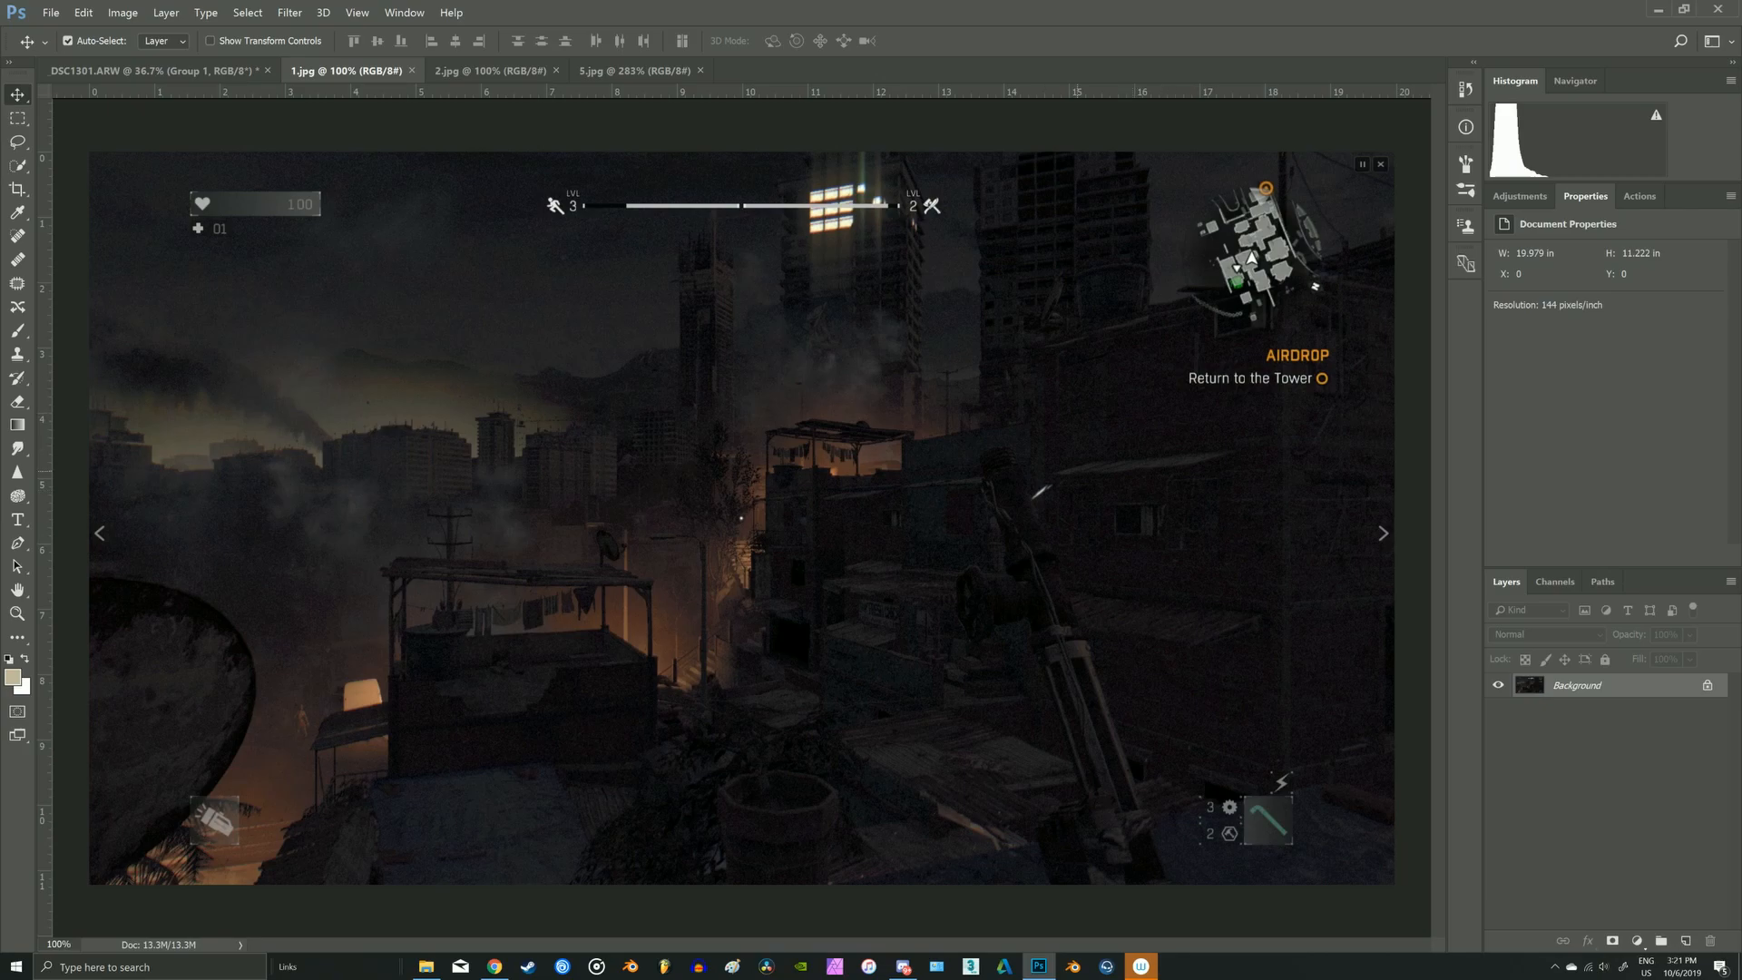
- Review the 2.jpg mountain town and 5.jpg rainy street reference images
{"action": "left_click", "coordinate": [485, 70]}
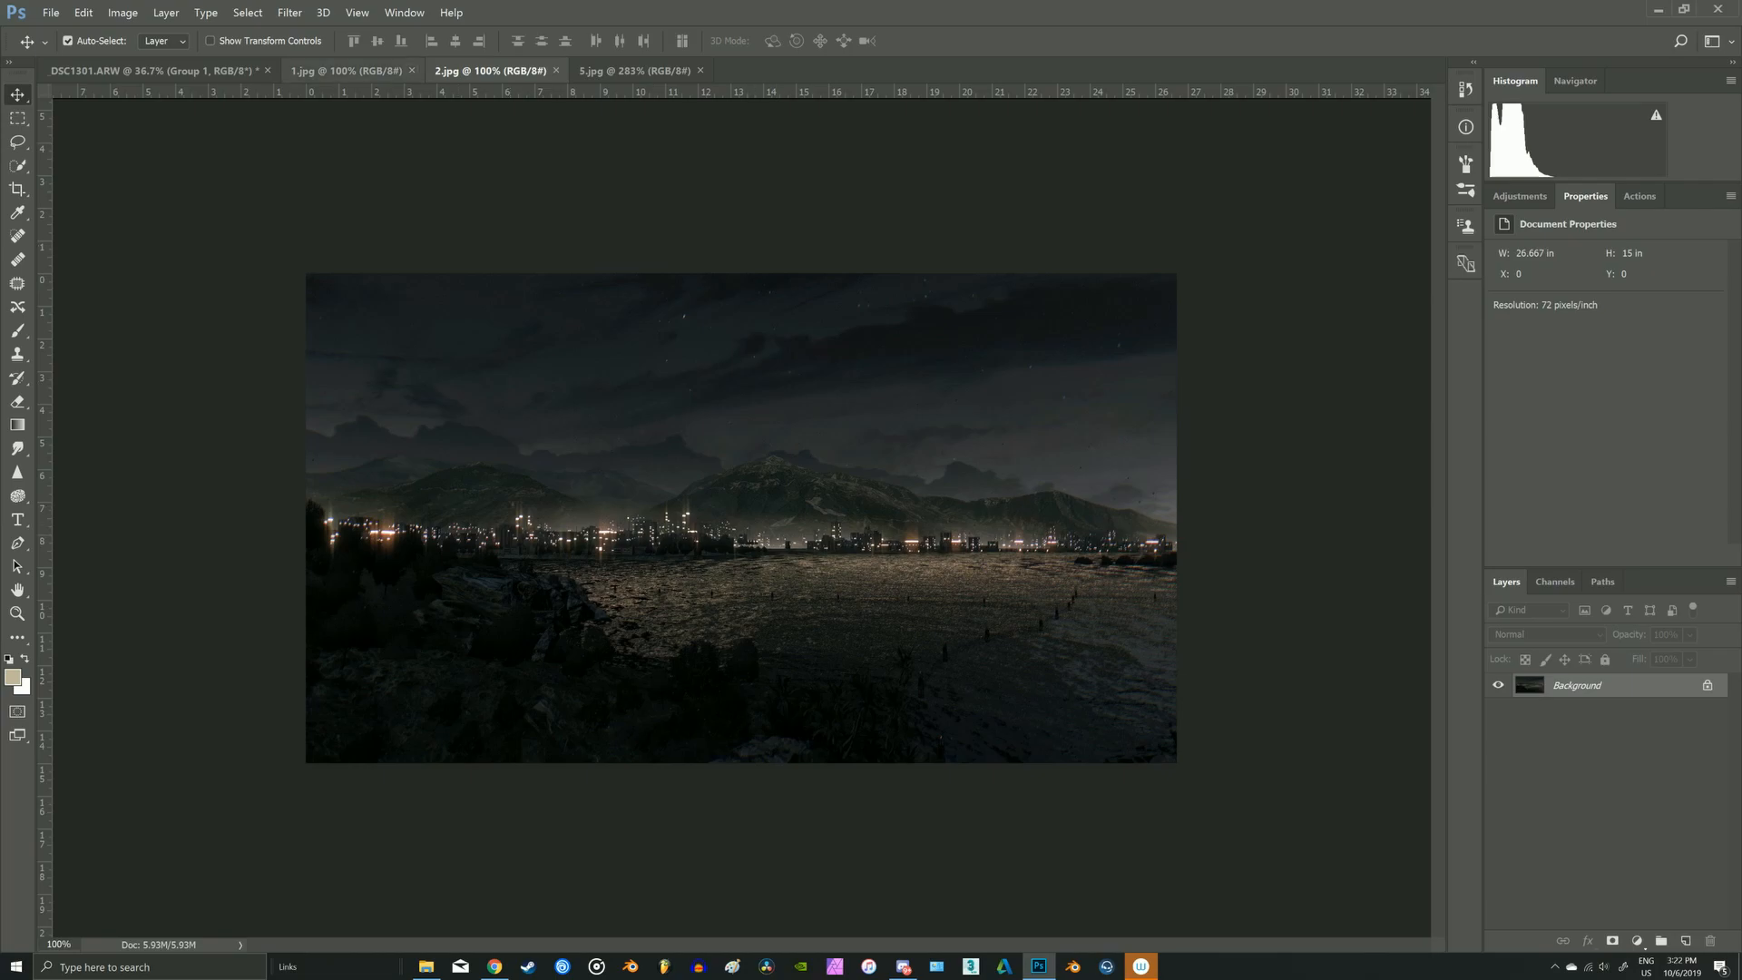
{"action": "left_click", "coordinate": [345, 70]}
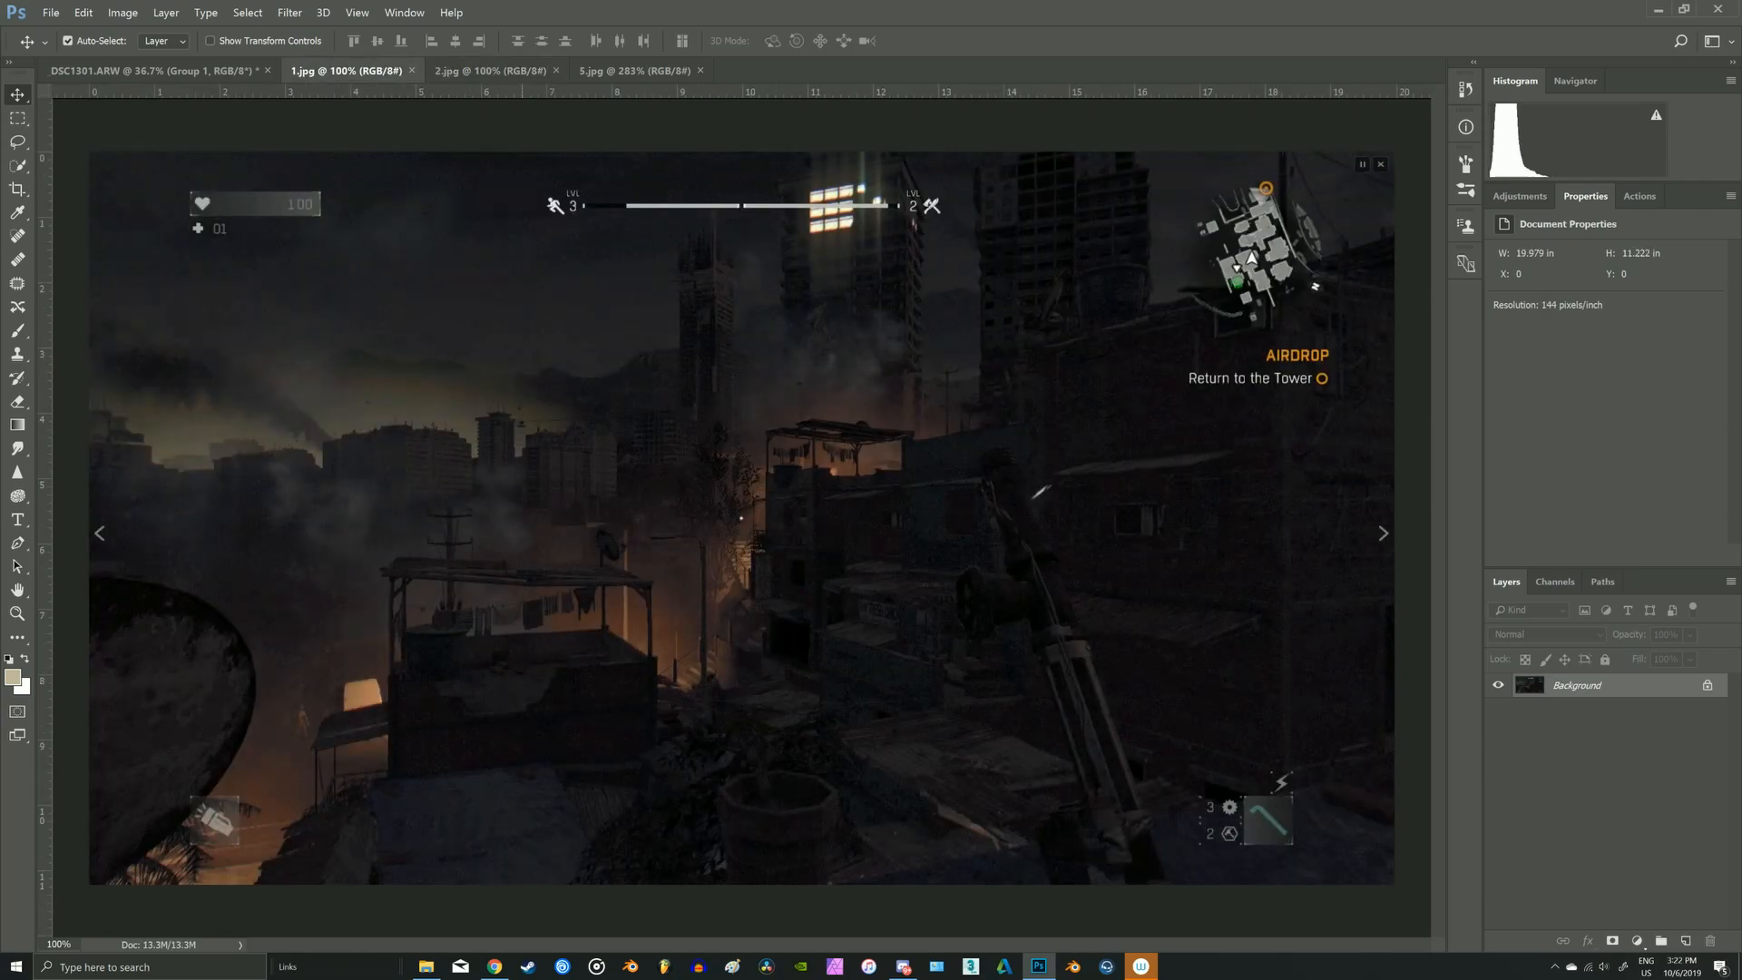
{"action": "left_click", "coordinate": [486, 70]}
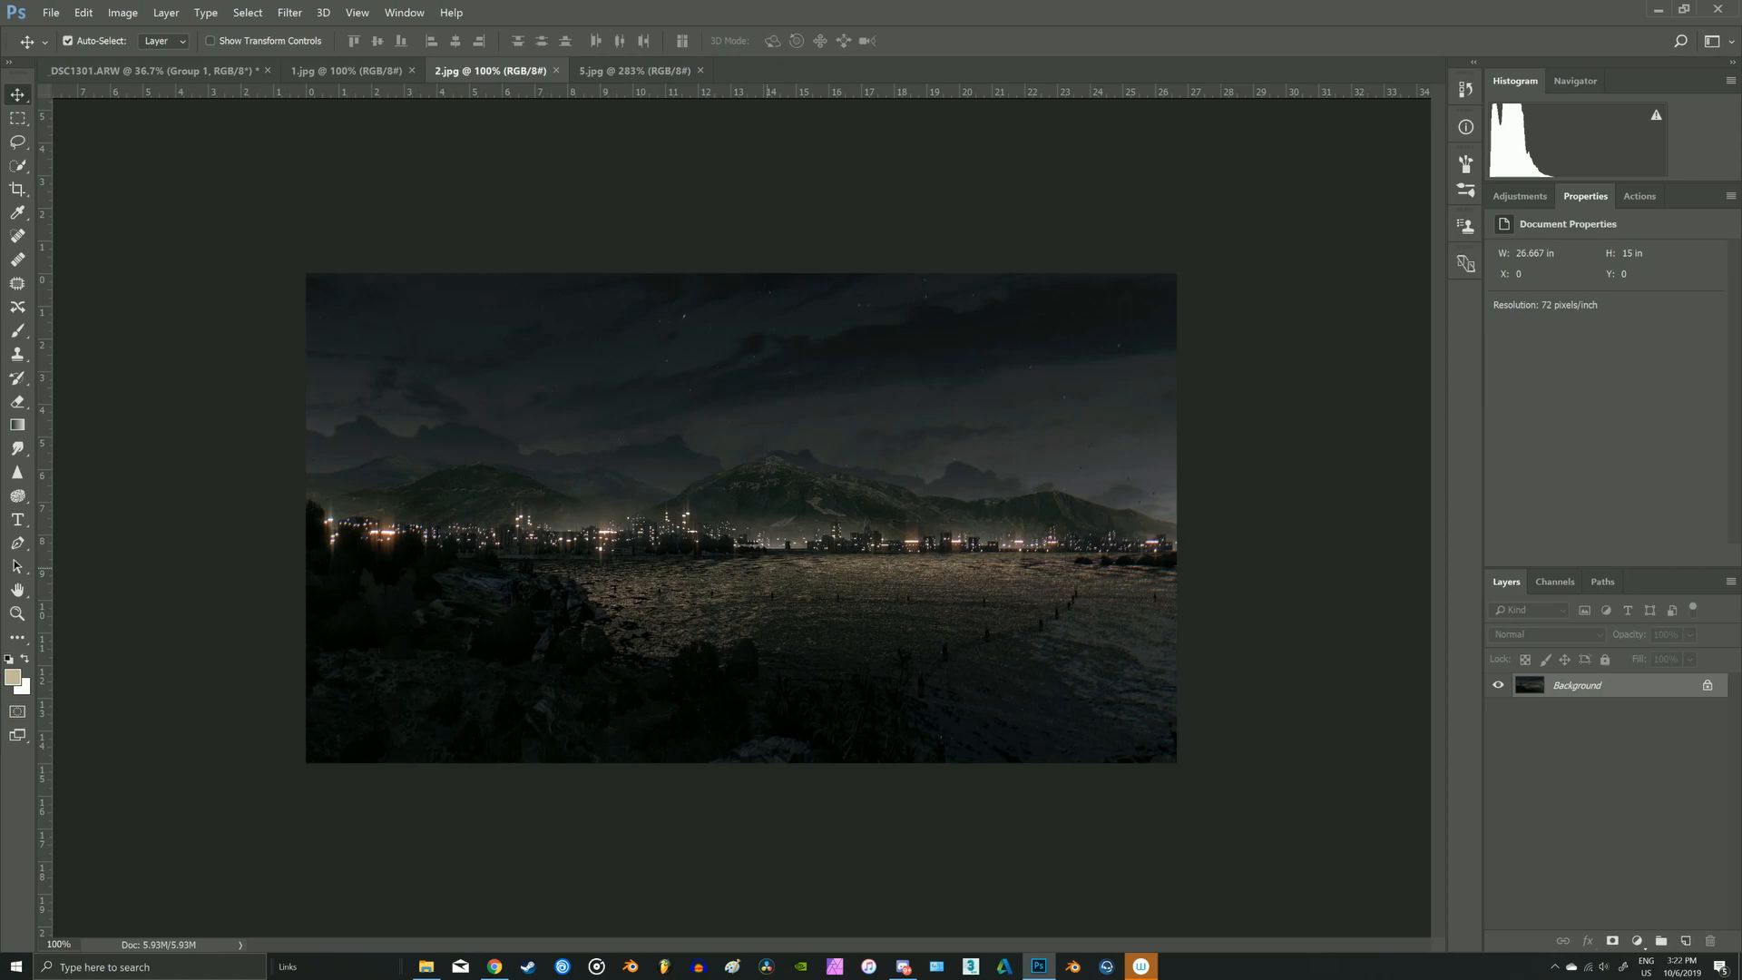
{"action": "left_click", "coordinate": [635, 70]}
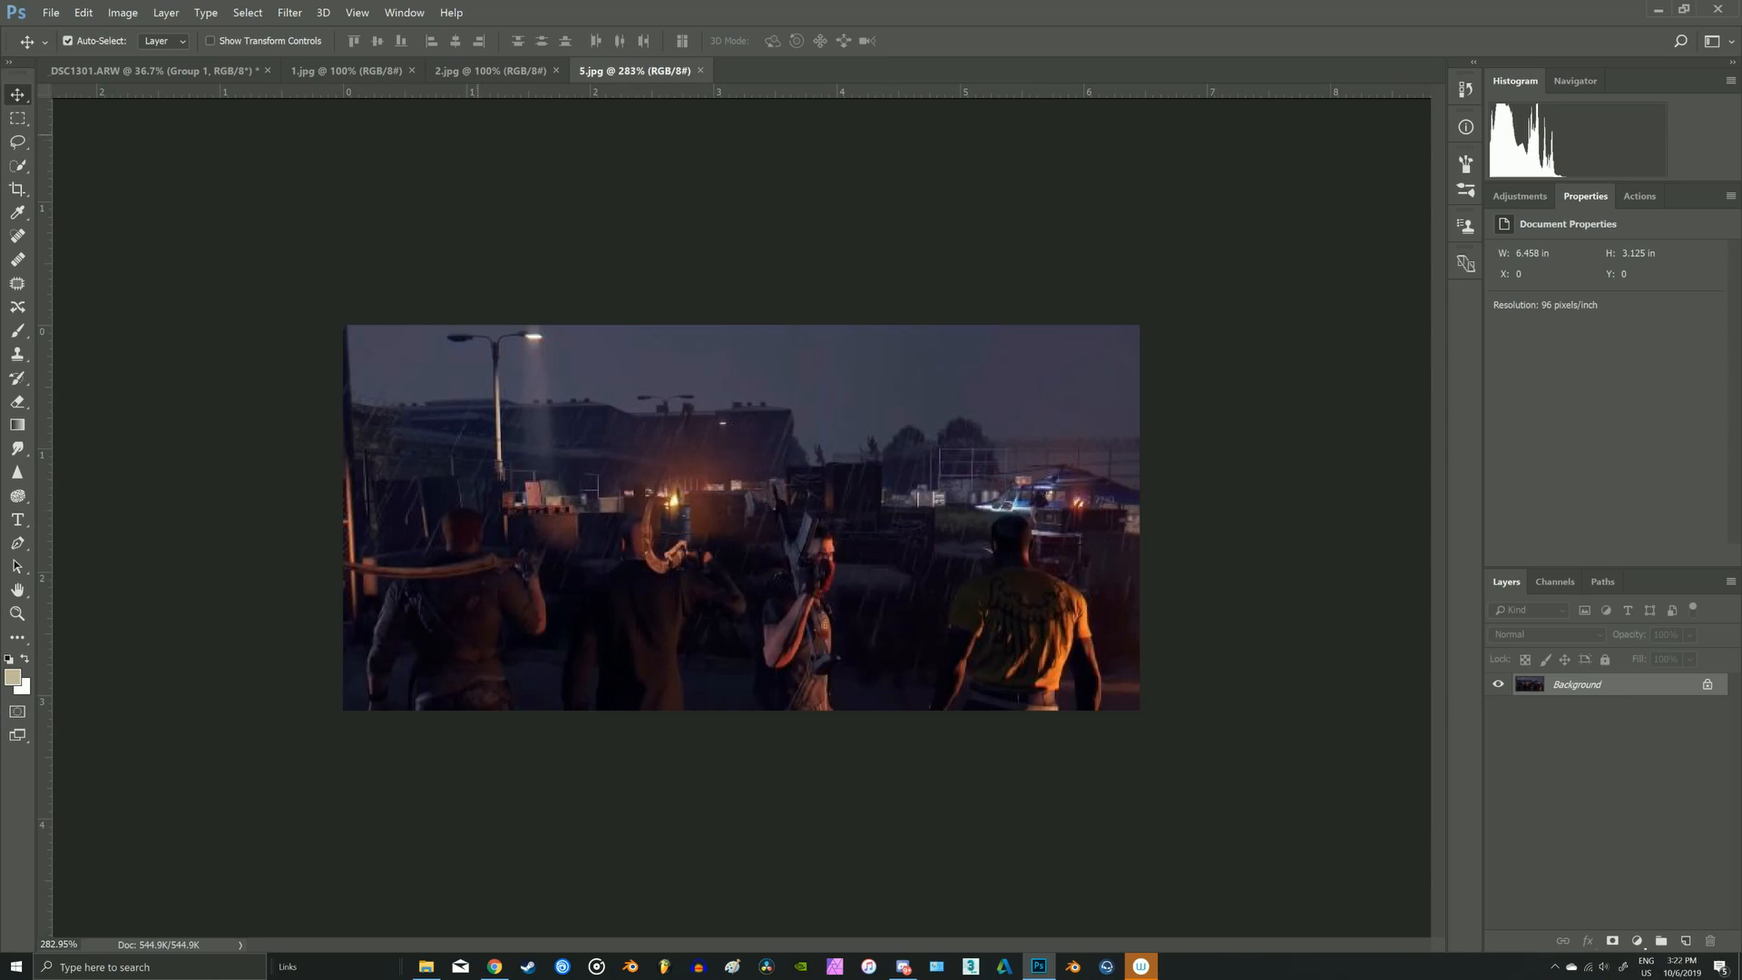
- From the tutorial folder, send the raw photo _DSC1301.ARW to Camera Raw
{"action": "left_click", "coordinate": [487, 70]}
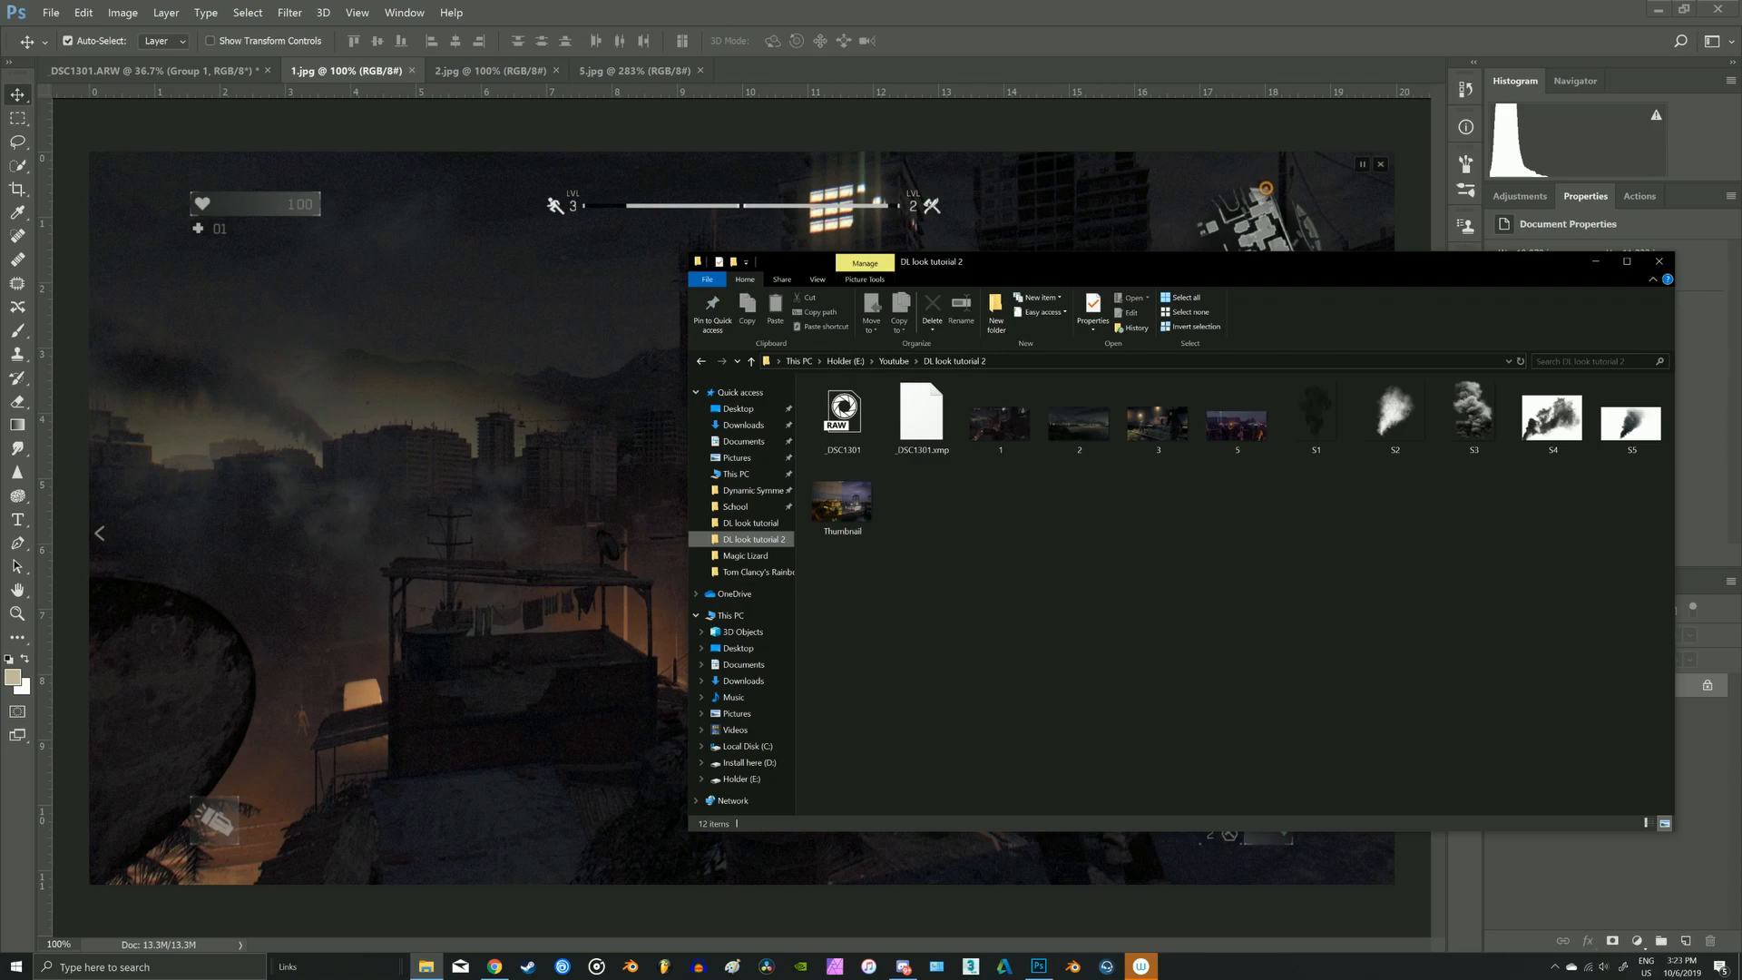
{"action": "right_click", "coordinate": [841, 416]}
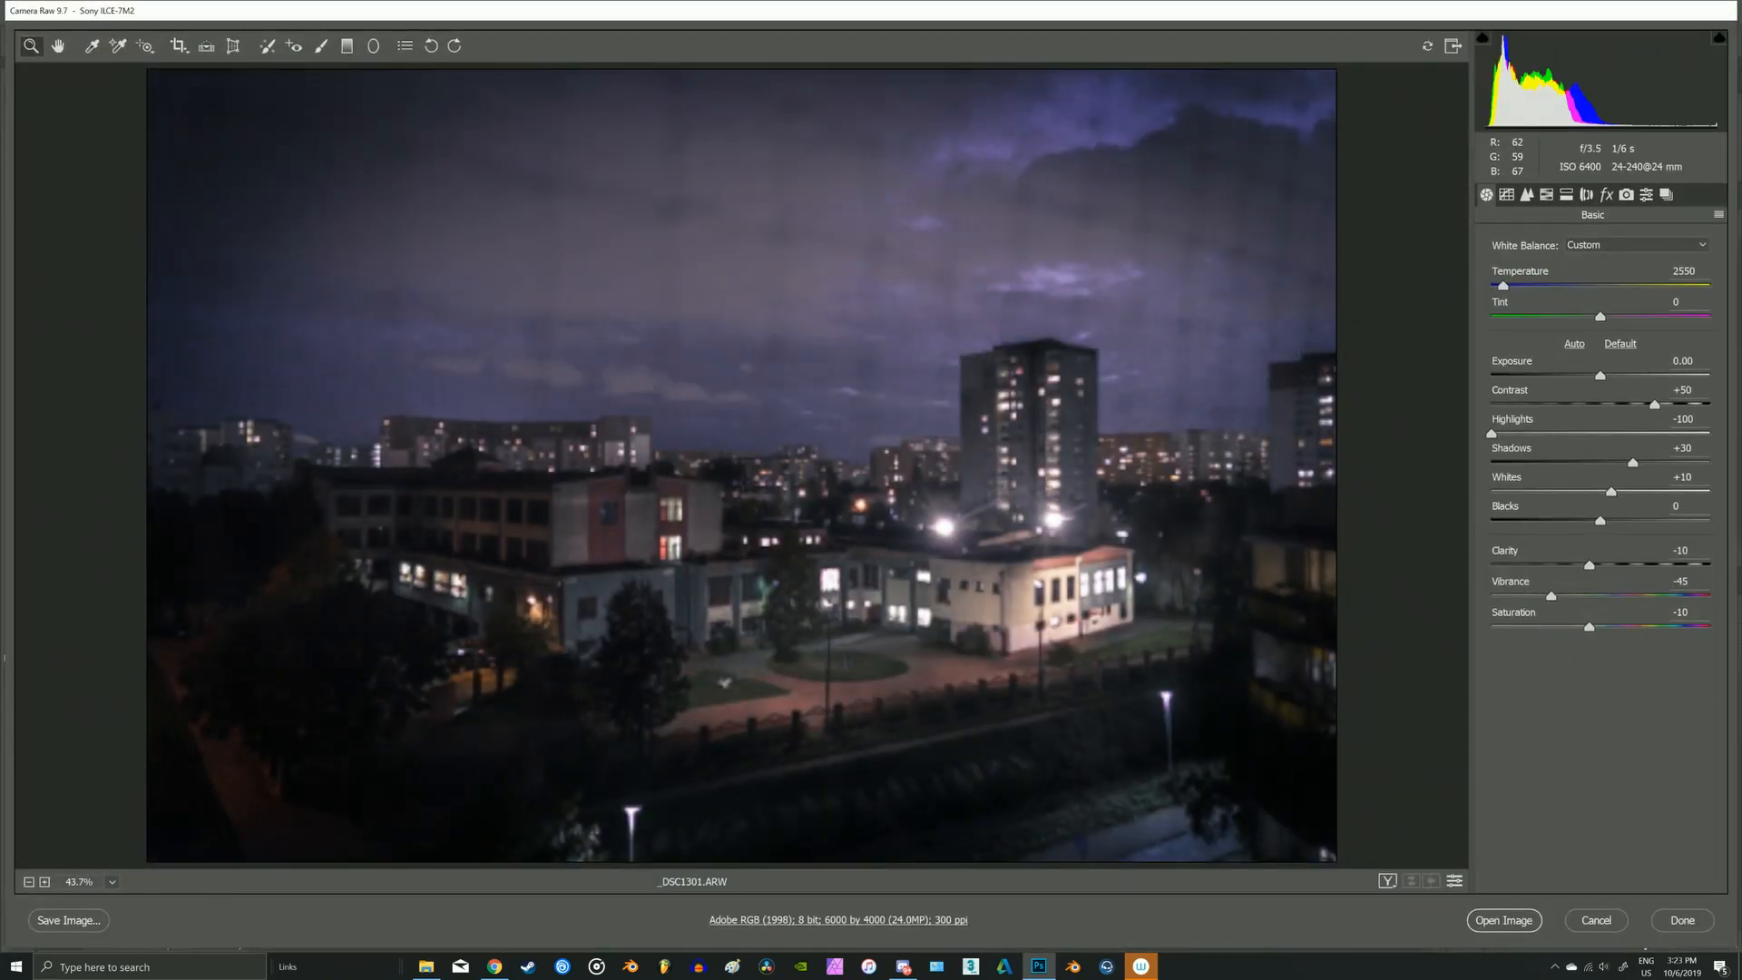
- Reset the photo to Camera Raw Defaults and set Tint to +5
{"action": "left_click", "coordinate": [1718, 214]}
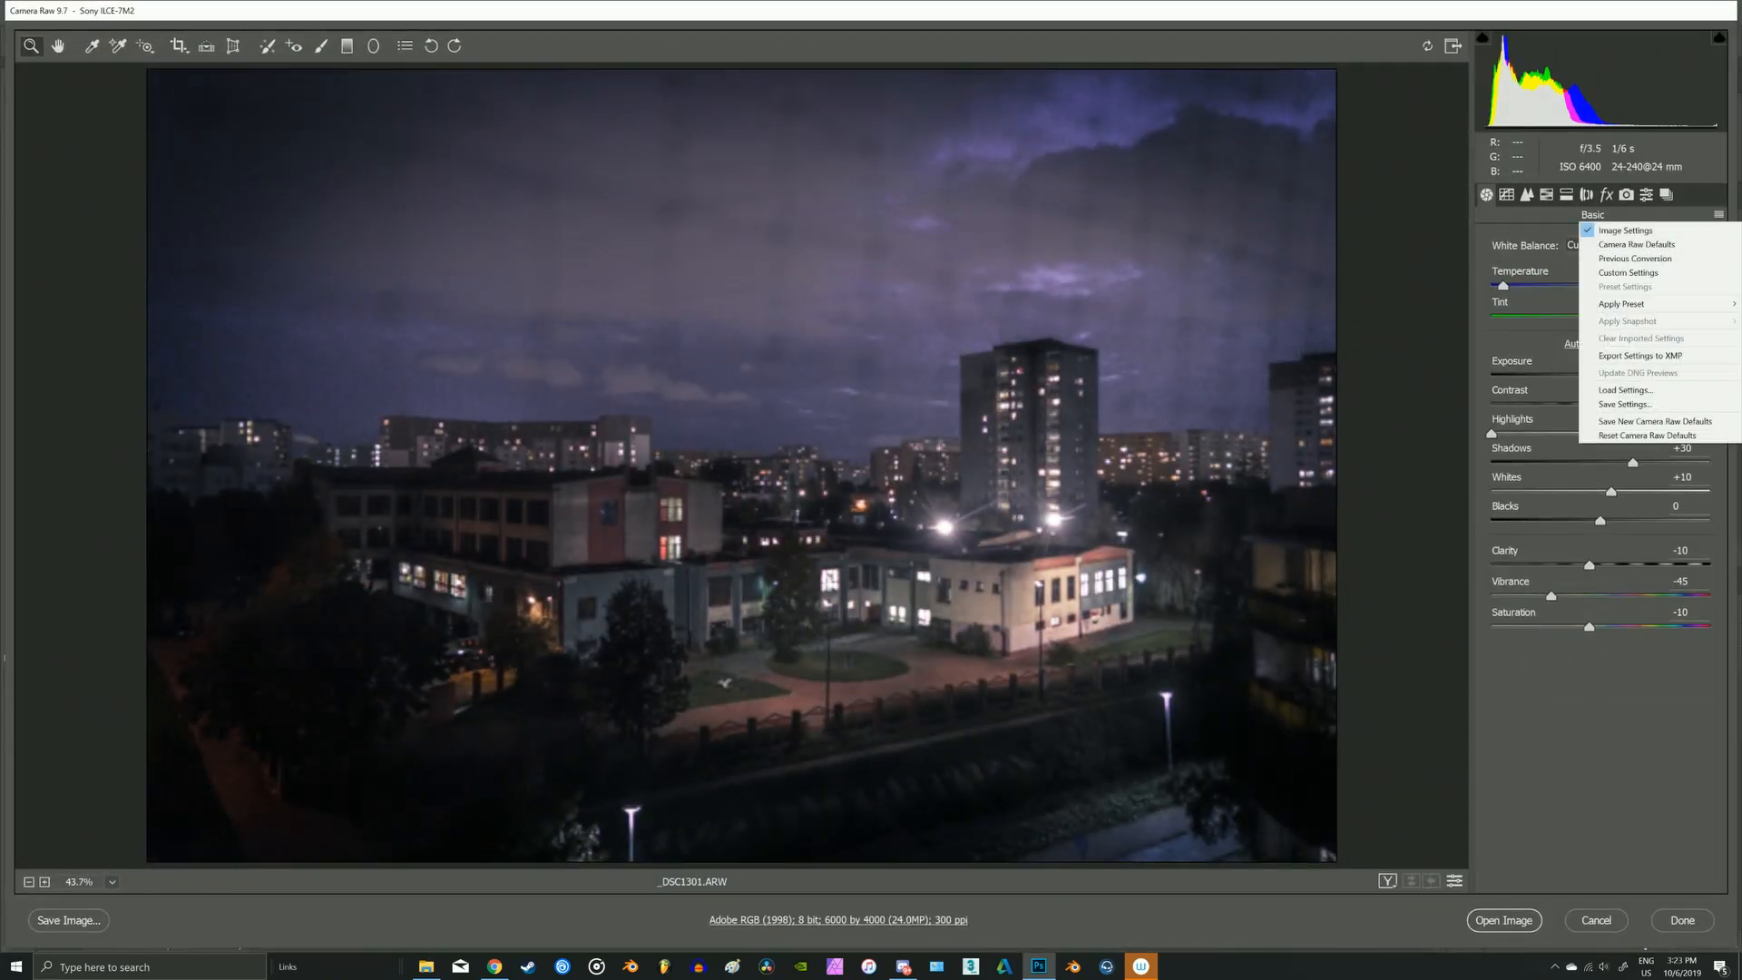
{"action": "left_click", "coordinate": [1635, 243]}
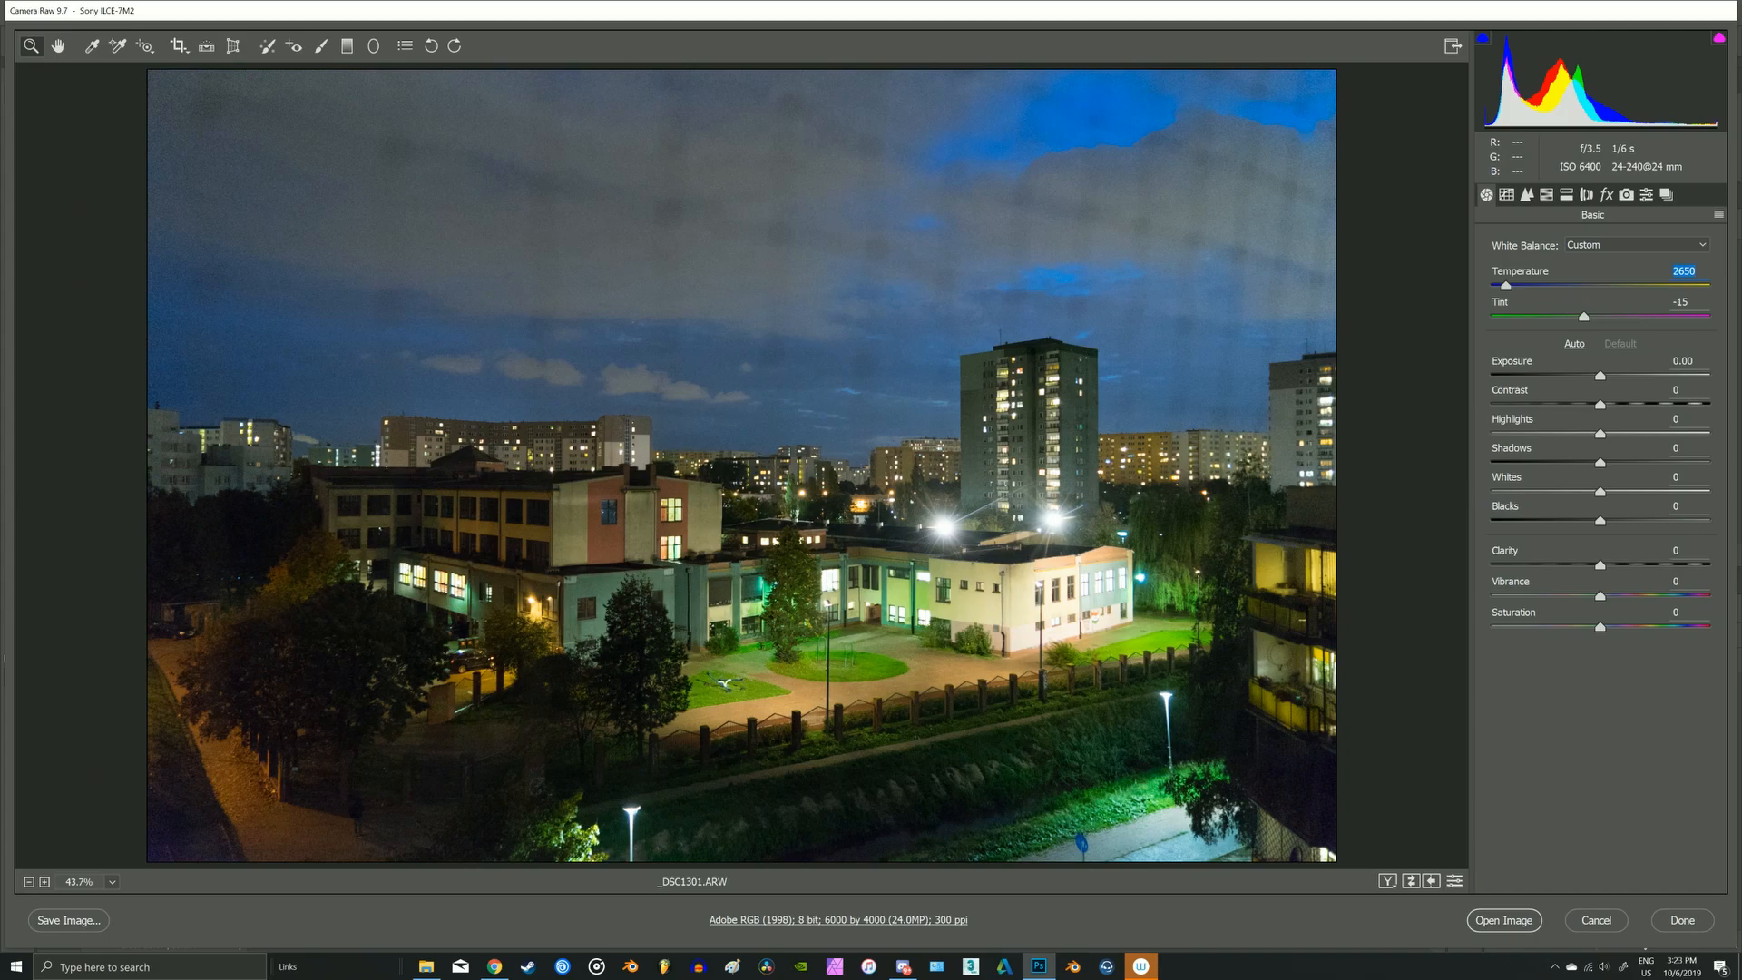
{"action": "left_click_drag", "start_coordinate": [1585, 317], "coordinate": [1634, 317]}
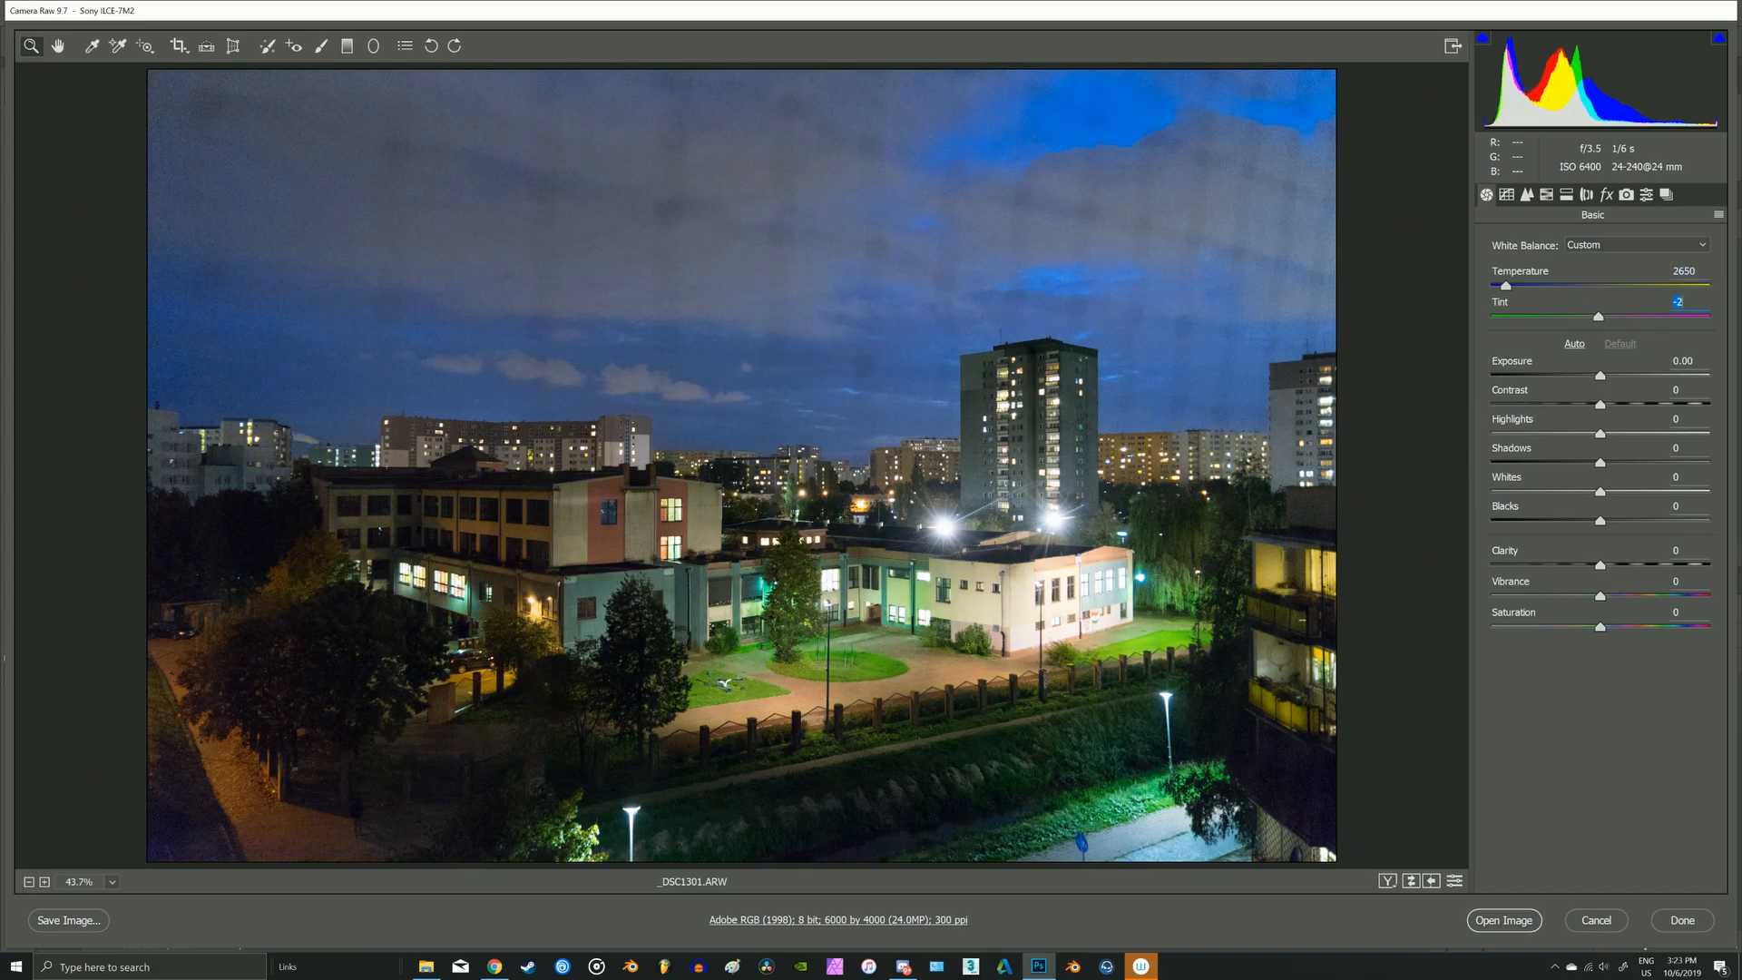
{"action": "left_click_drag", "start_coordinate": [1600, 316], "coordinate": [1612, 316]}
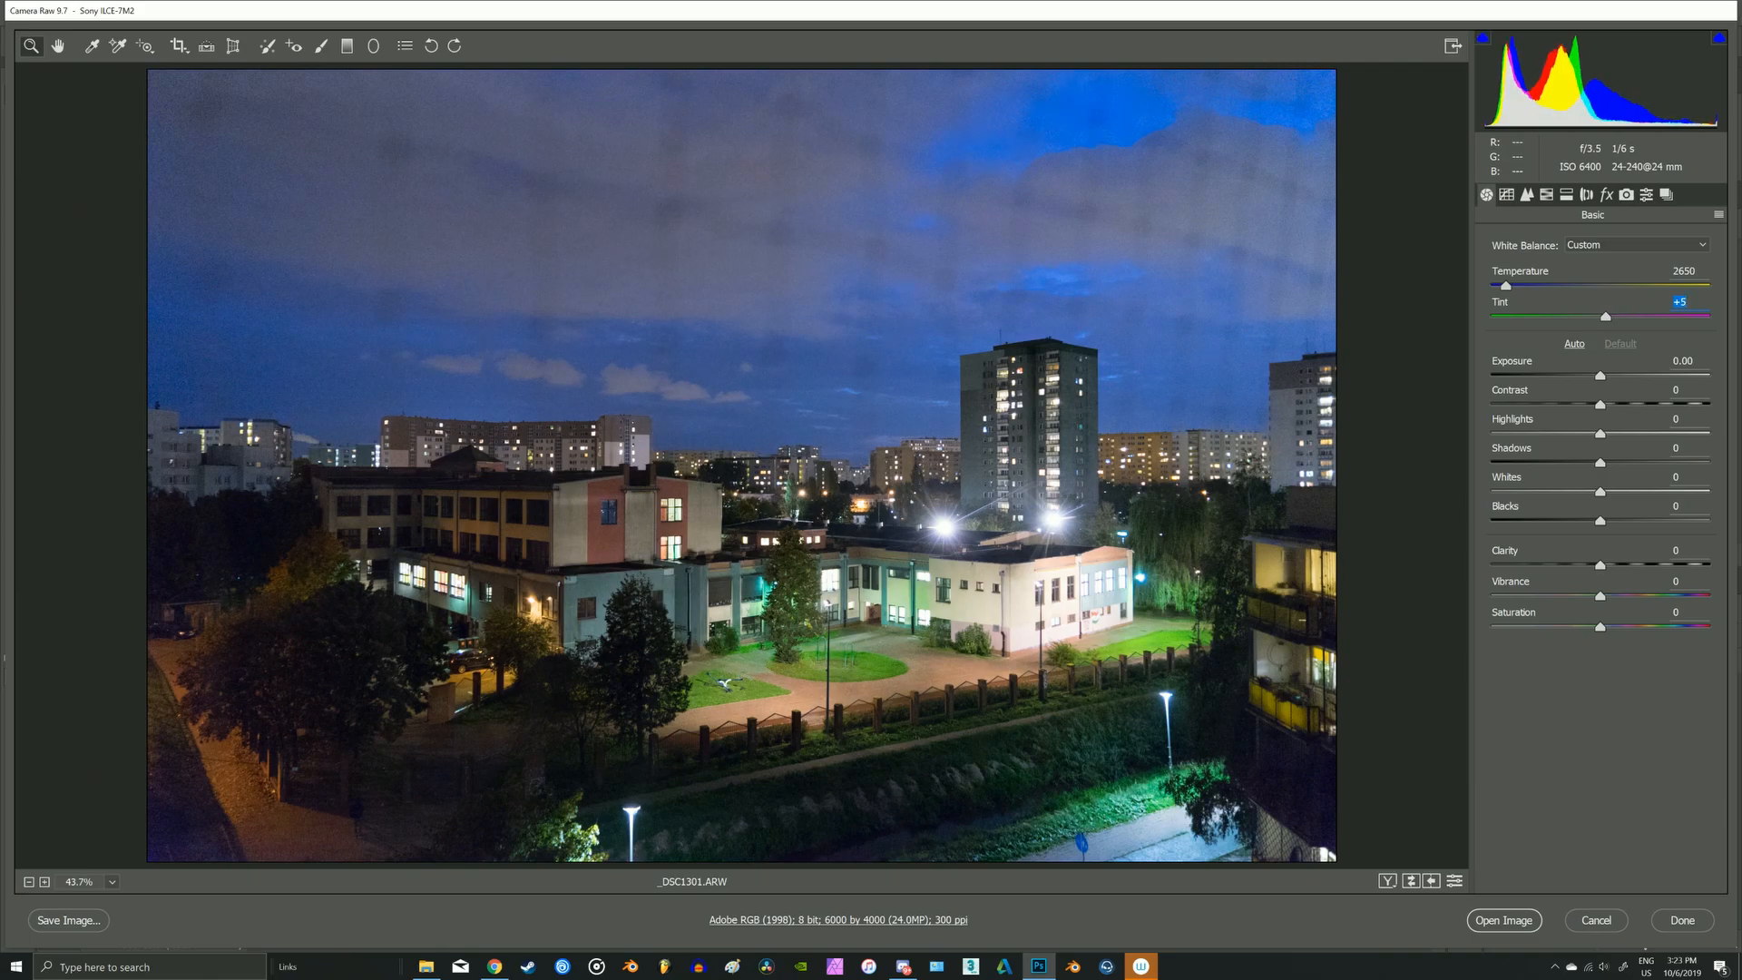
- Set Contrast +50, Highlights -100, Shadows +30, Whites +10 and Blacks -10
{"action": "left_click_drag", "start_coordinate": [1603, 405], "coordinate": [1654, 405]}
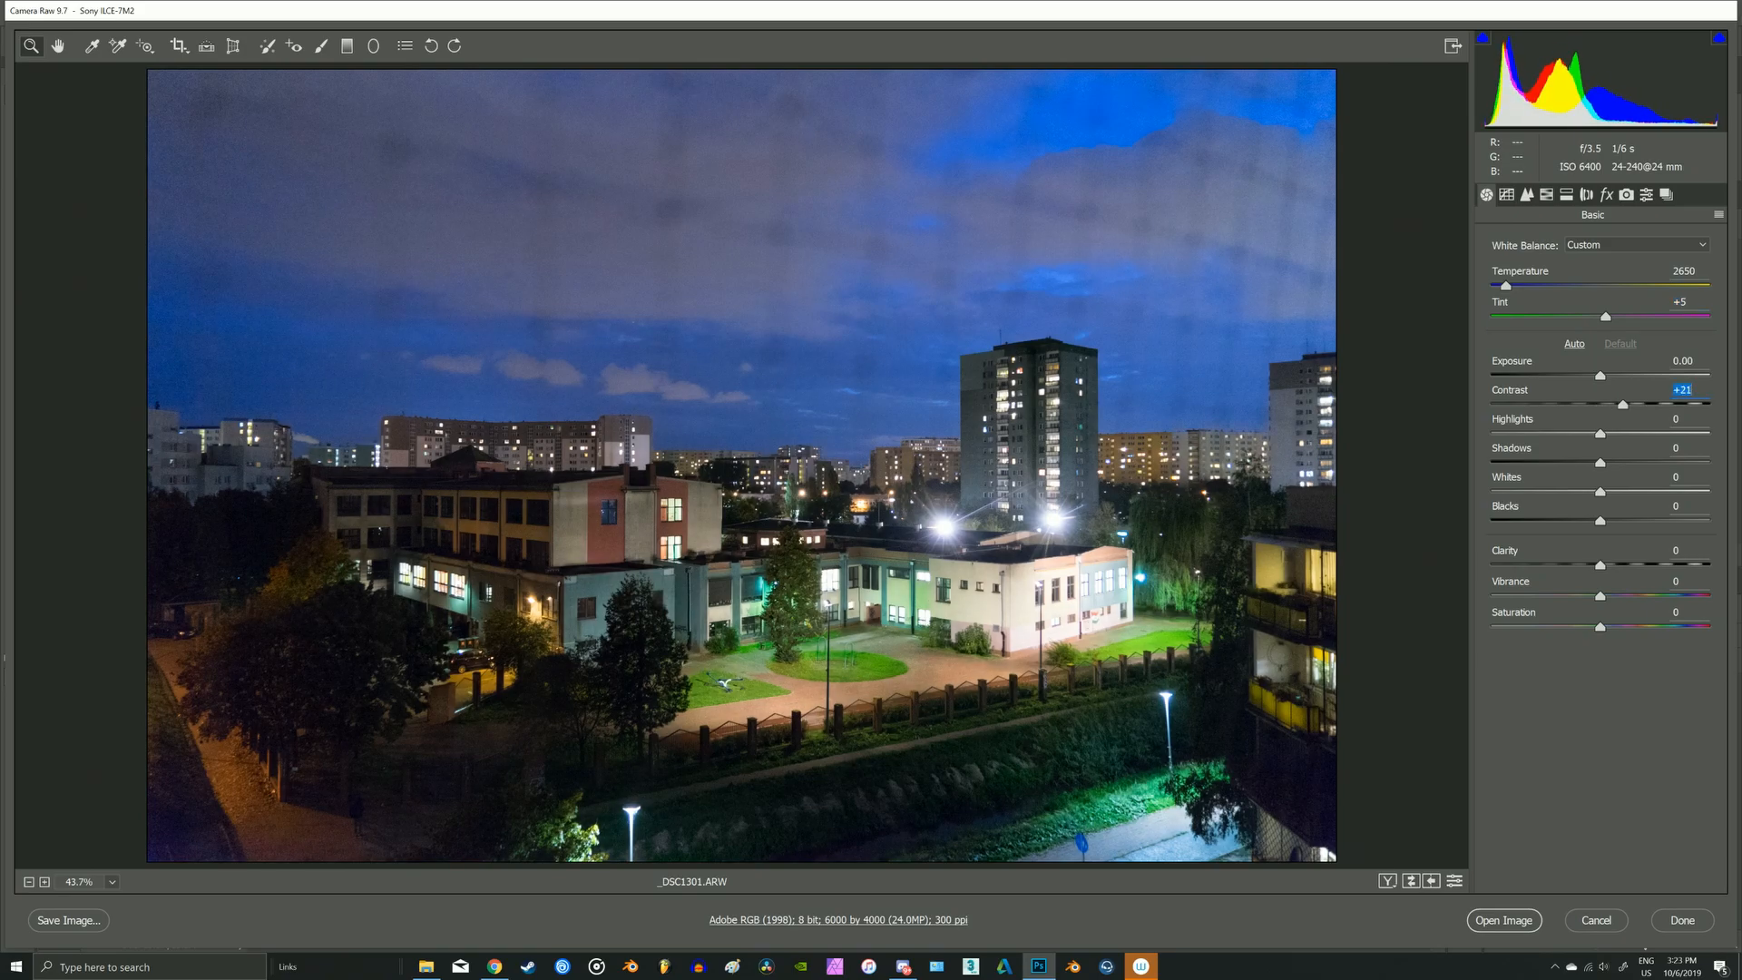
{"action": "left_click_drag", "start_coordinate": [1663, 402], "coordinate": [1689, 402]}
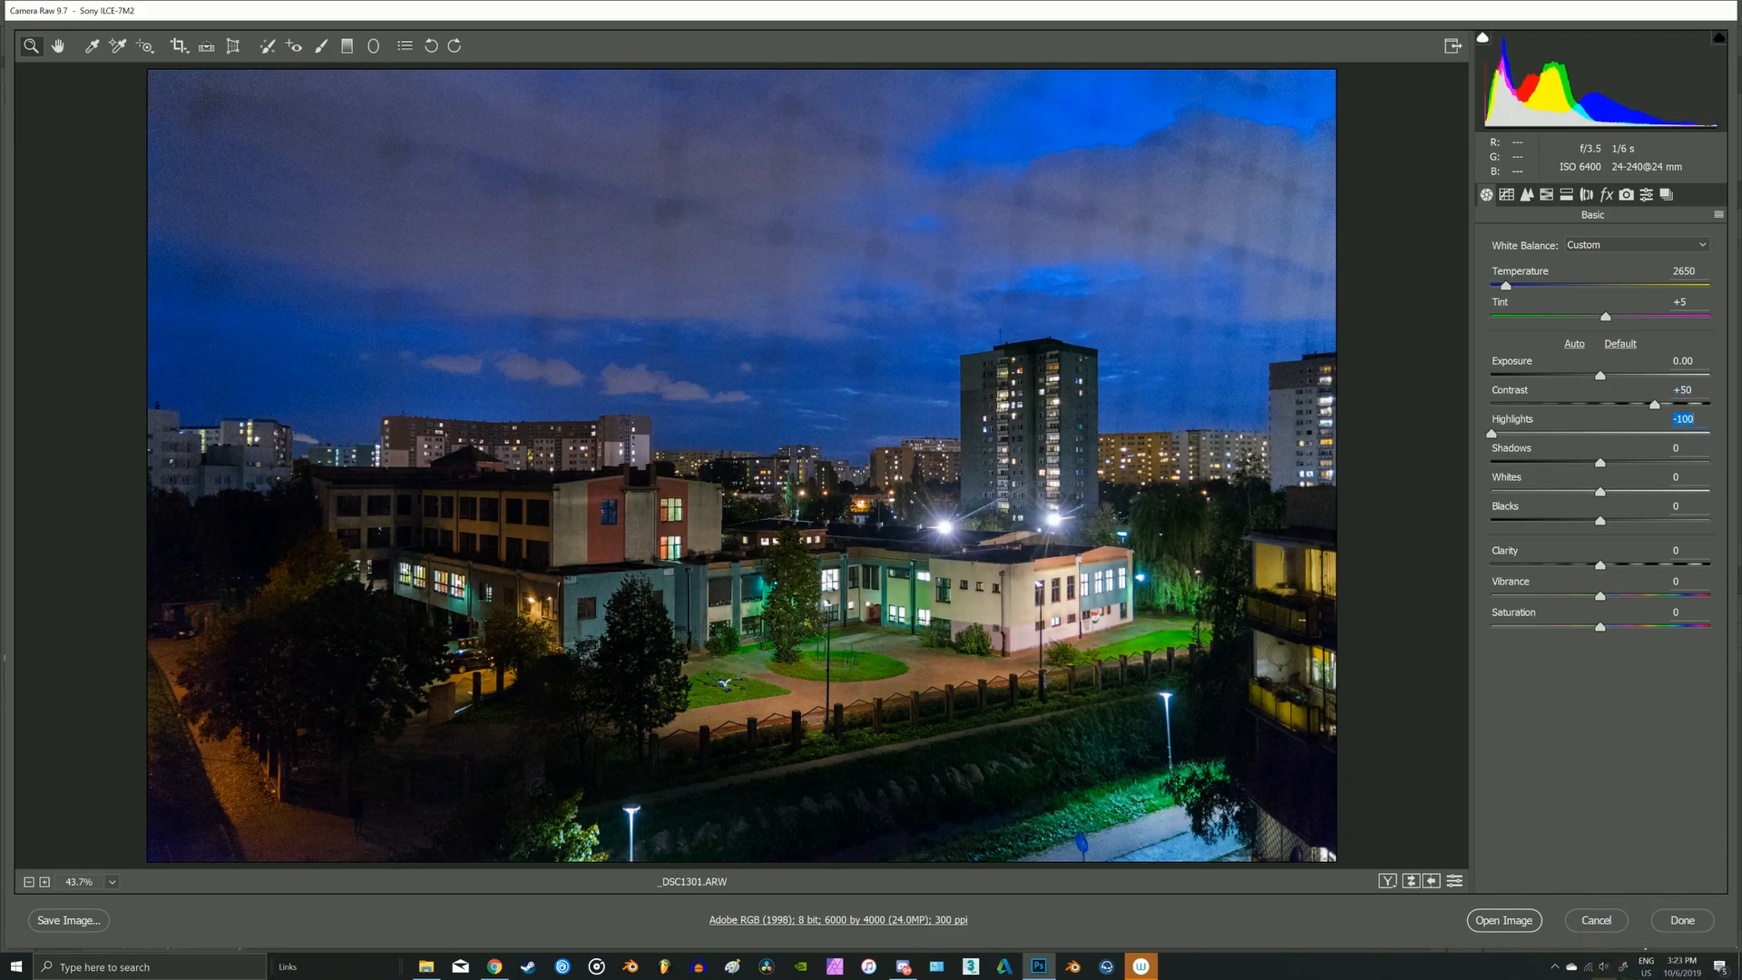
{"action": "left_click_drag", "start_coordinate": [1631, 461], "coordinate": [1684, 461]}
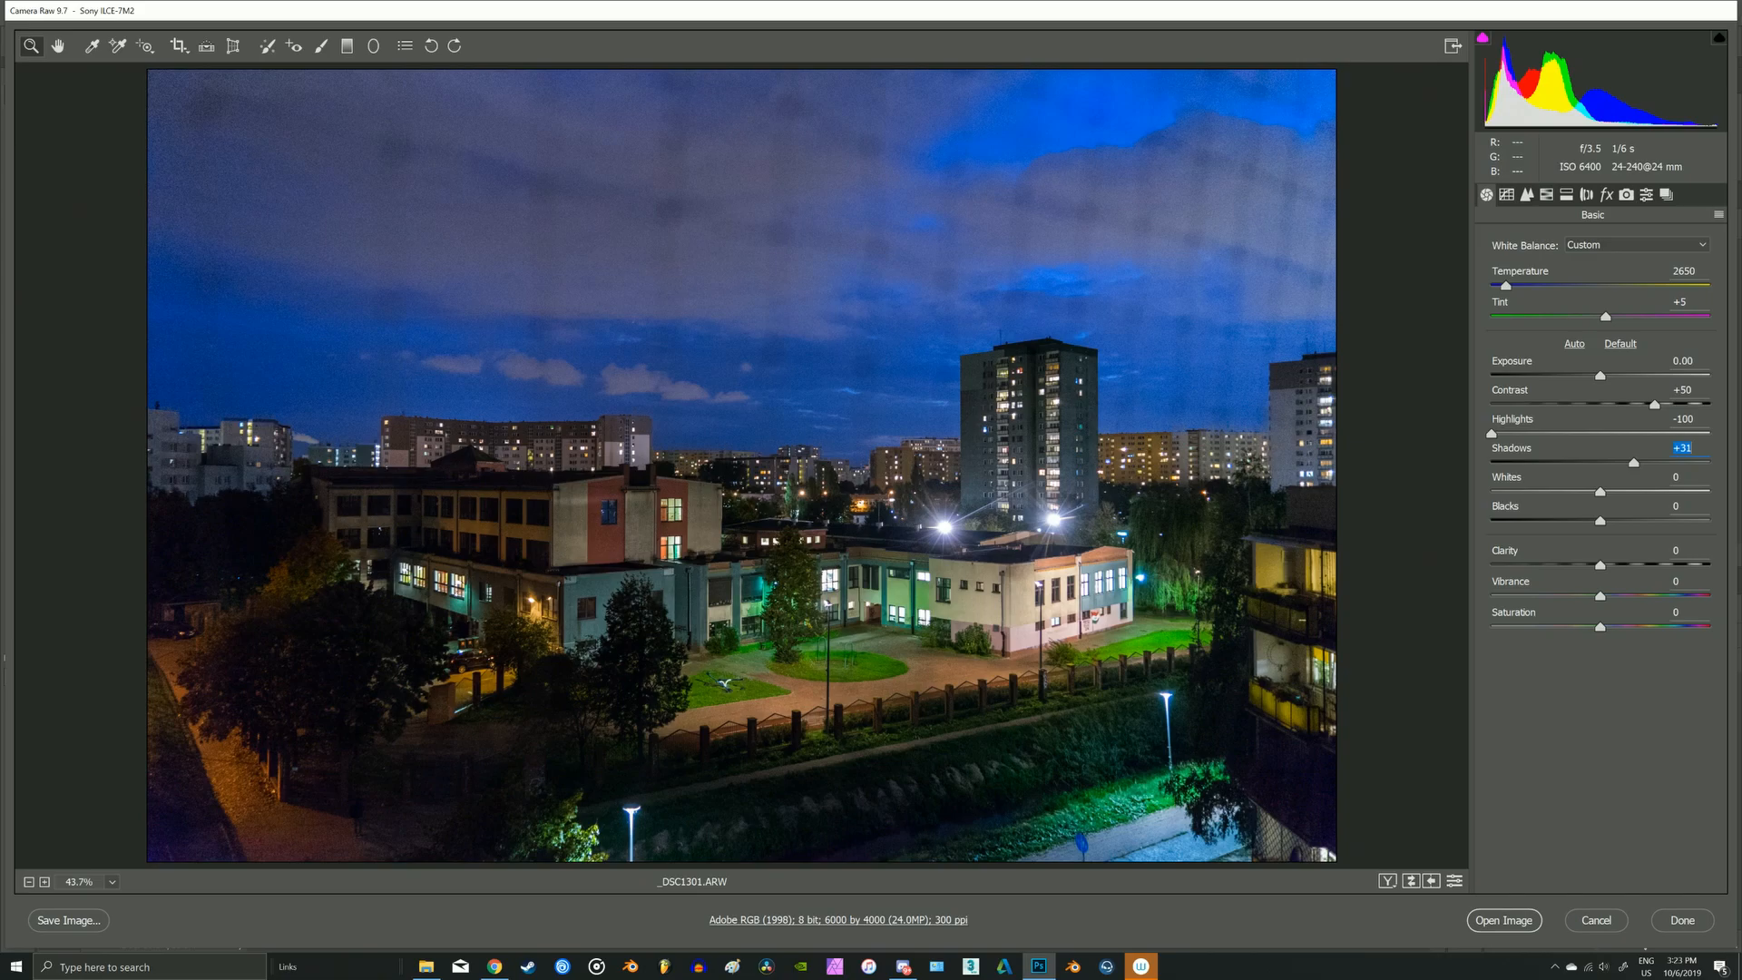
{"action": "left_click_drag", "start_coordinate": [1655, 463], "coordinate": [1653, 463]}
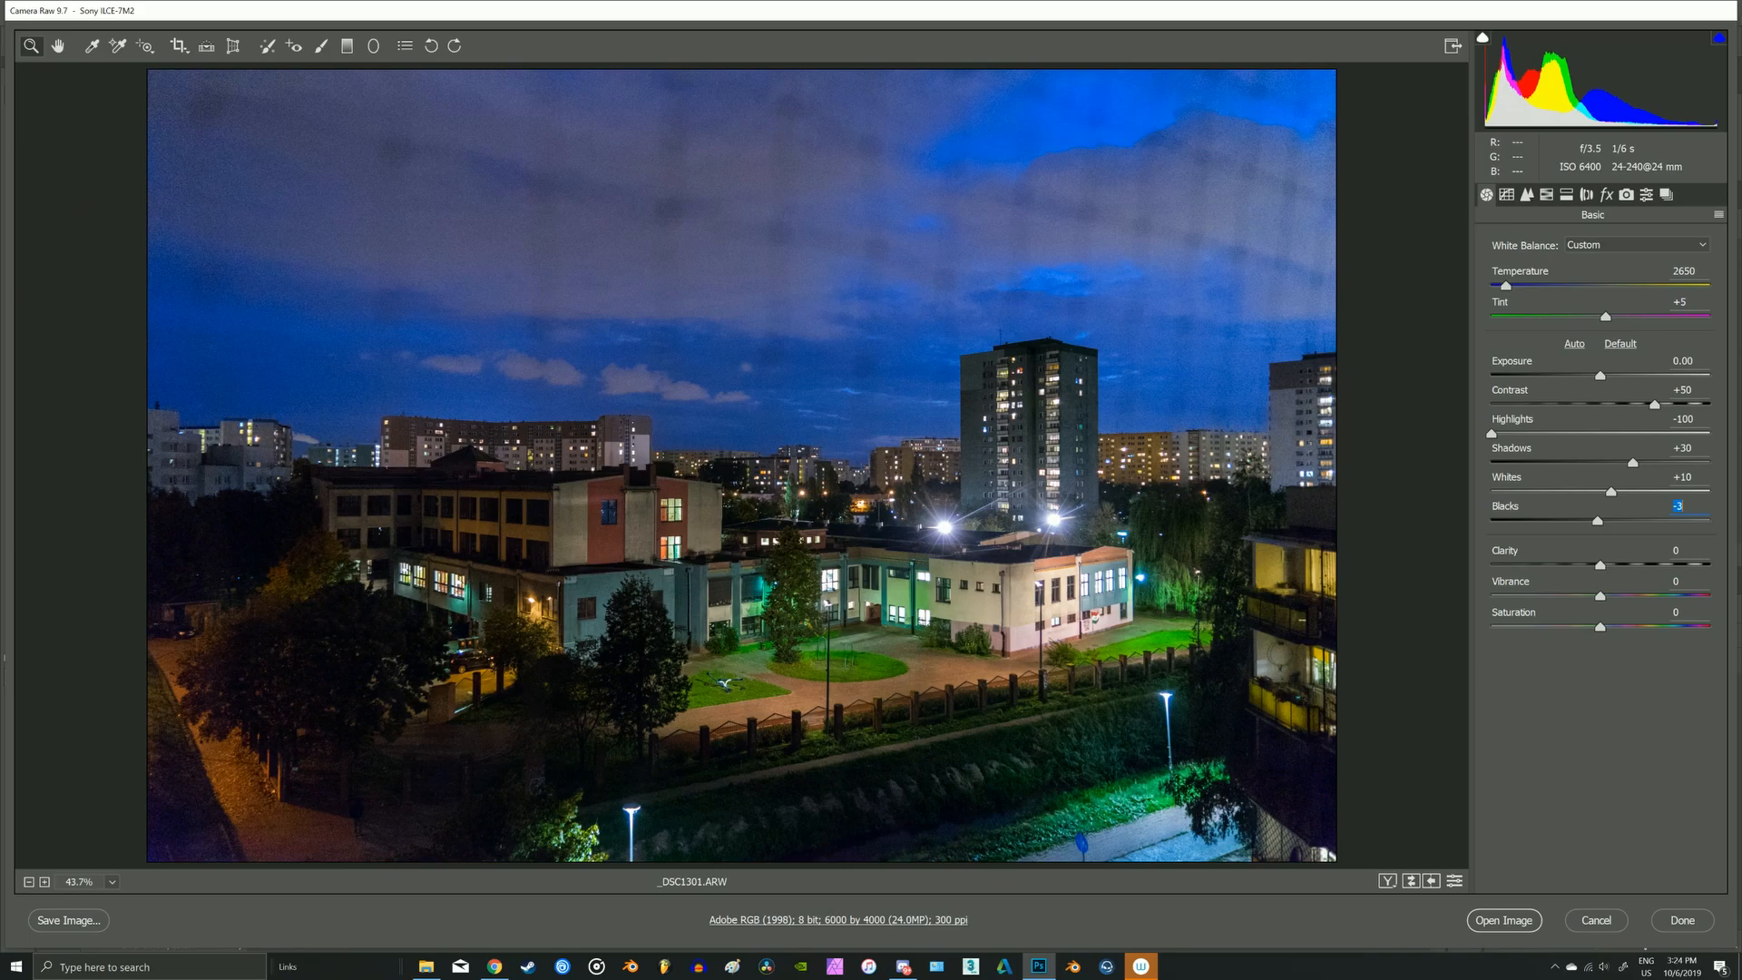
{"action": "left_click_drag", "start_coordinate": [1597, 521], "coordinate": [1590, 521]}
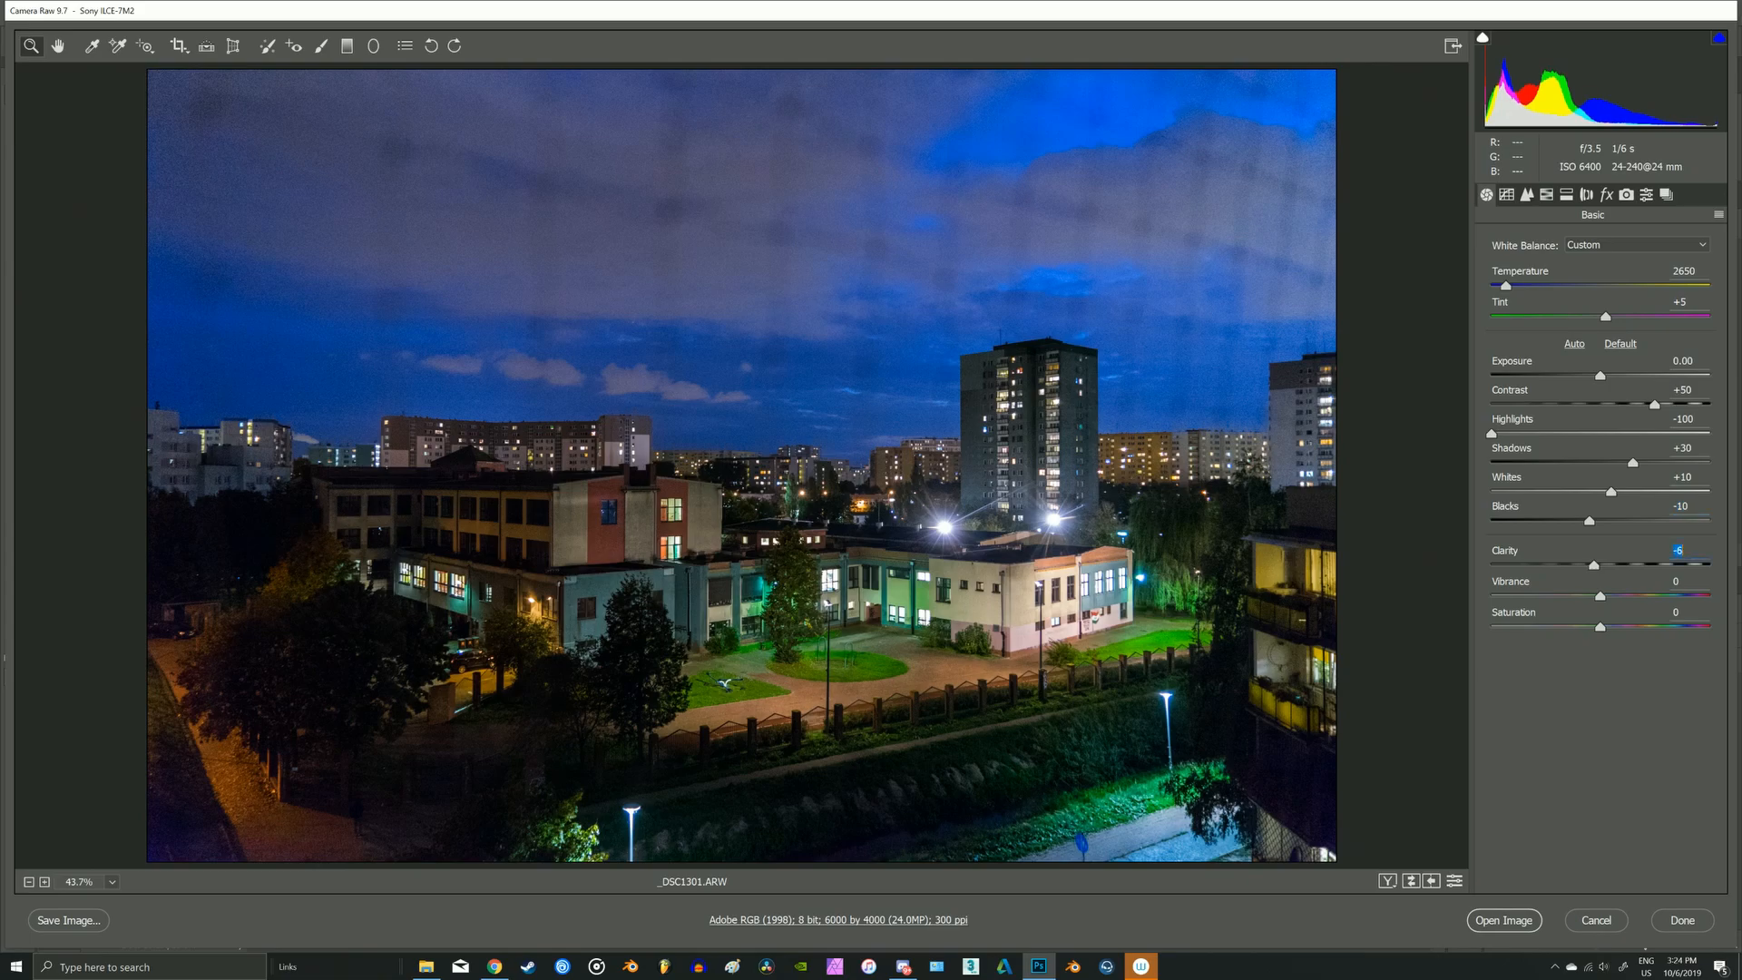
- Lower Clarity to -10, Vibrance to -40 and Saturation to -10 for muted colours
{"action": "left_click_drag", "start_coordinate": [1625, 563], "coordinate": [1619, 564]}
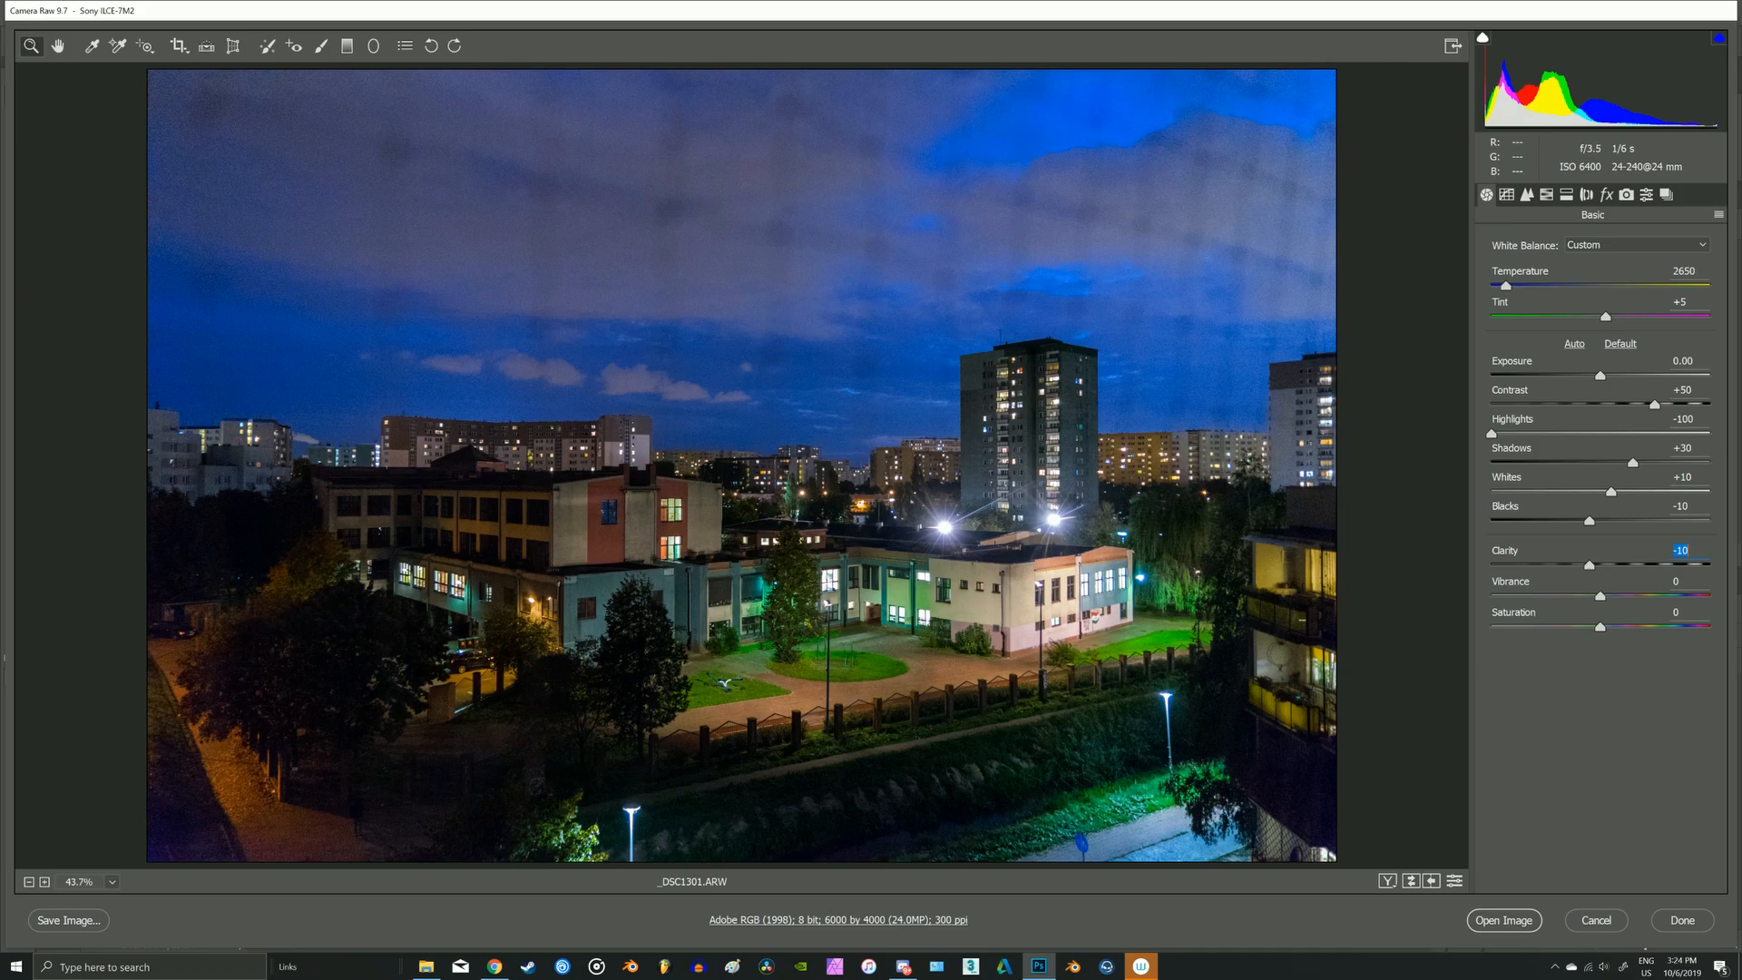
{"action": "left_click_drag", "start_coordinate": [1600, 594], "coordinate": [1567, 594]}
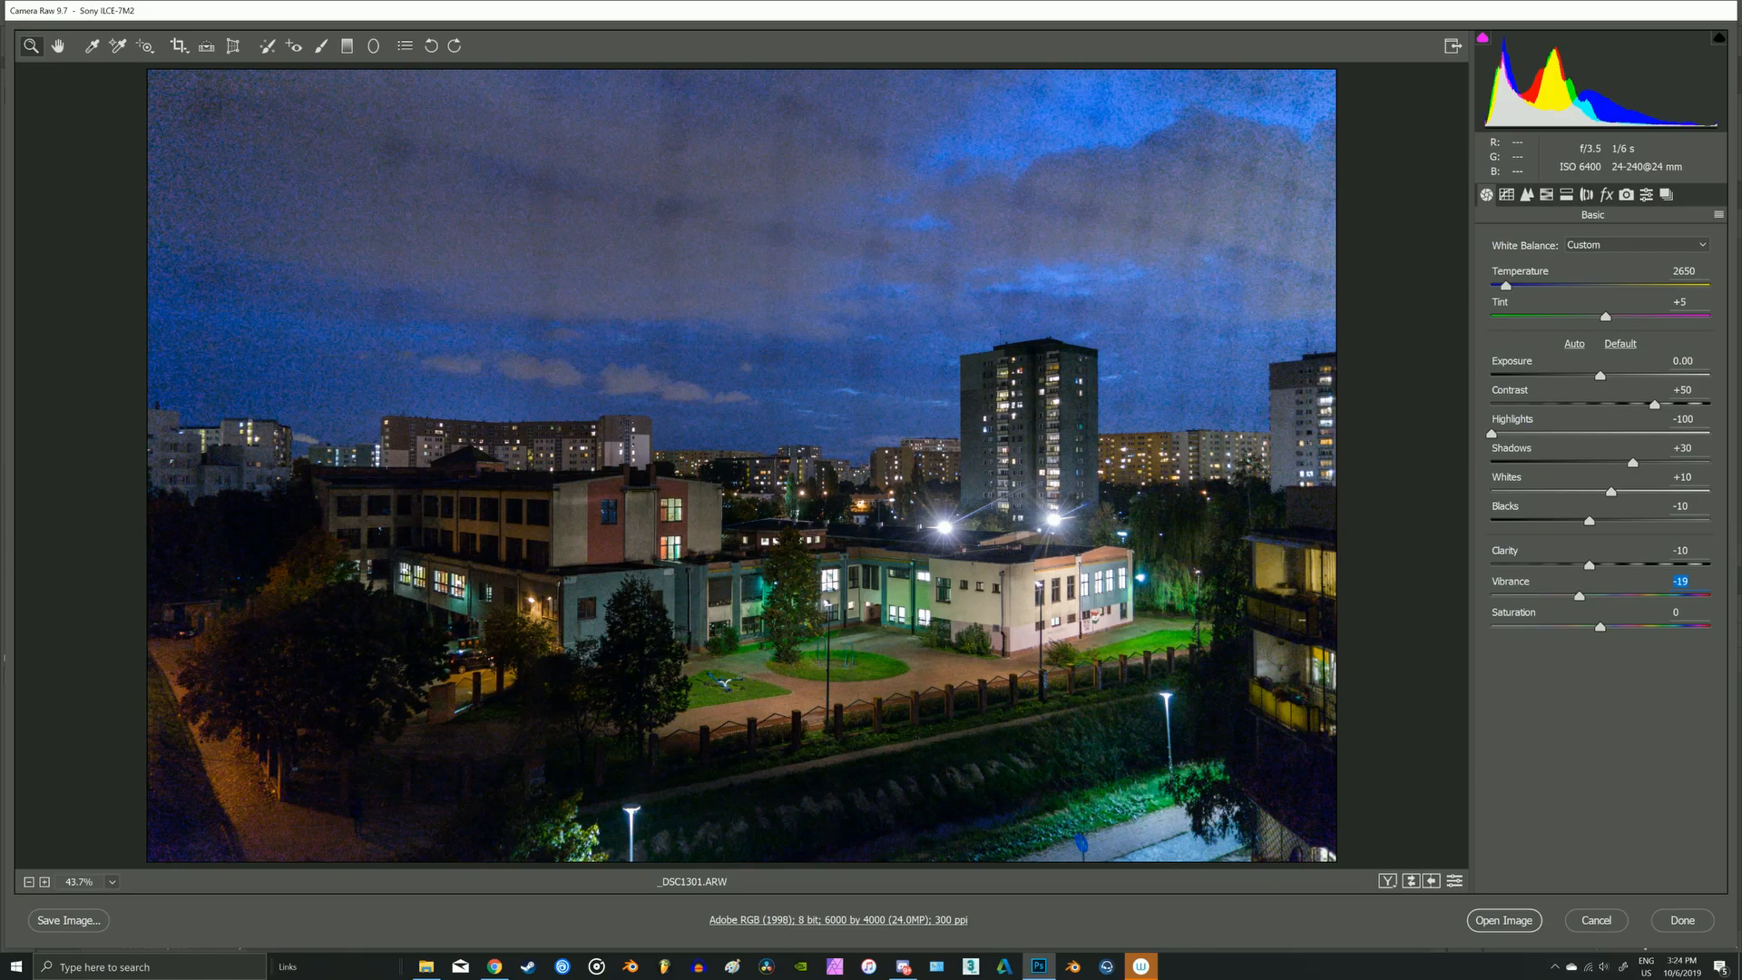
{"action": "left_click_drag", "start_coordinate": [1608, 595], "coordinate": [1560, 596]}
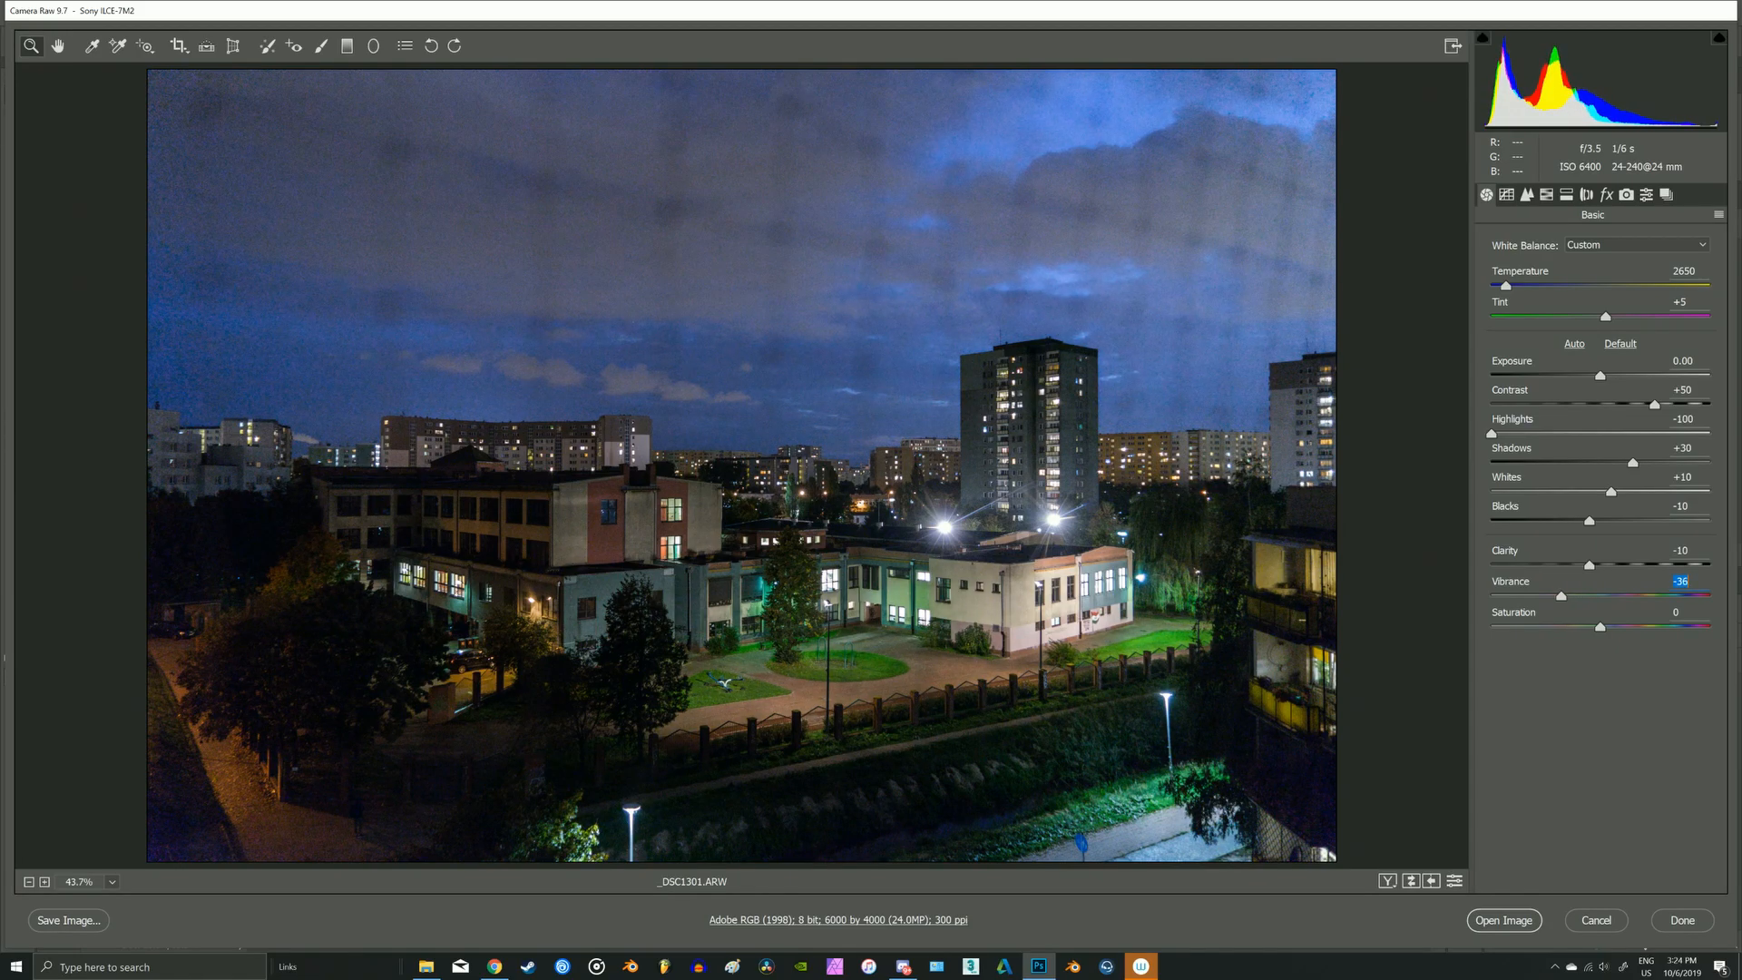
{"action": "left_click_drag", "start_coordinate": [1567, 597], "coordinate": [1558, 597]}
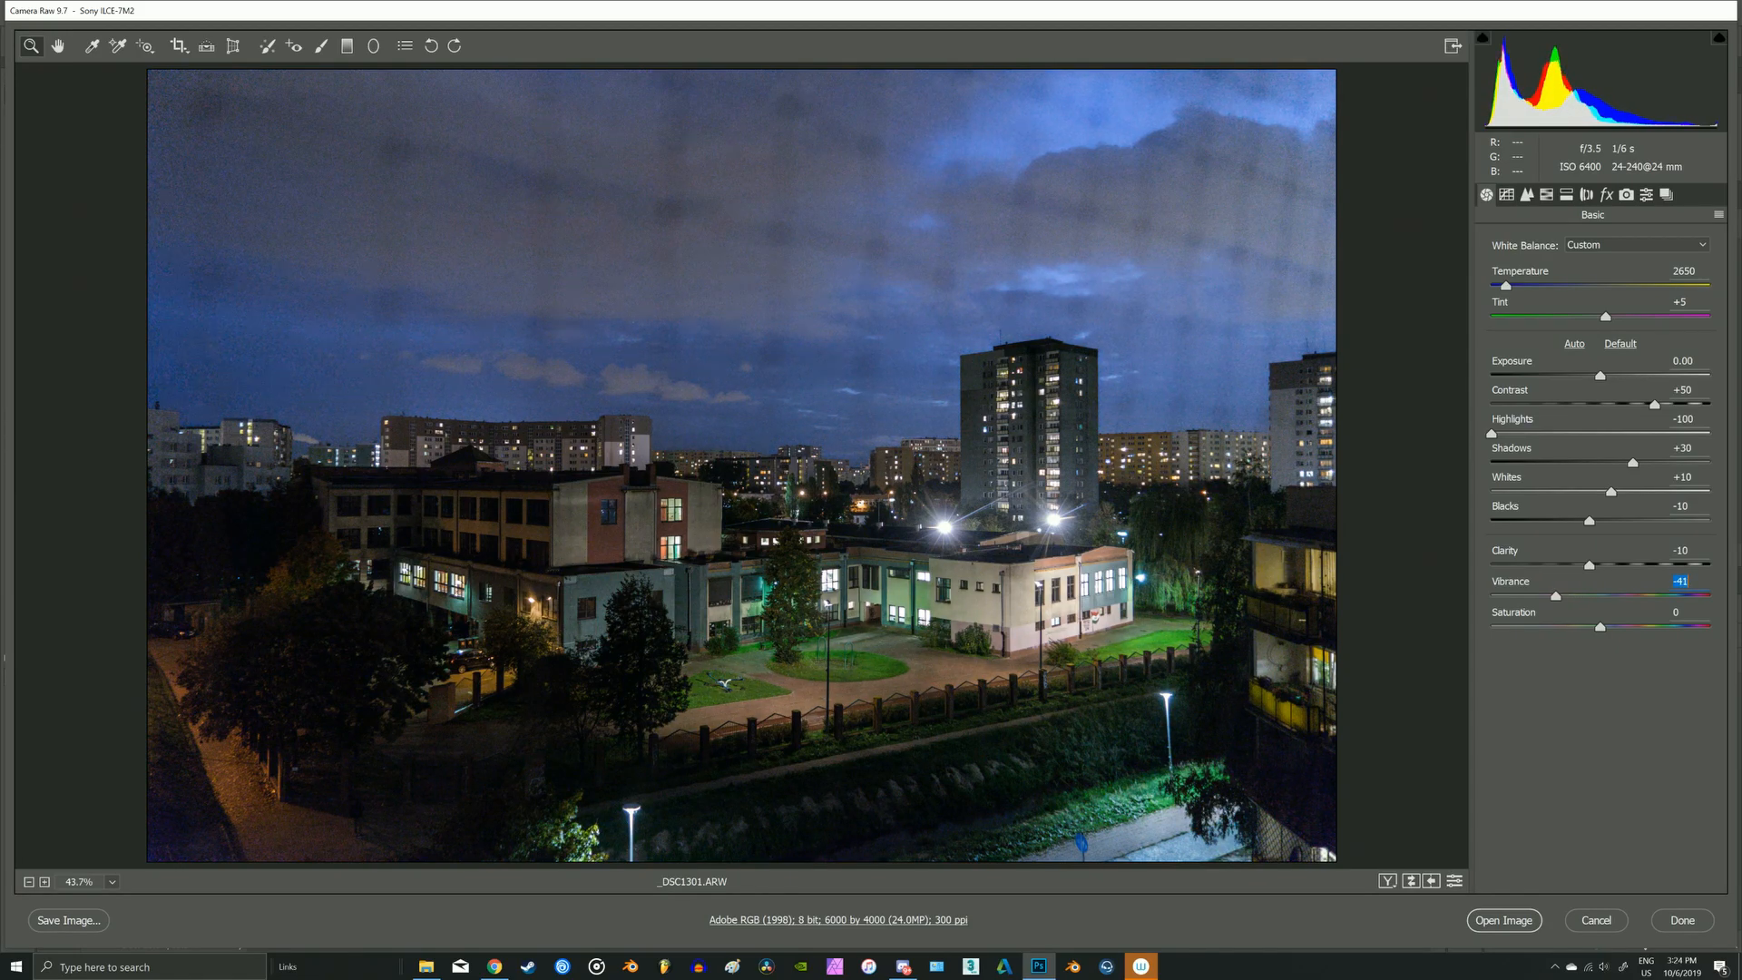
{"action": "left_click_drag", "start_coordinate": [1554, 597], "coordinate": [1557, 597]}
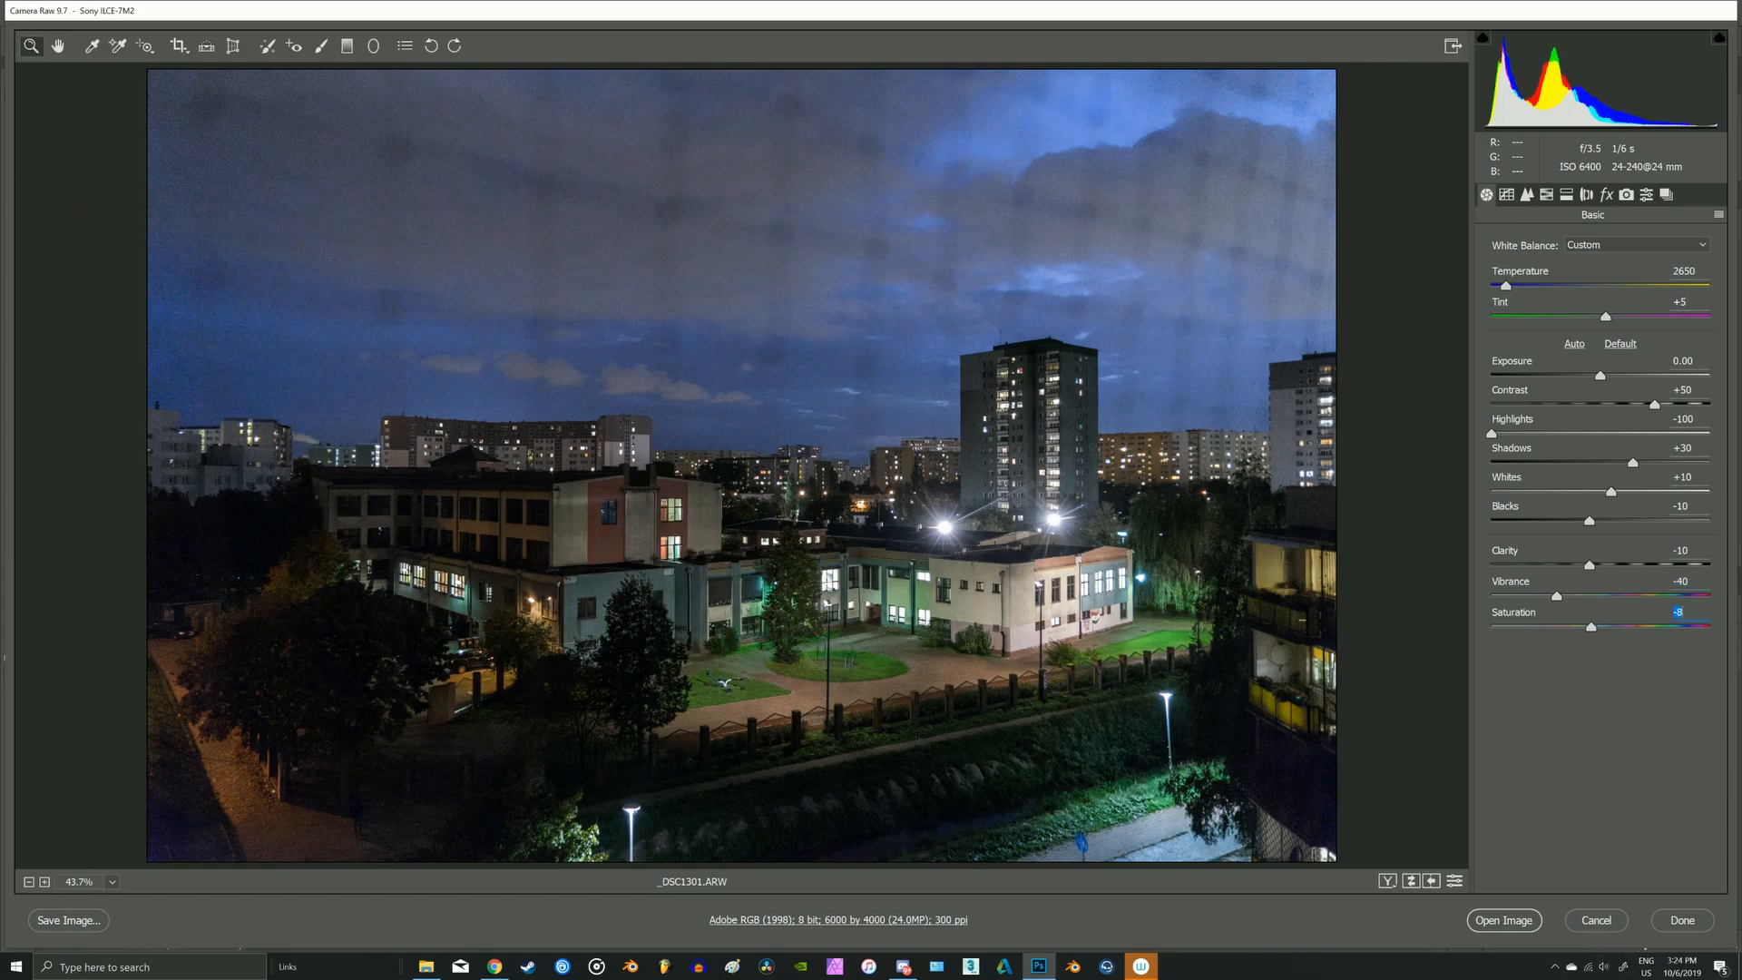
{"action": "left_click_drag", "start_coordinate": [1591, 626], "coordinate": [1588, 625]}
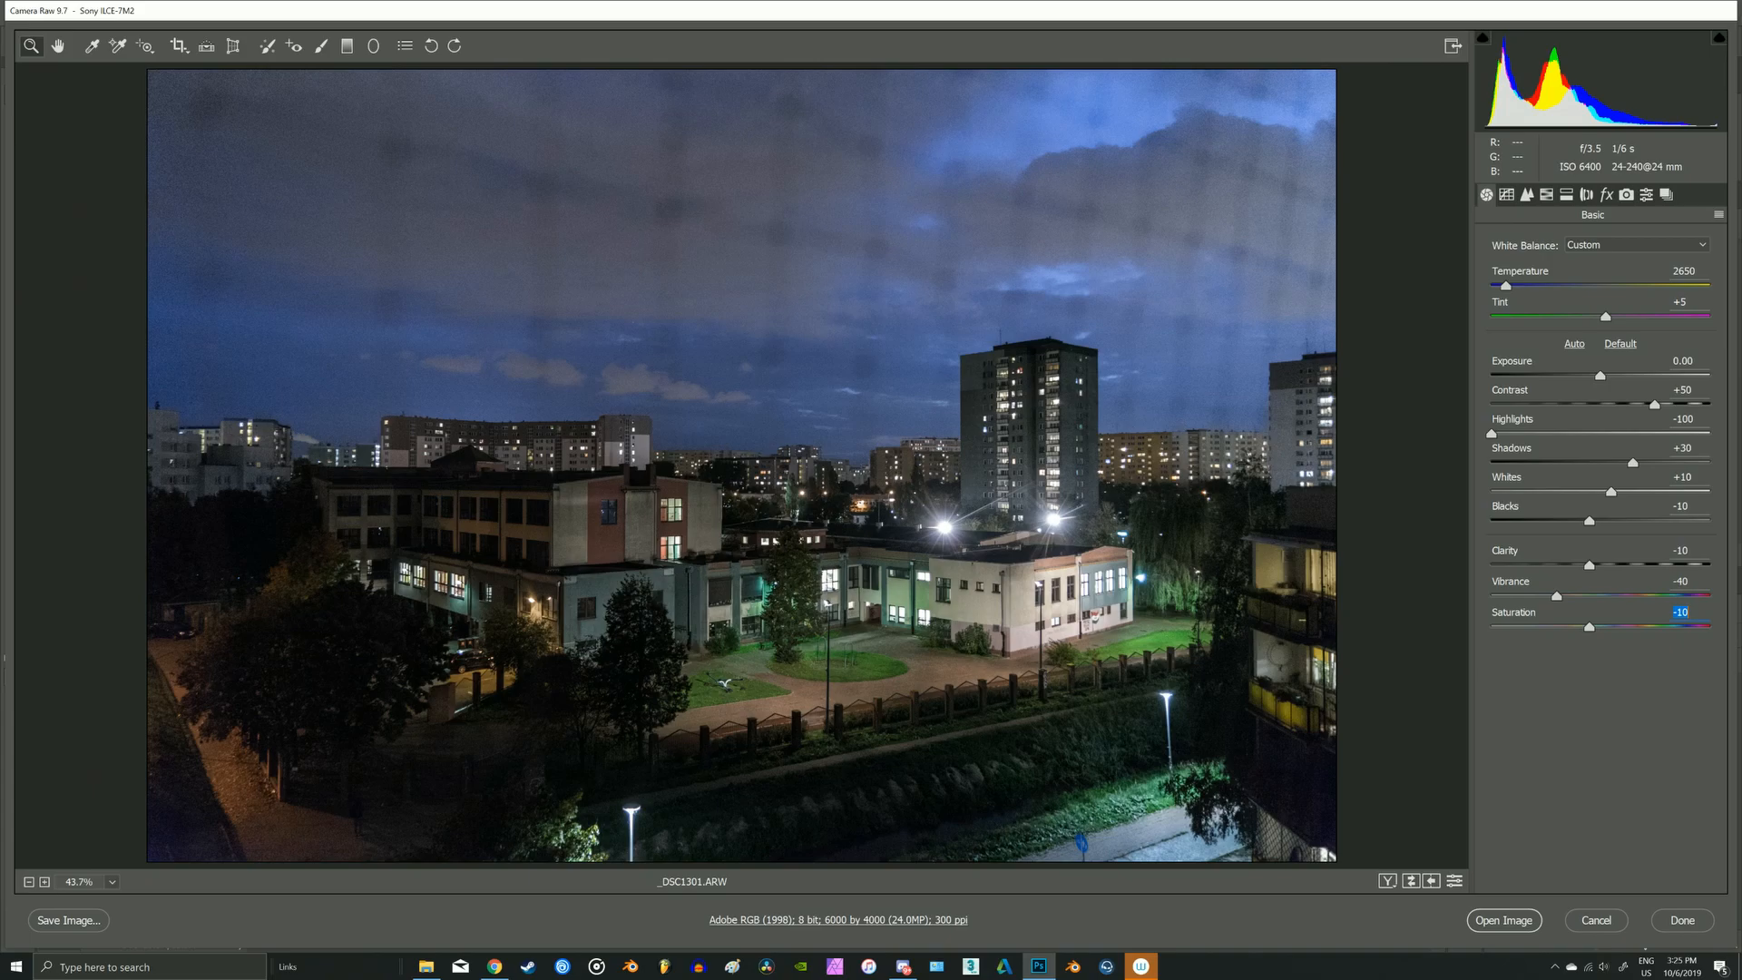
- Shape a point tone curve with 146→114 and 229→225 to darken the midtones
{"action": "left_click", "coordinate": [1506, 194]}
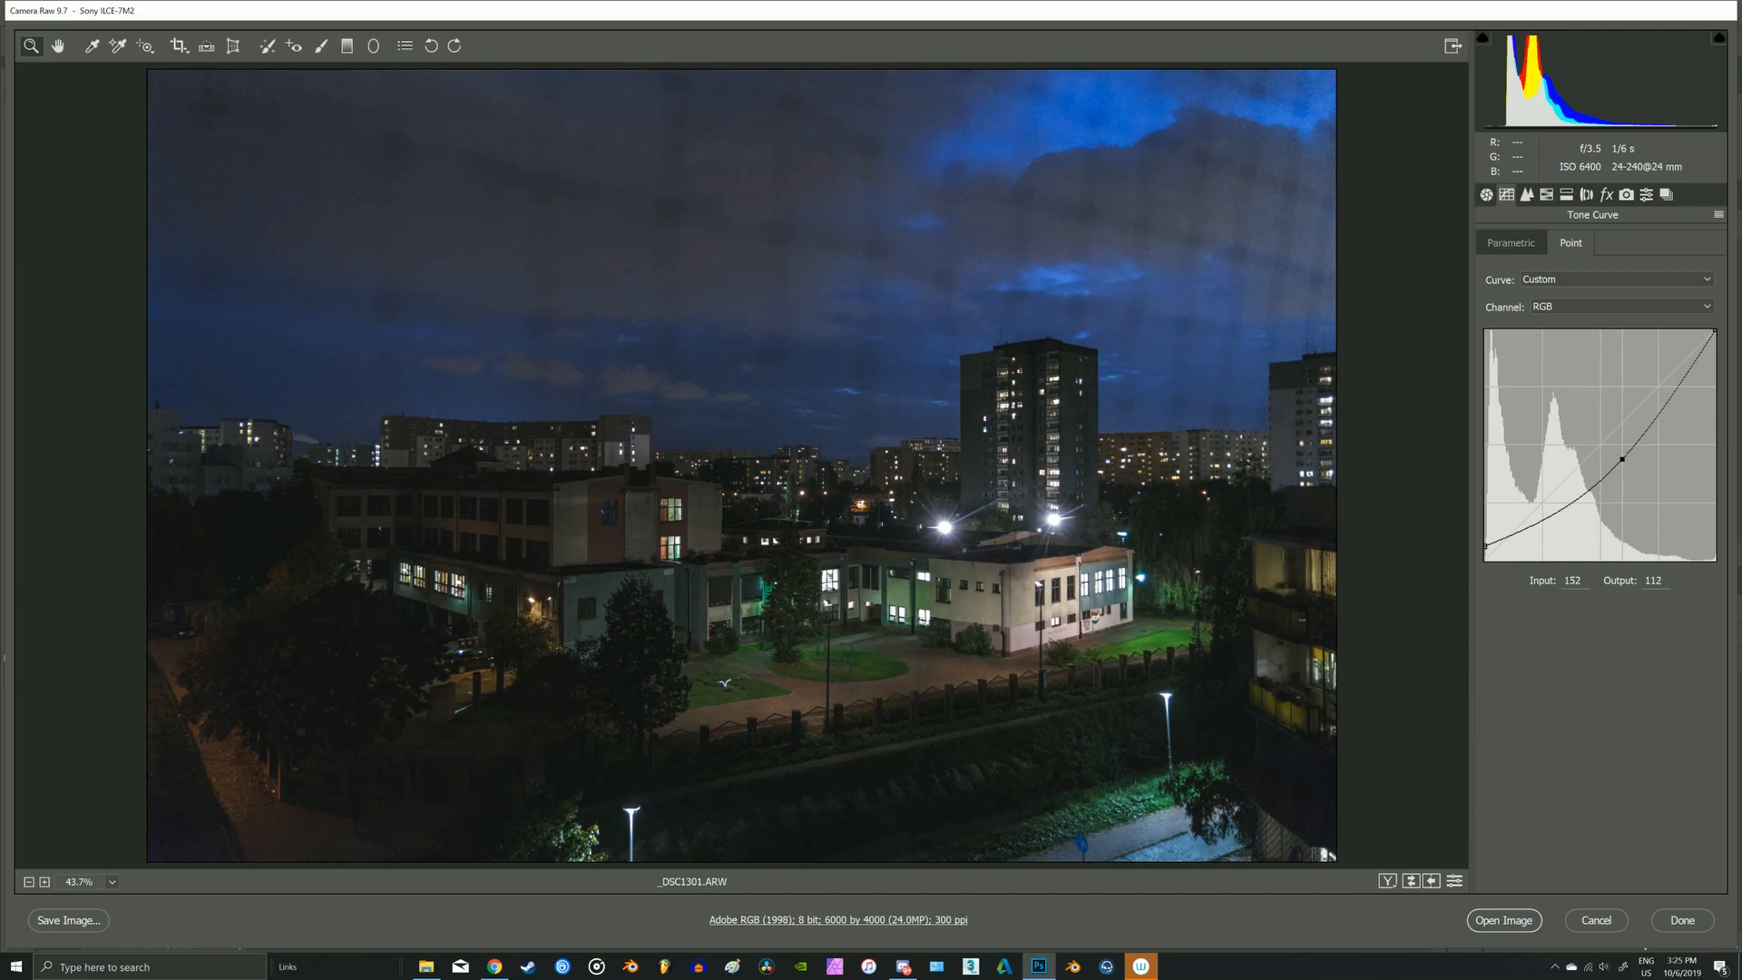
{"action": "left_click_drag", "start_coordinate": [1622, 460], "coordinate": [1616, 456]}
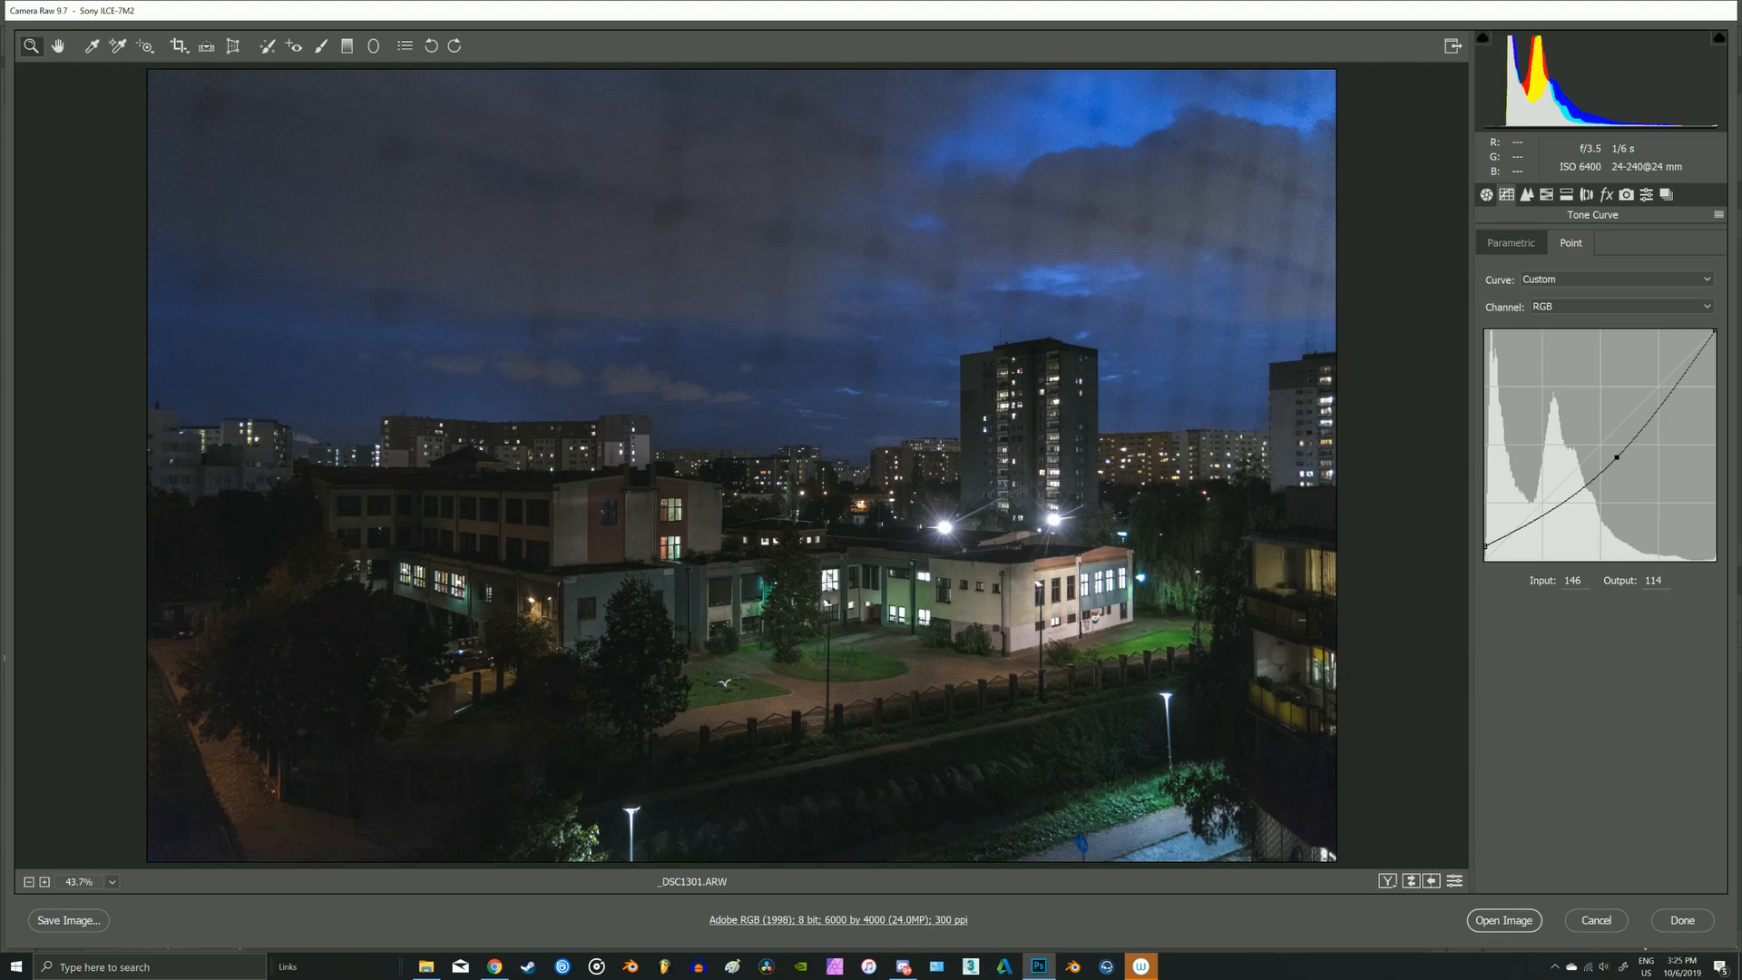
{"action": "left_click_drag", "start_coordinate": [1617, 455], "coordinate": [1686, 356]}
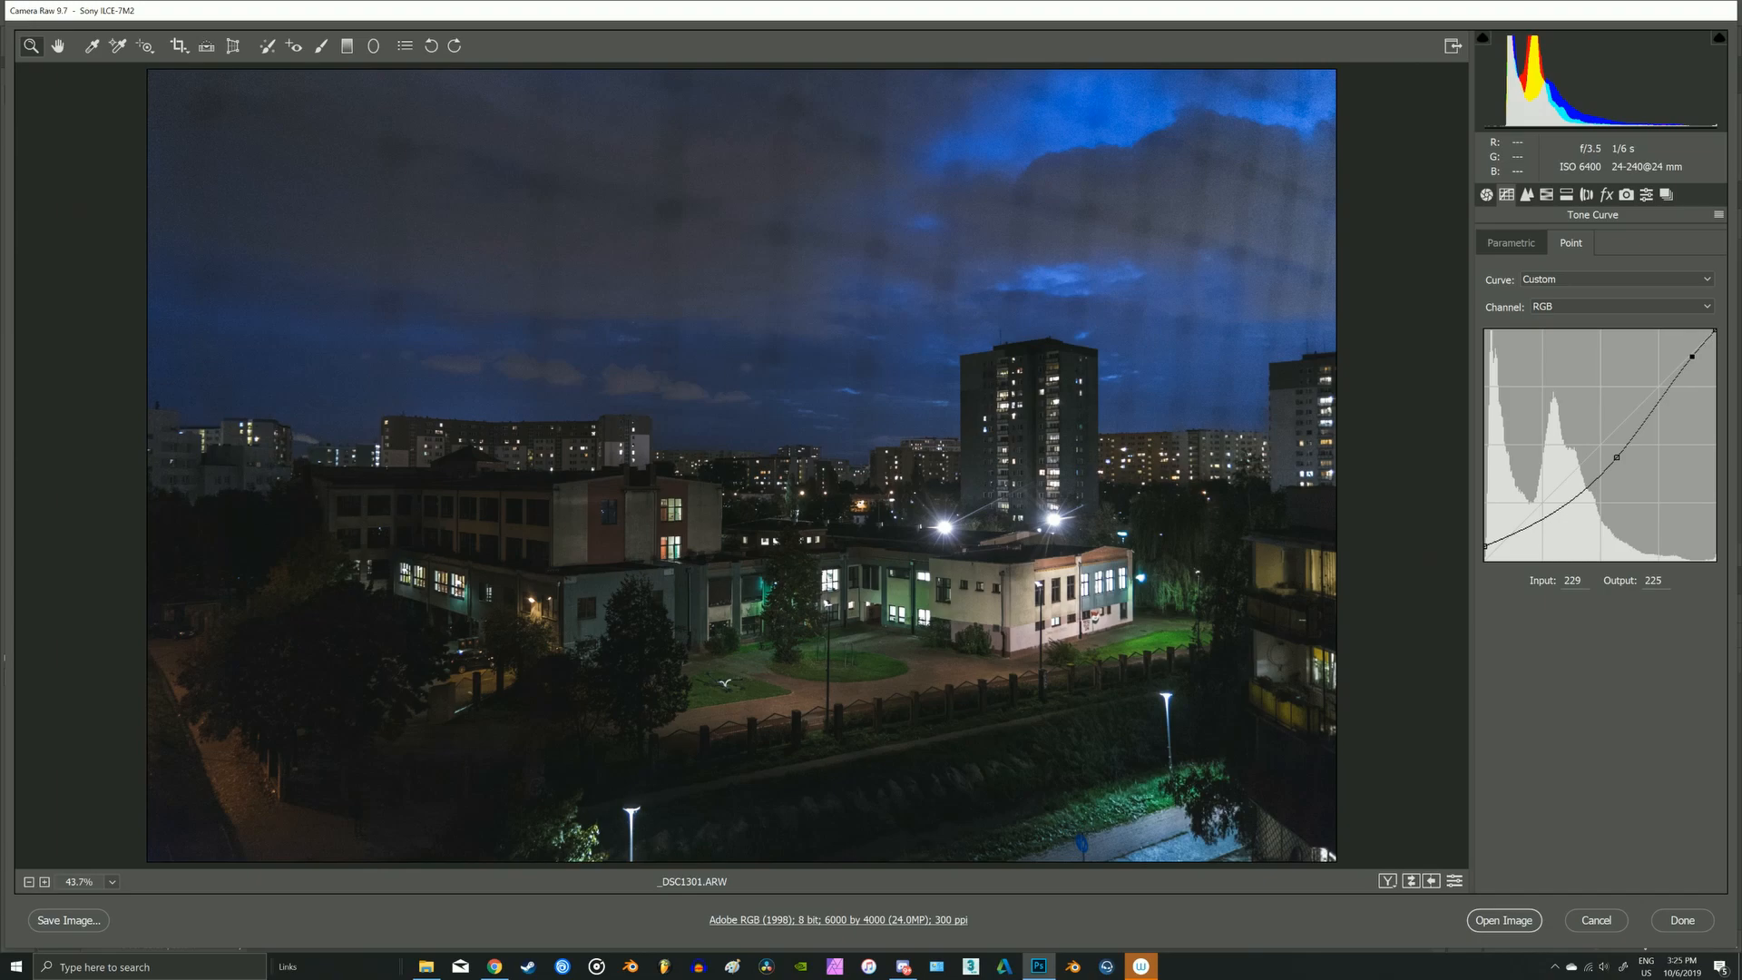
{"action": "left_click", "coordinate": [1526, 194]}
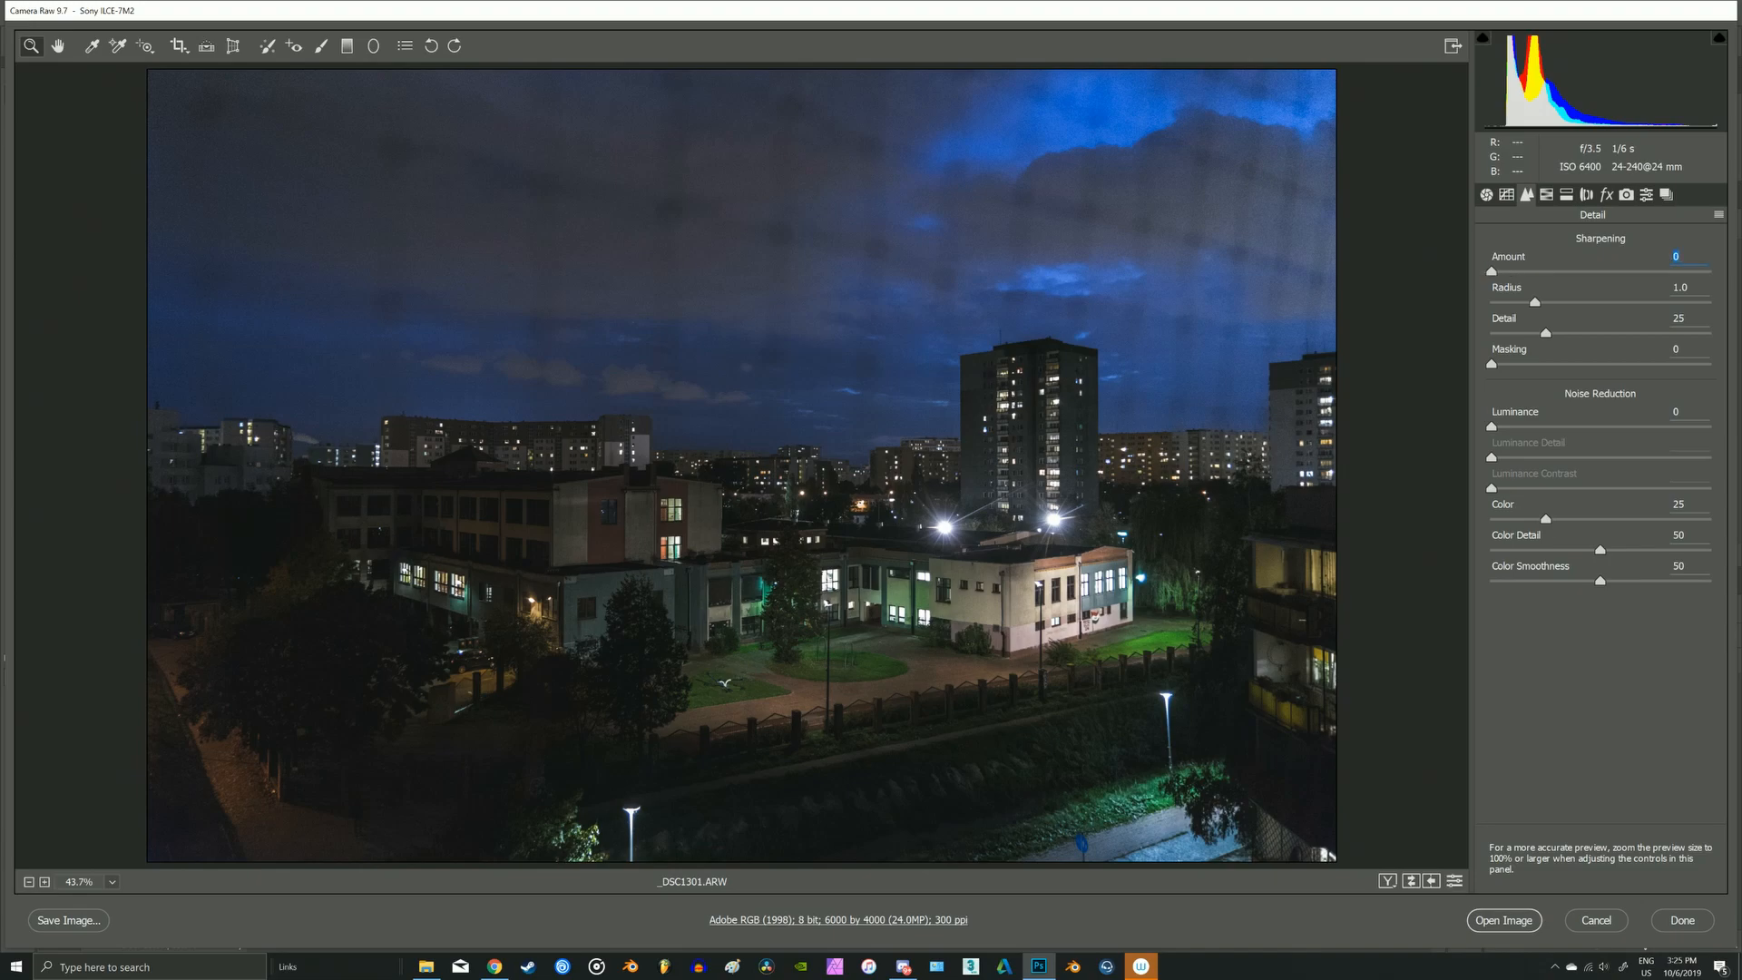
- Set Luminance noise reduction to 20 and Color noise reduction to 40
{"action": "left_click_drag", "start_coordinate": [1491, 426], "coordinate": [1505, 426]}
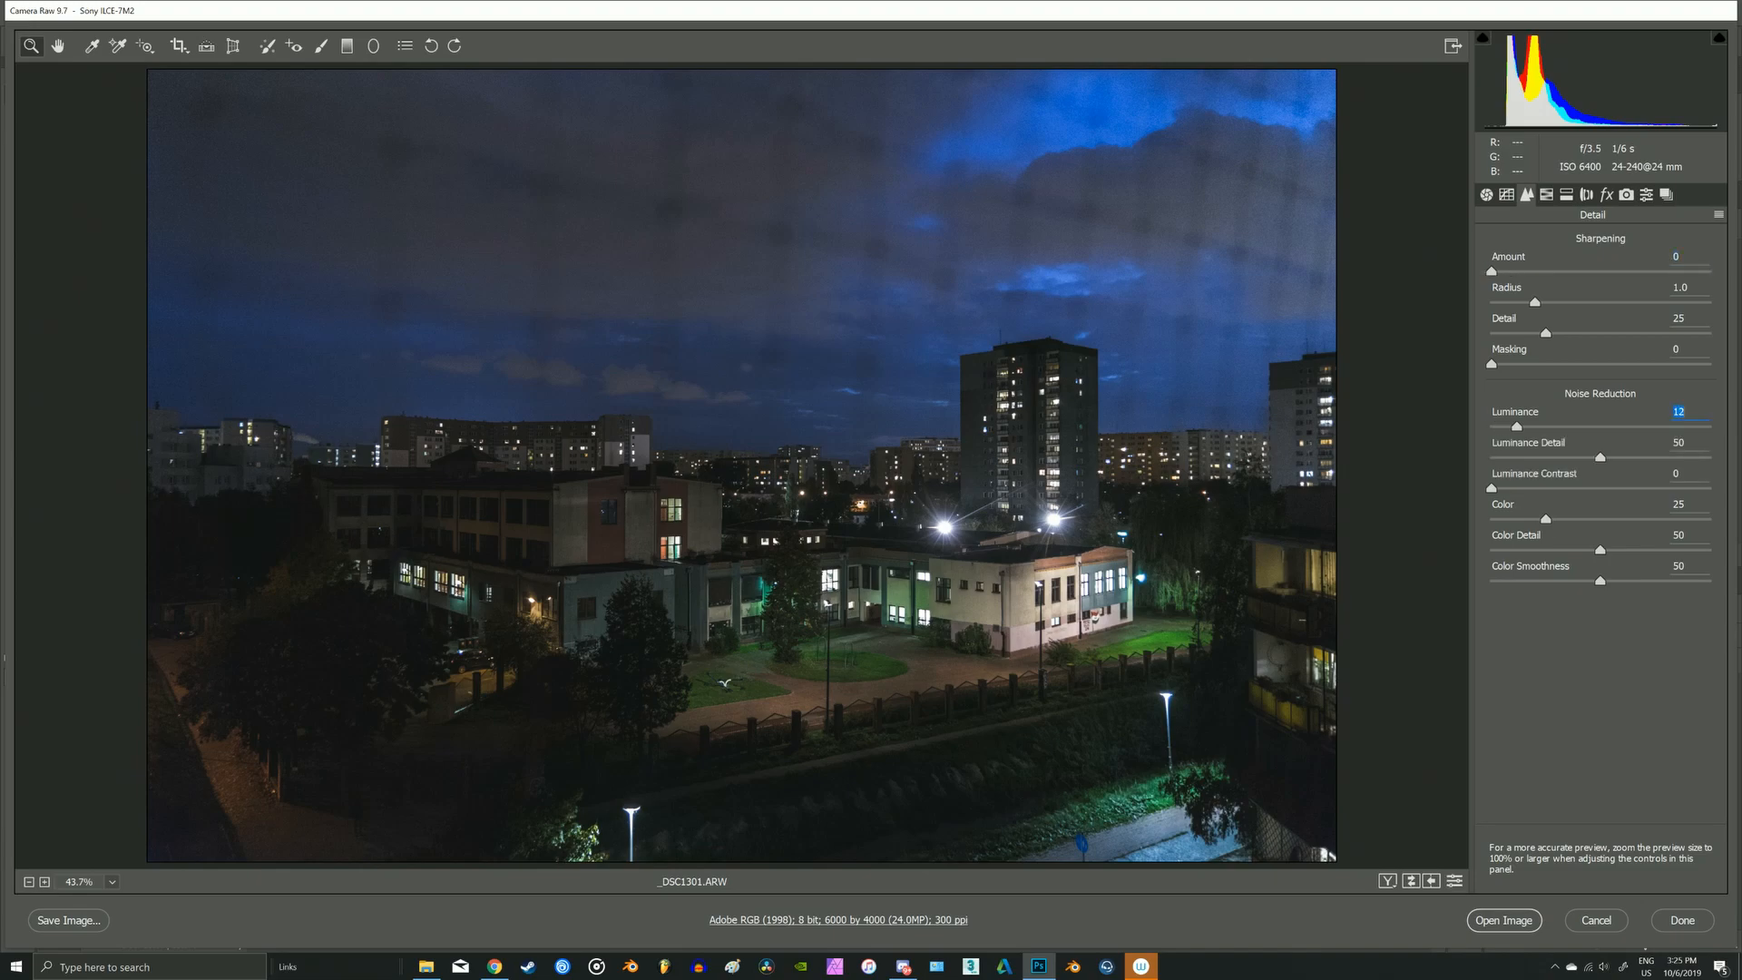
{"action": "left_click_drag", "start_coordinate": [1546, 427], "coordinate": [1555, 426]}
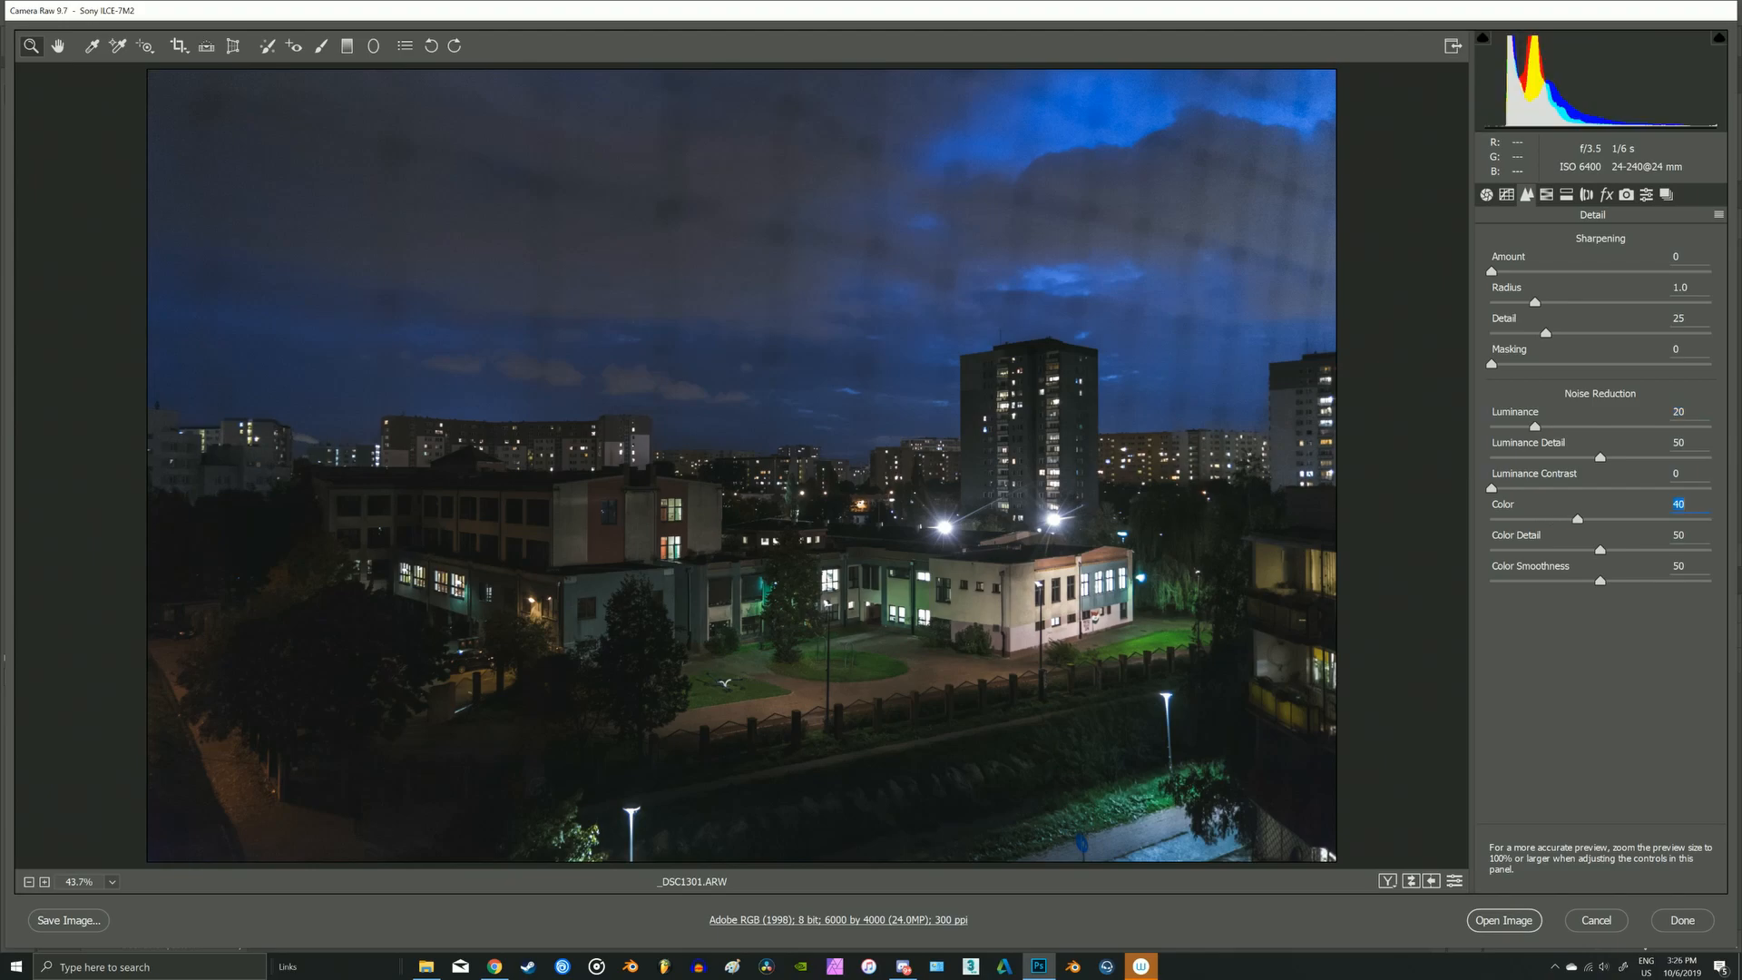
{"action": "left_click", "coordinate": [1528, 194]}
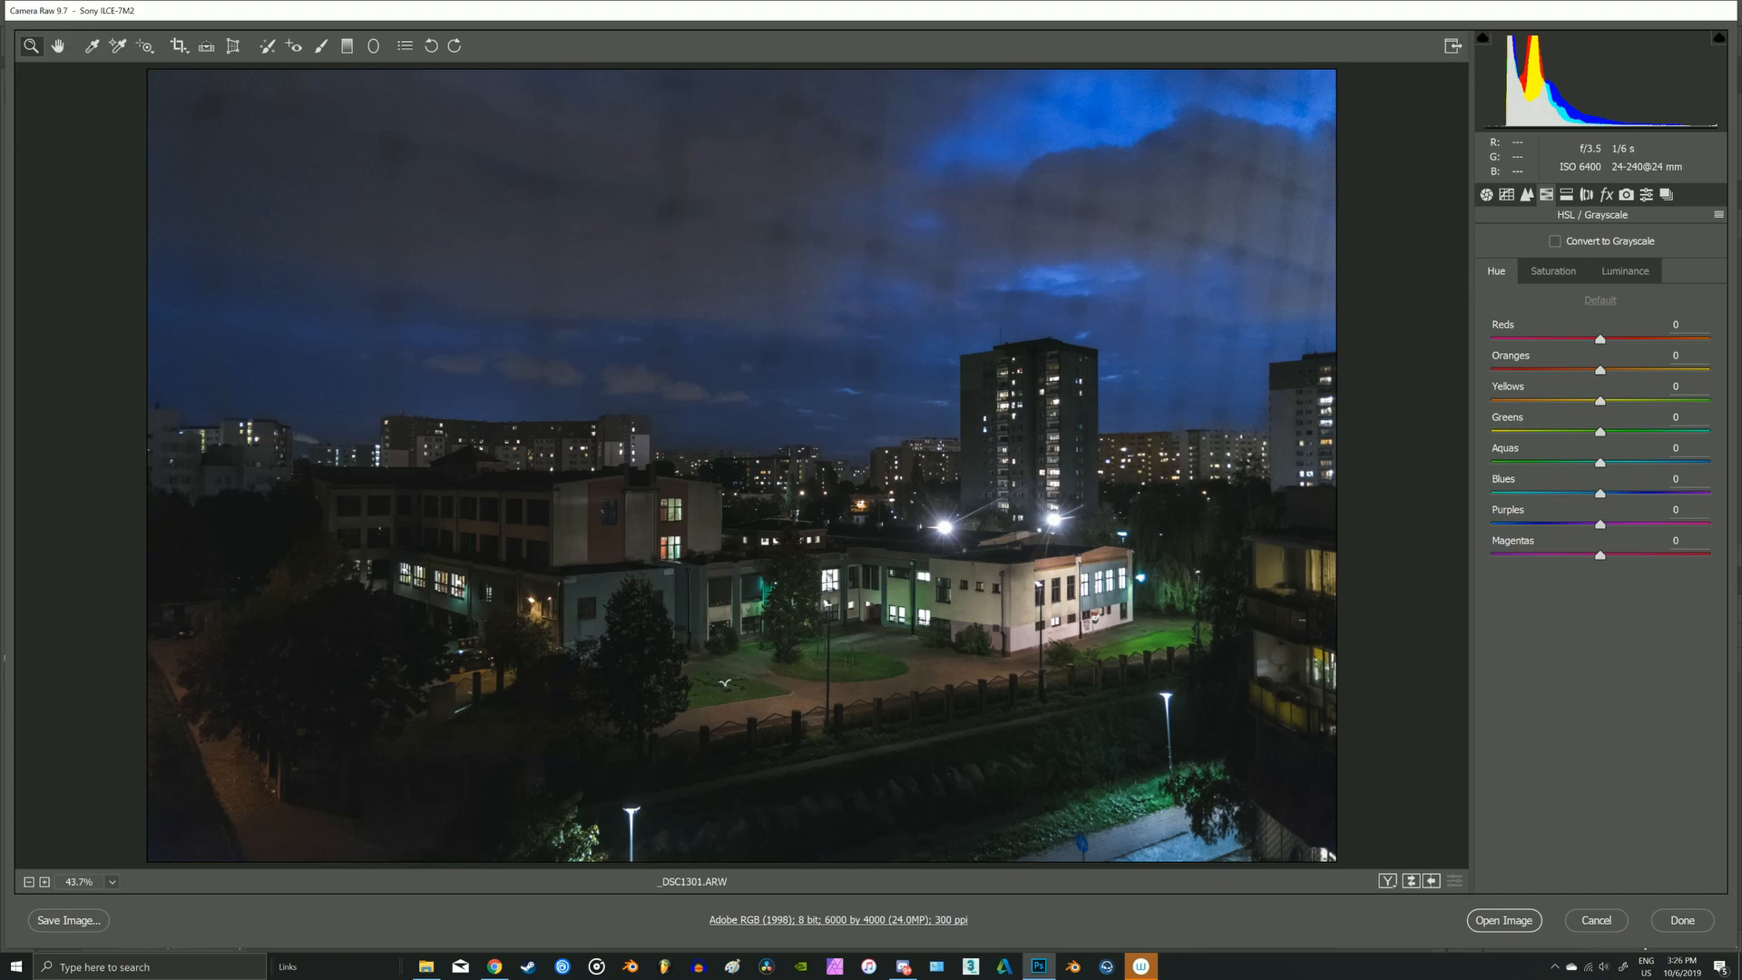
- Shift HSL hues: Reds -10, oranges toward red, yellows/greens, Blues +30 for a purple sky
{"action": "left_click_drag", "start_coordinate": [1600, 338], "coordinate": [1588, 338]}
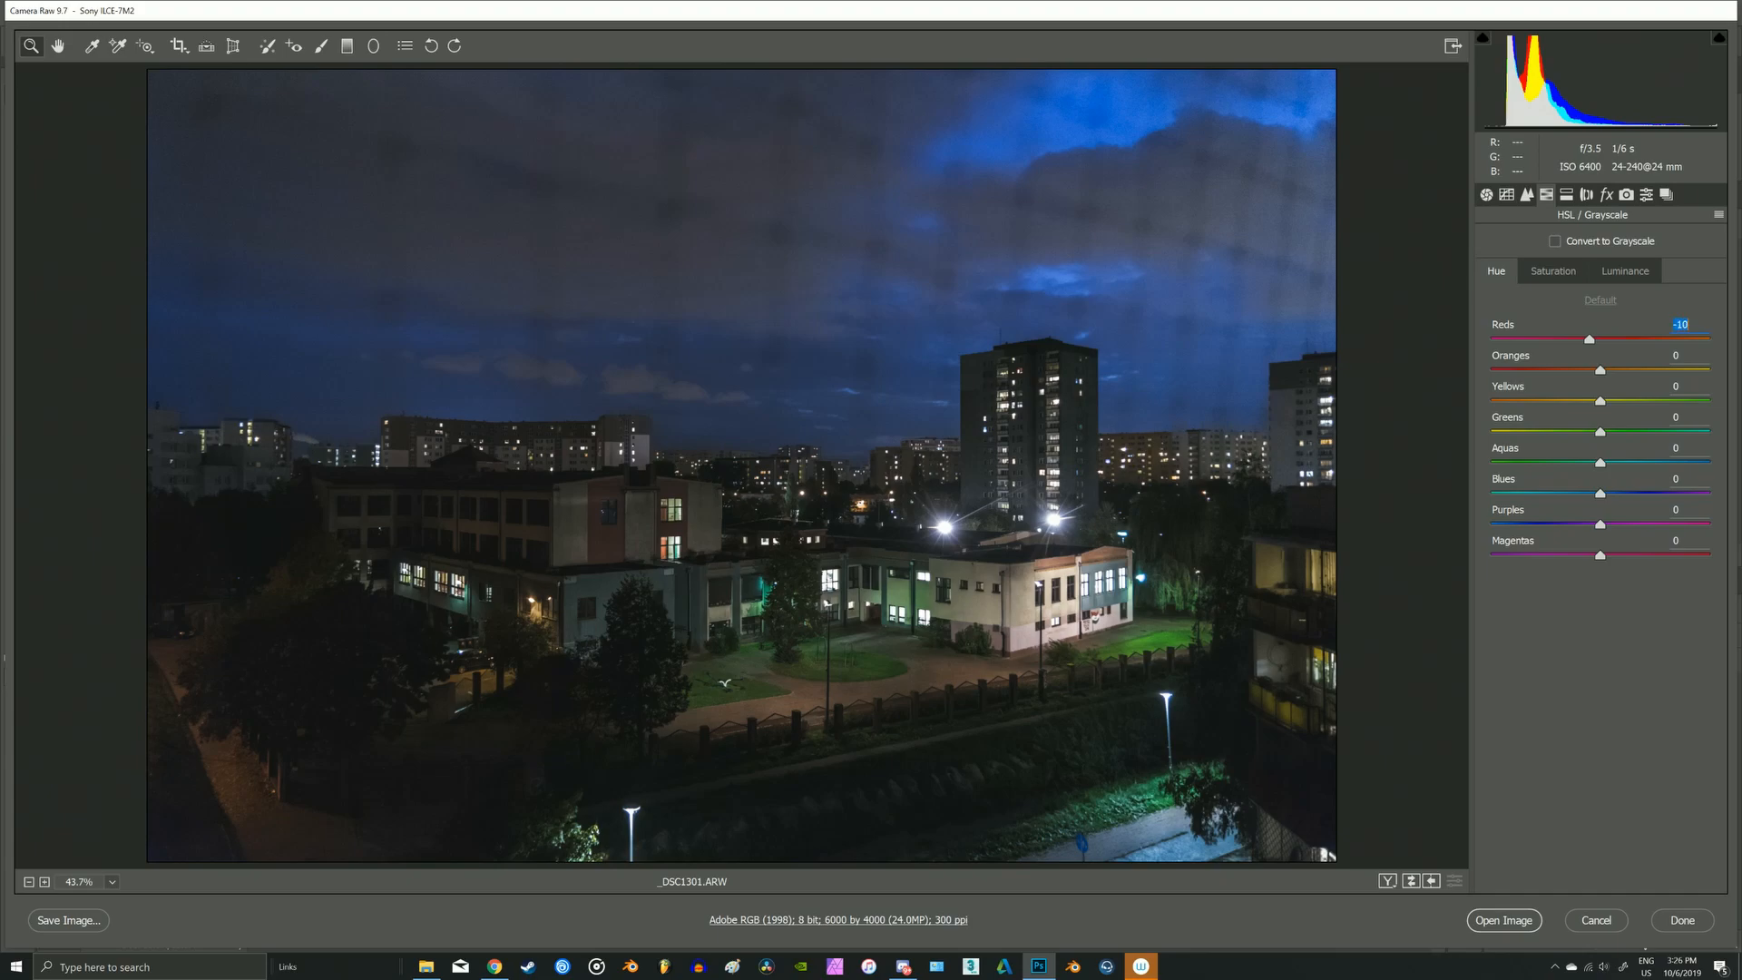
{"action": "left_click_drag", "start_coordinate": [1601, 370], "coordinate": [1568, 370]}
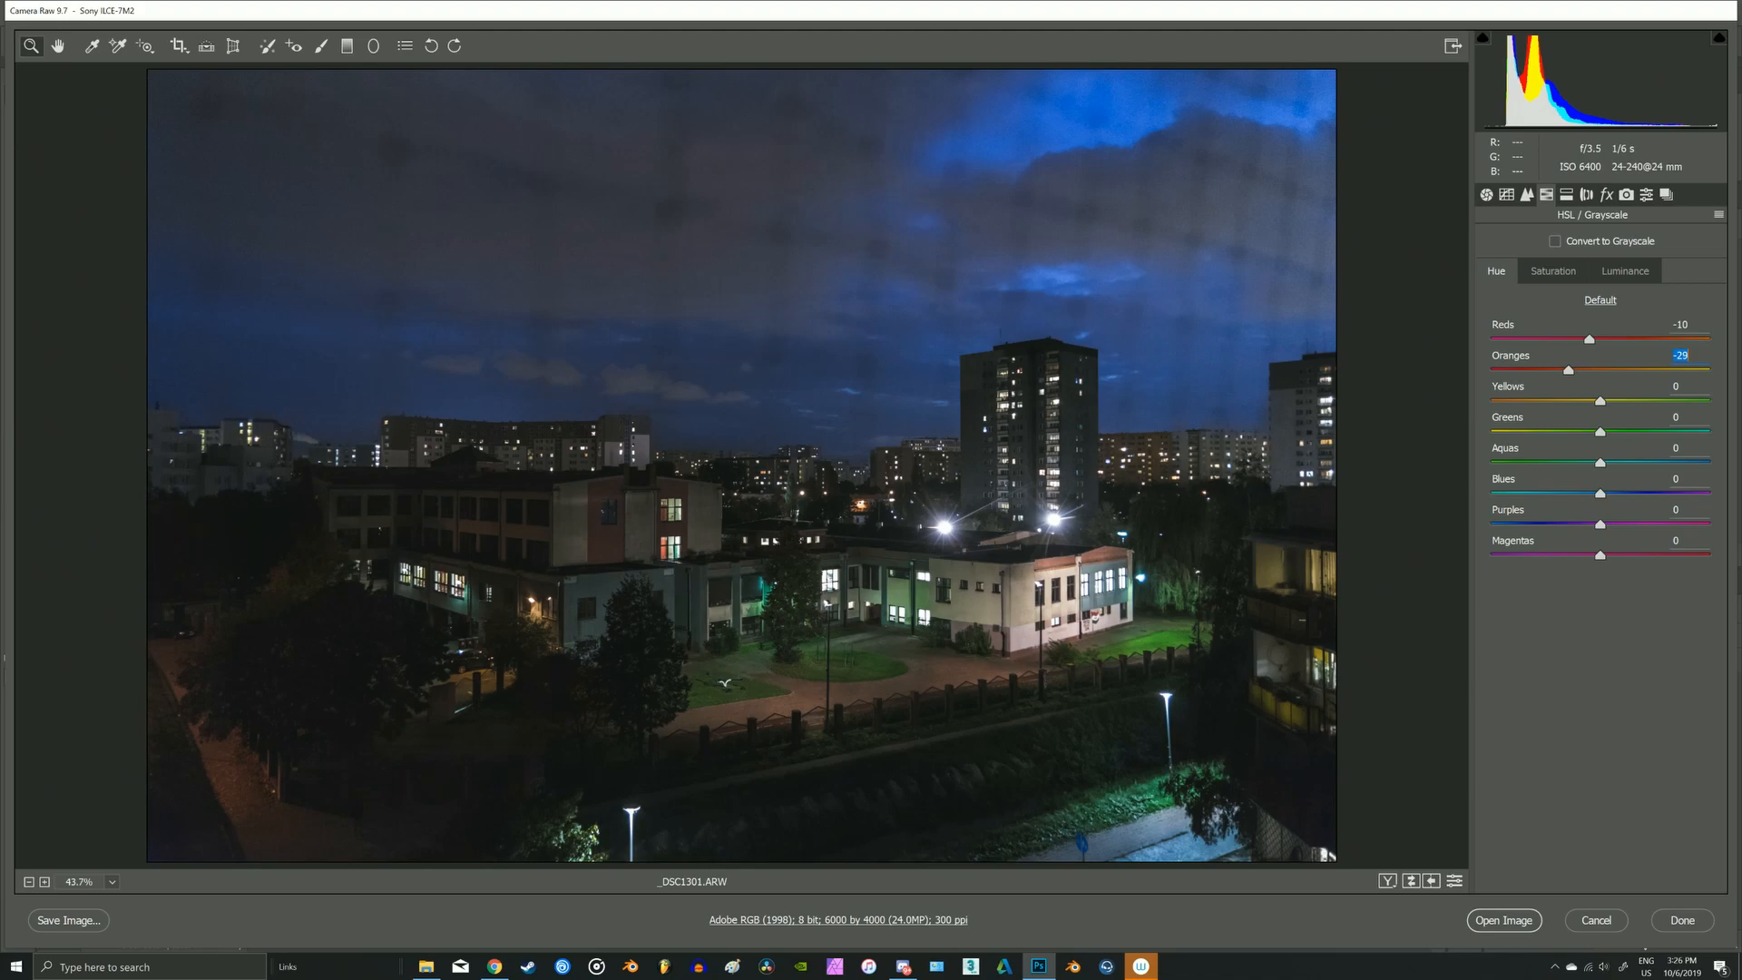
{"action": "left_click_drag", "start_coordinate": [1633, 431], "coordinate": [1553, 431]}
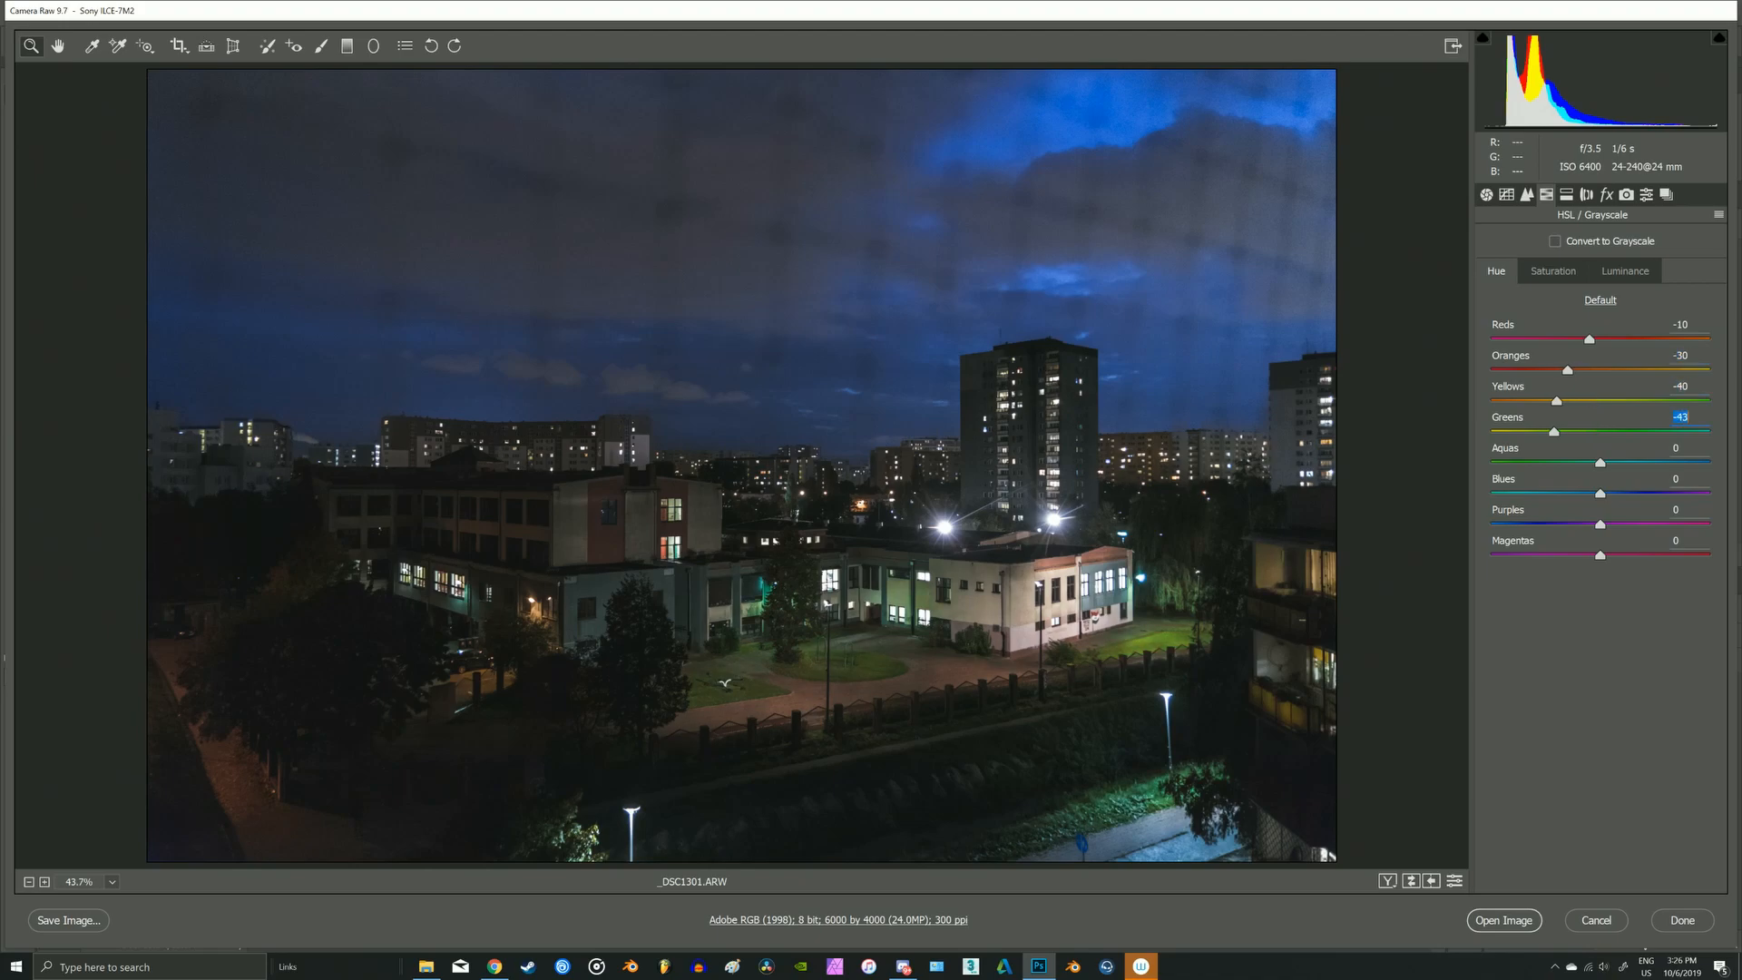
{"action": "left_click_drag", "start_coordinate": [1600, 463], "coordinate": [1550, 464]}
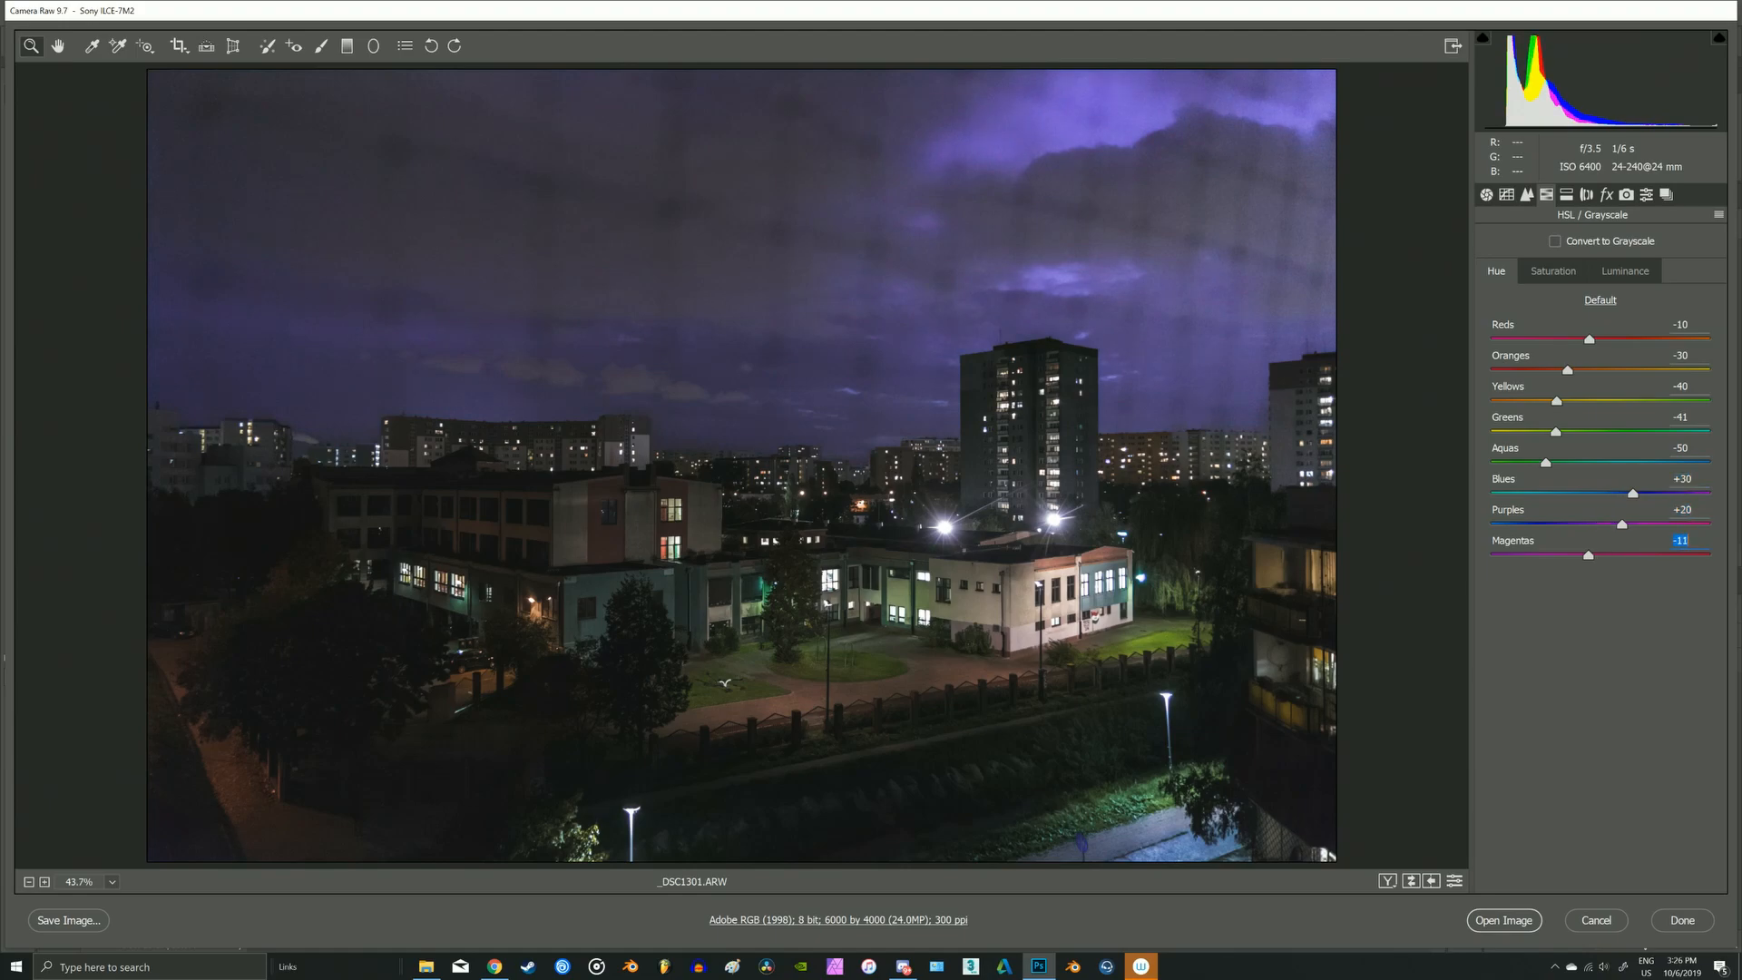
- Rebalance per-colour saturation and luminance, boosting reds and darkening aquas
{"action": "left_click", "coordinate": [1552, 270]}
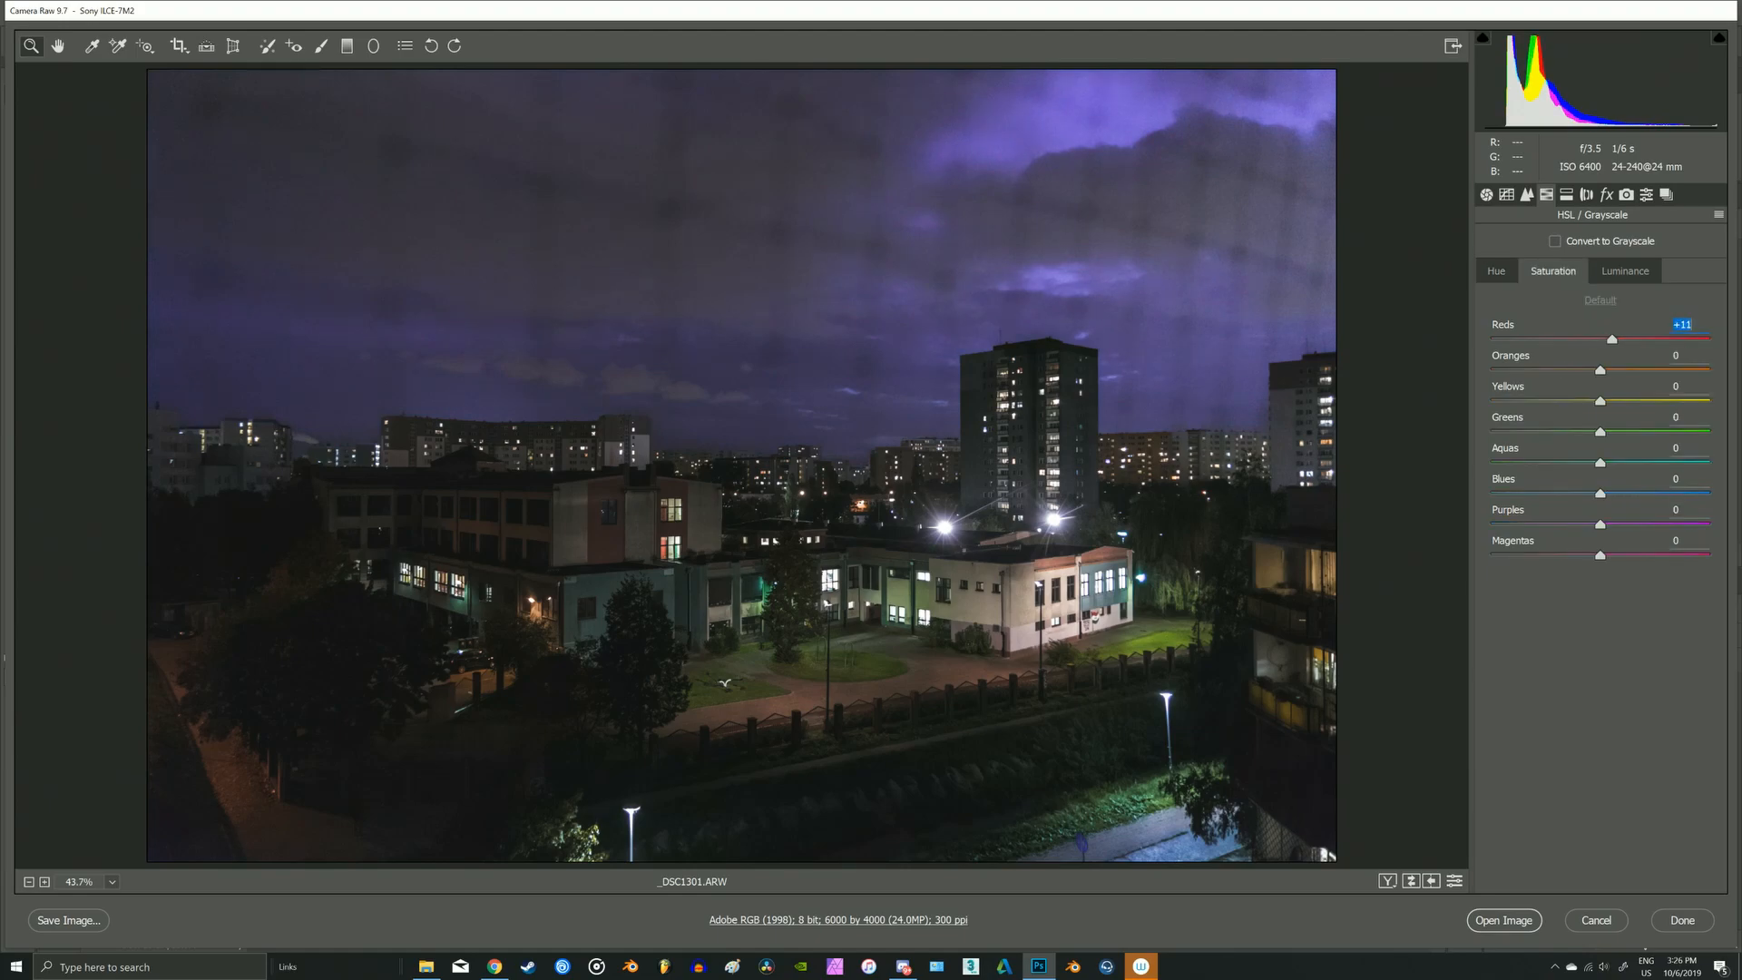
{"action": "left_click_drag", "start_coordinate": [1600, 369], "coordinate": [1652, 369]}
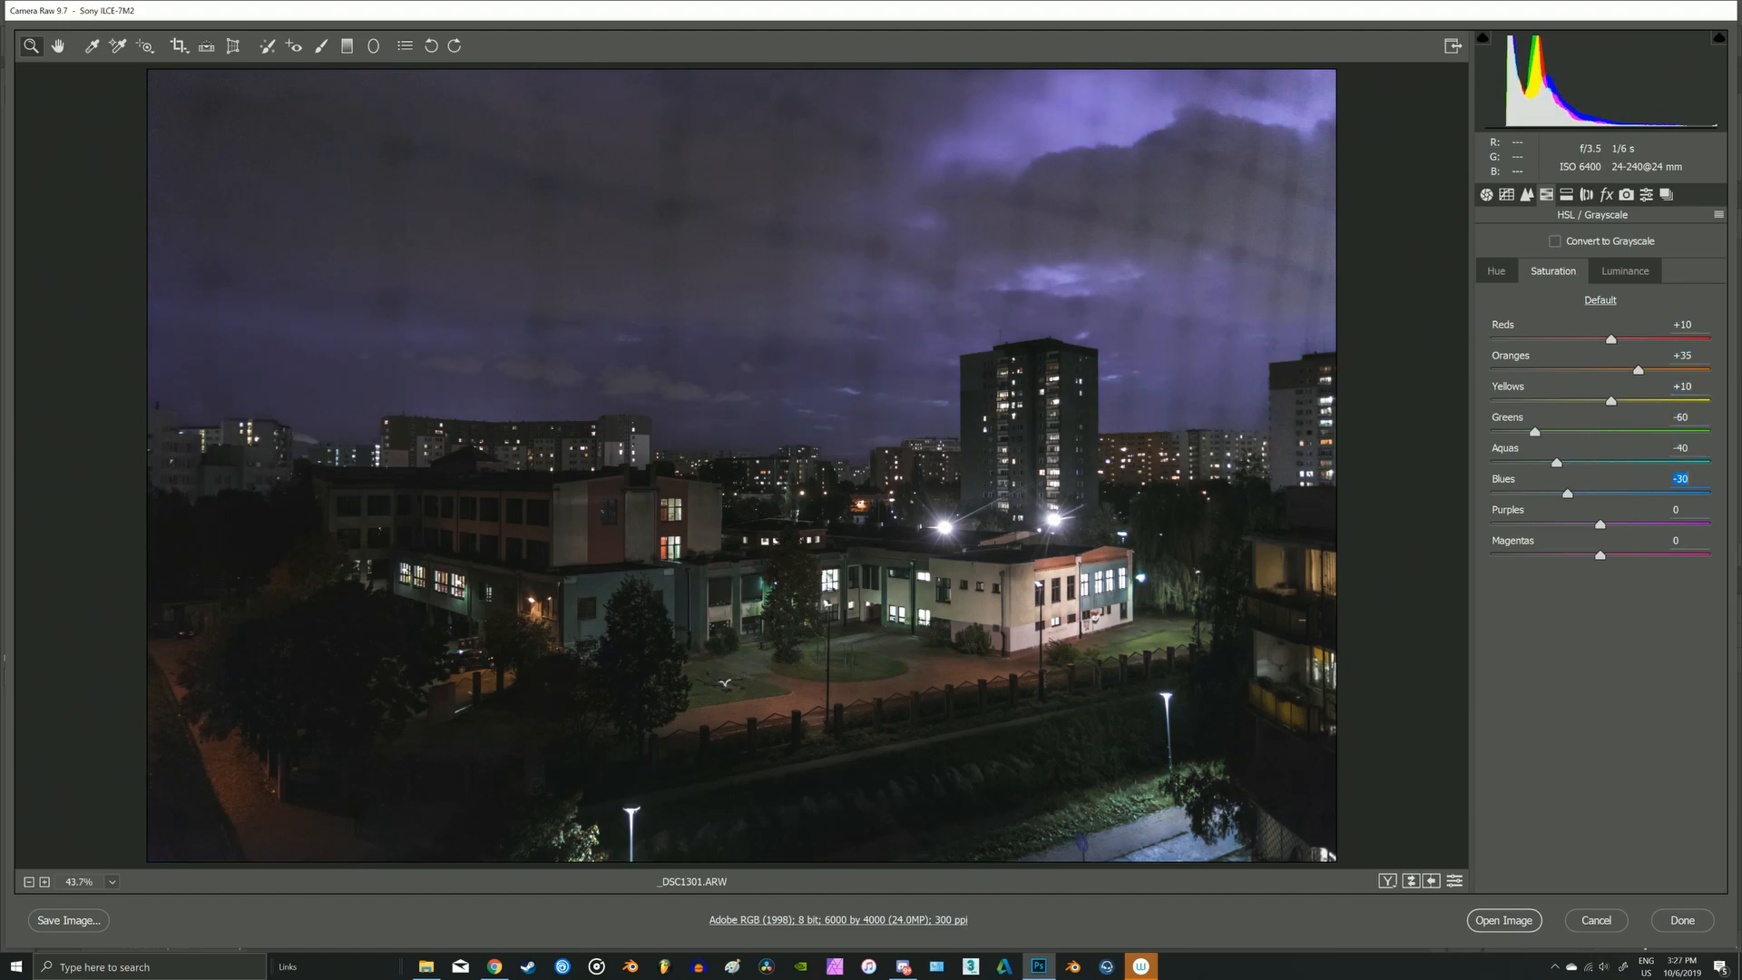
{"action": "left_click", "coordinate": [1623, 271]}
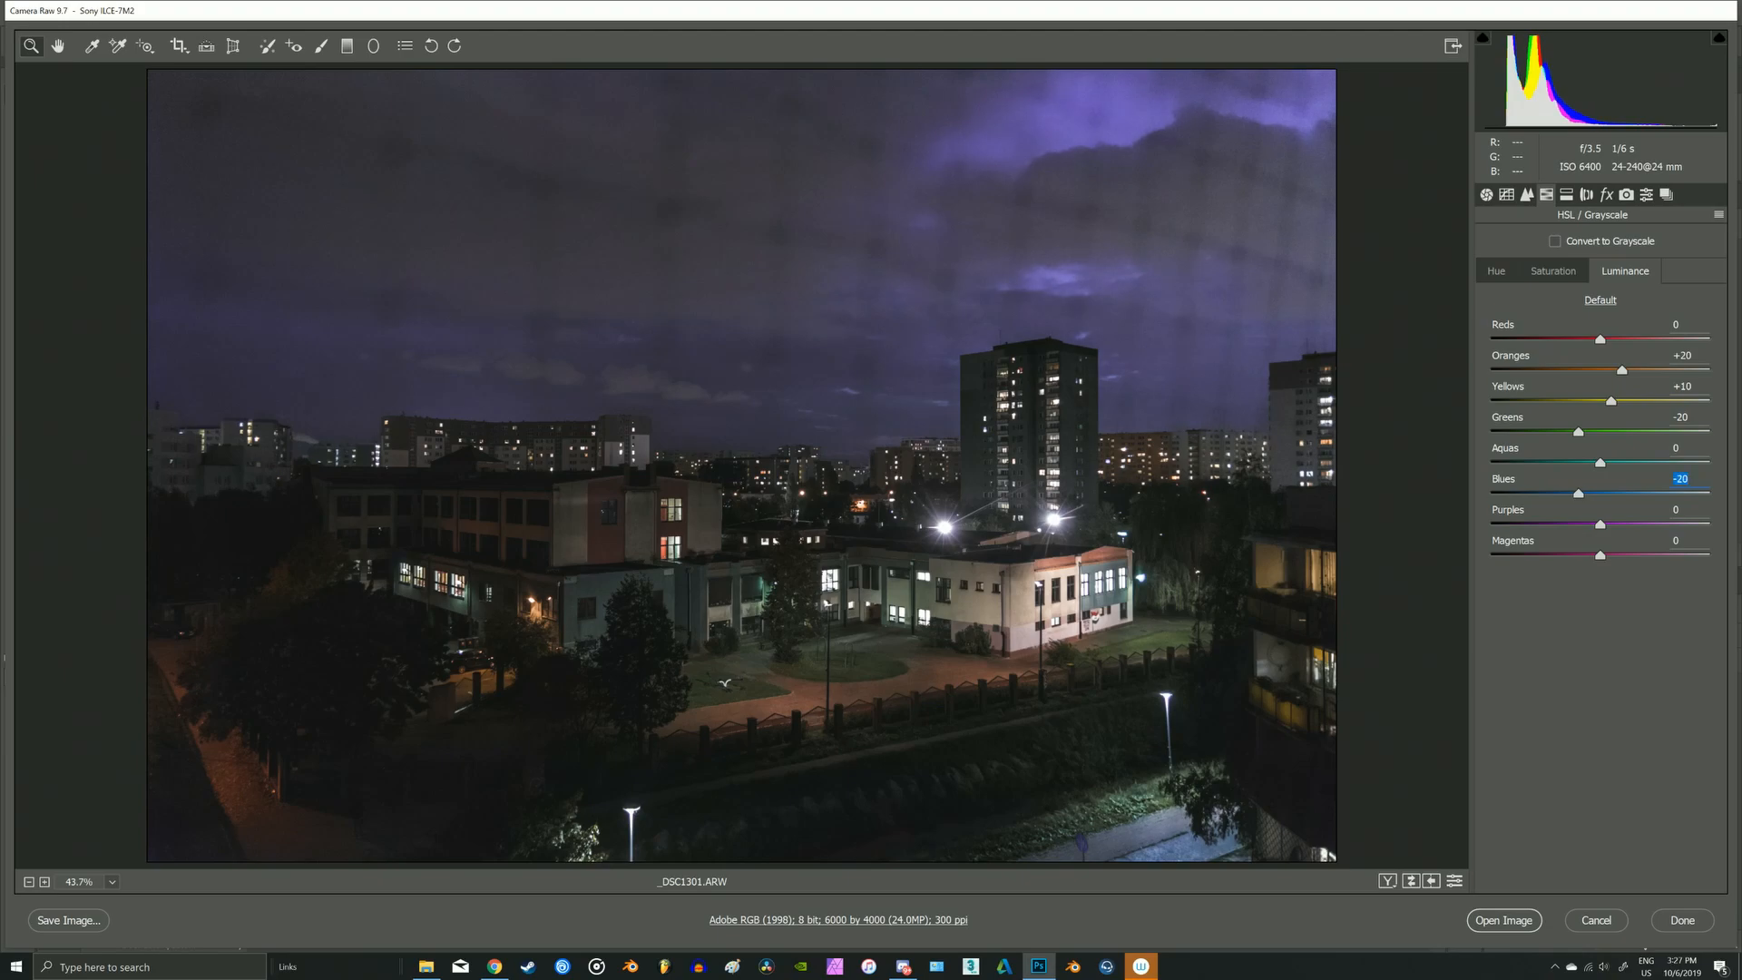
{"action": "left_click_drag", "start_coordinate": [1599, 462], "coordinate": [1568, 462]}
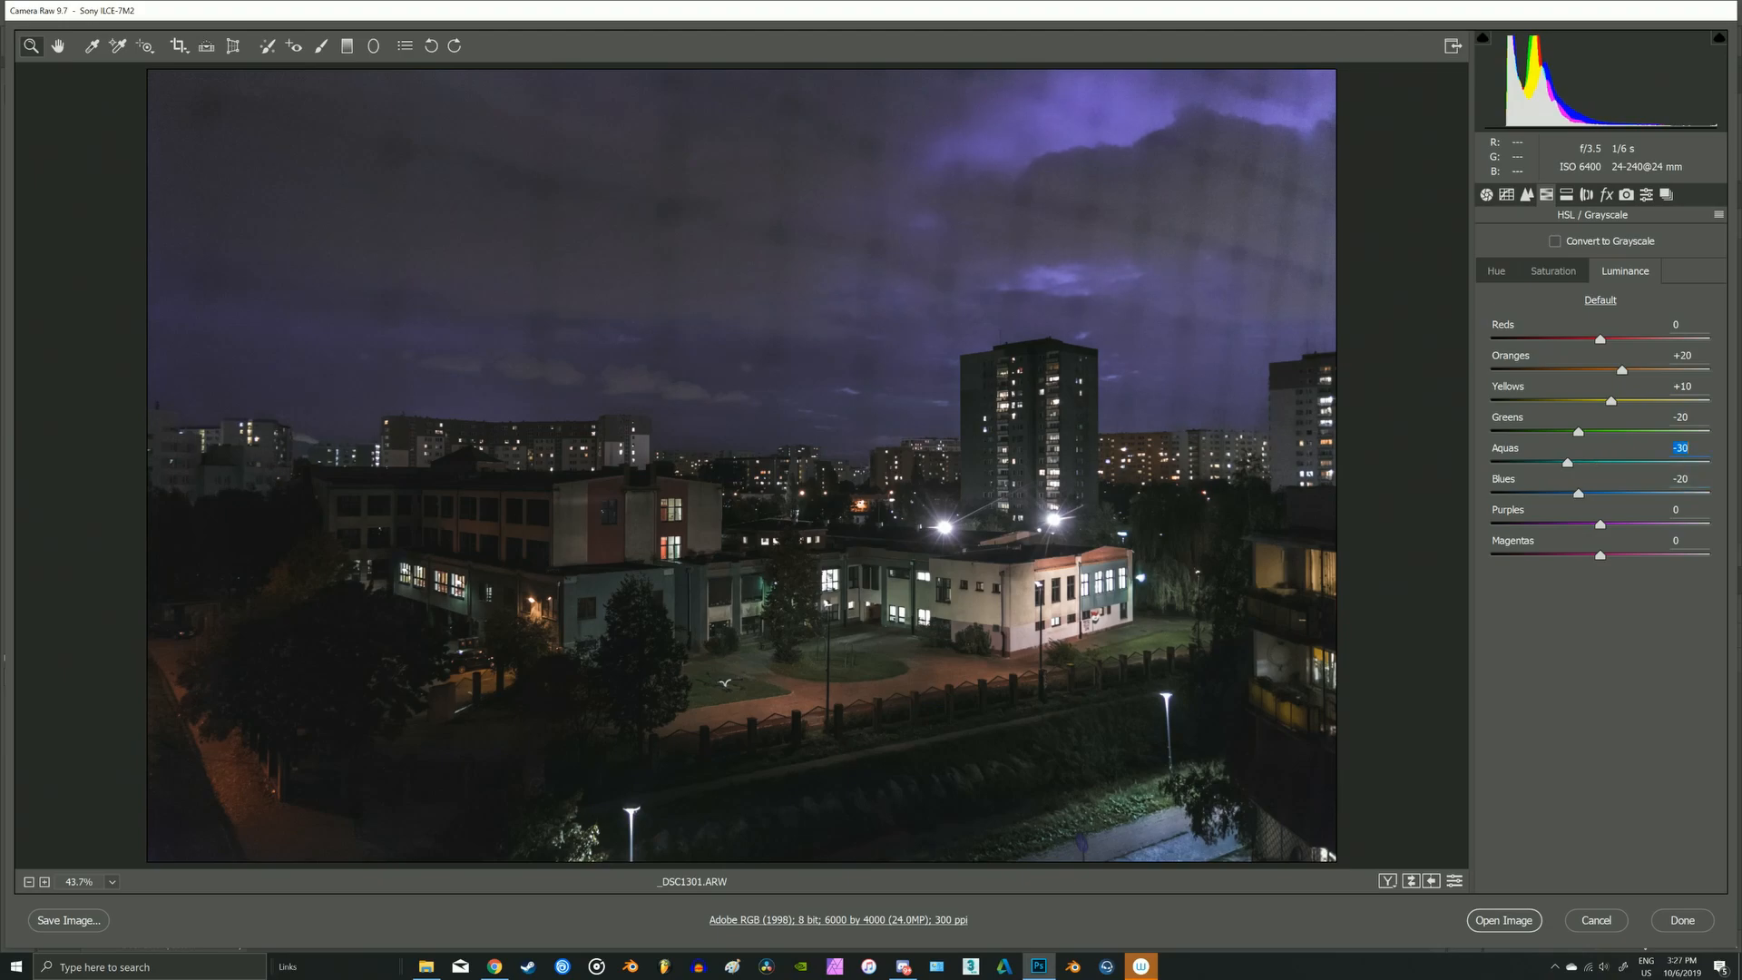
{"action": "left_click", "coordinate": [1568, 195]}
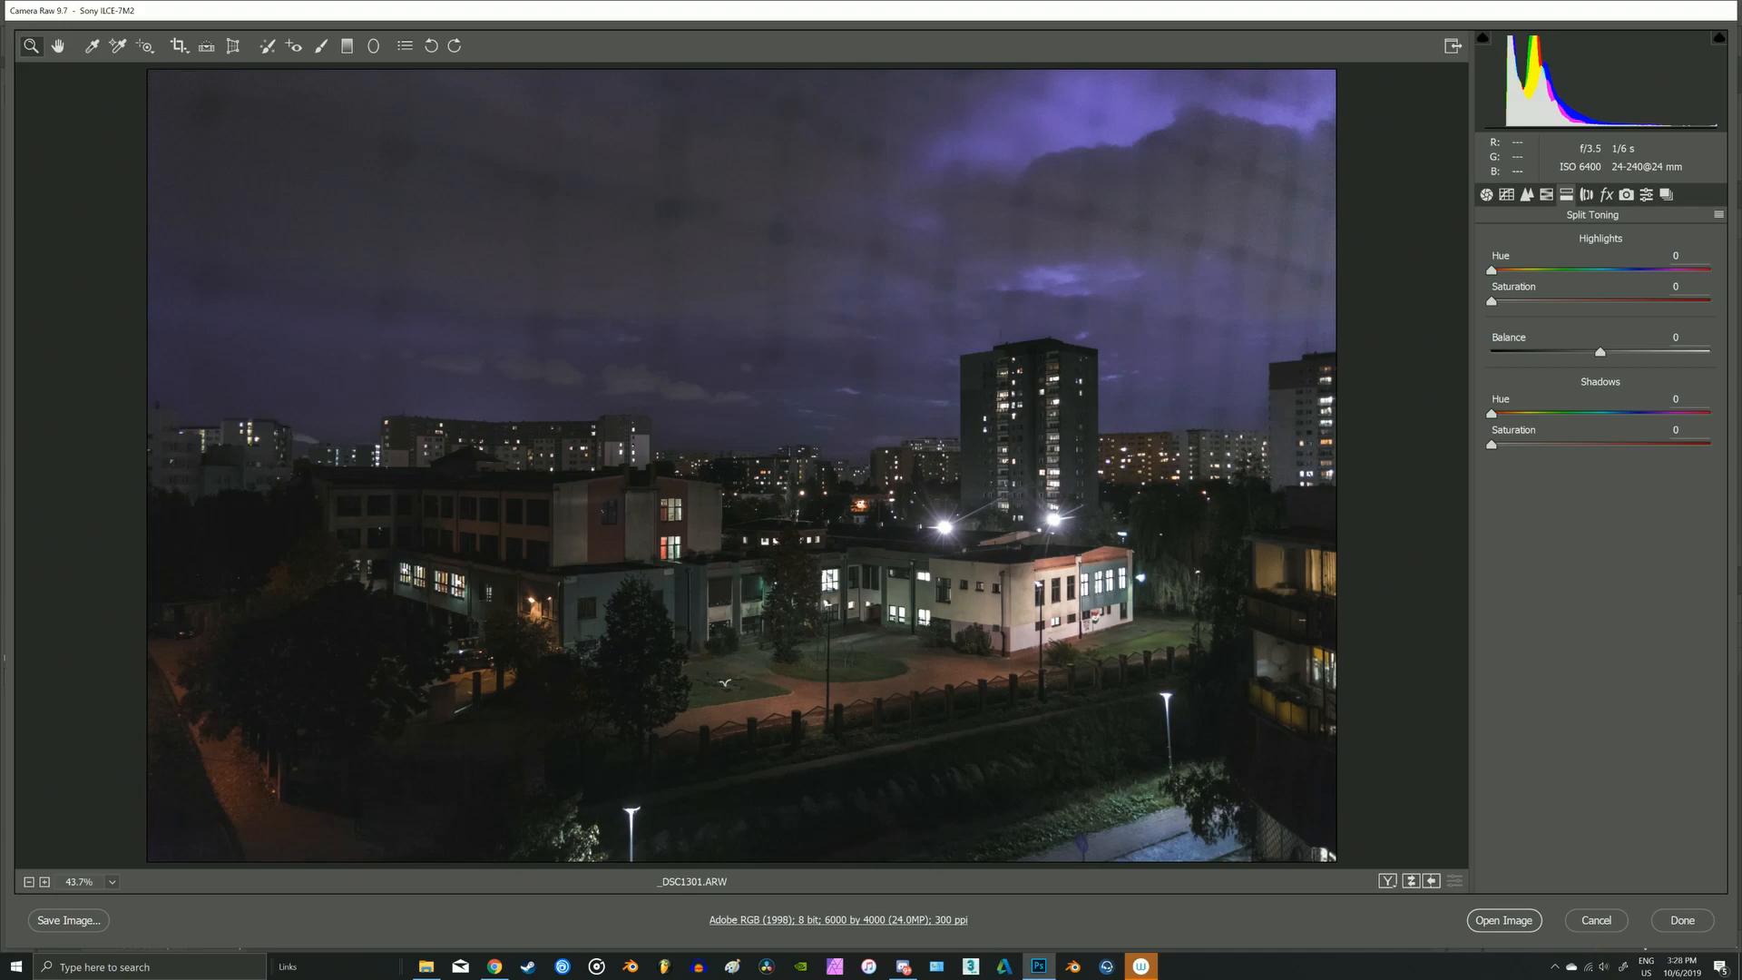
- Tint the highlights orange with Hue 26 and Saturation 25 in Split Toning
{"action": "left_click_drag", "start_coordinate": [1492, 268], "coordinate": [1505, 269]}
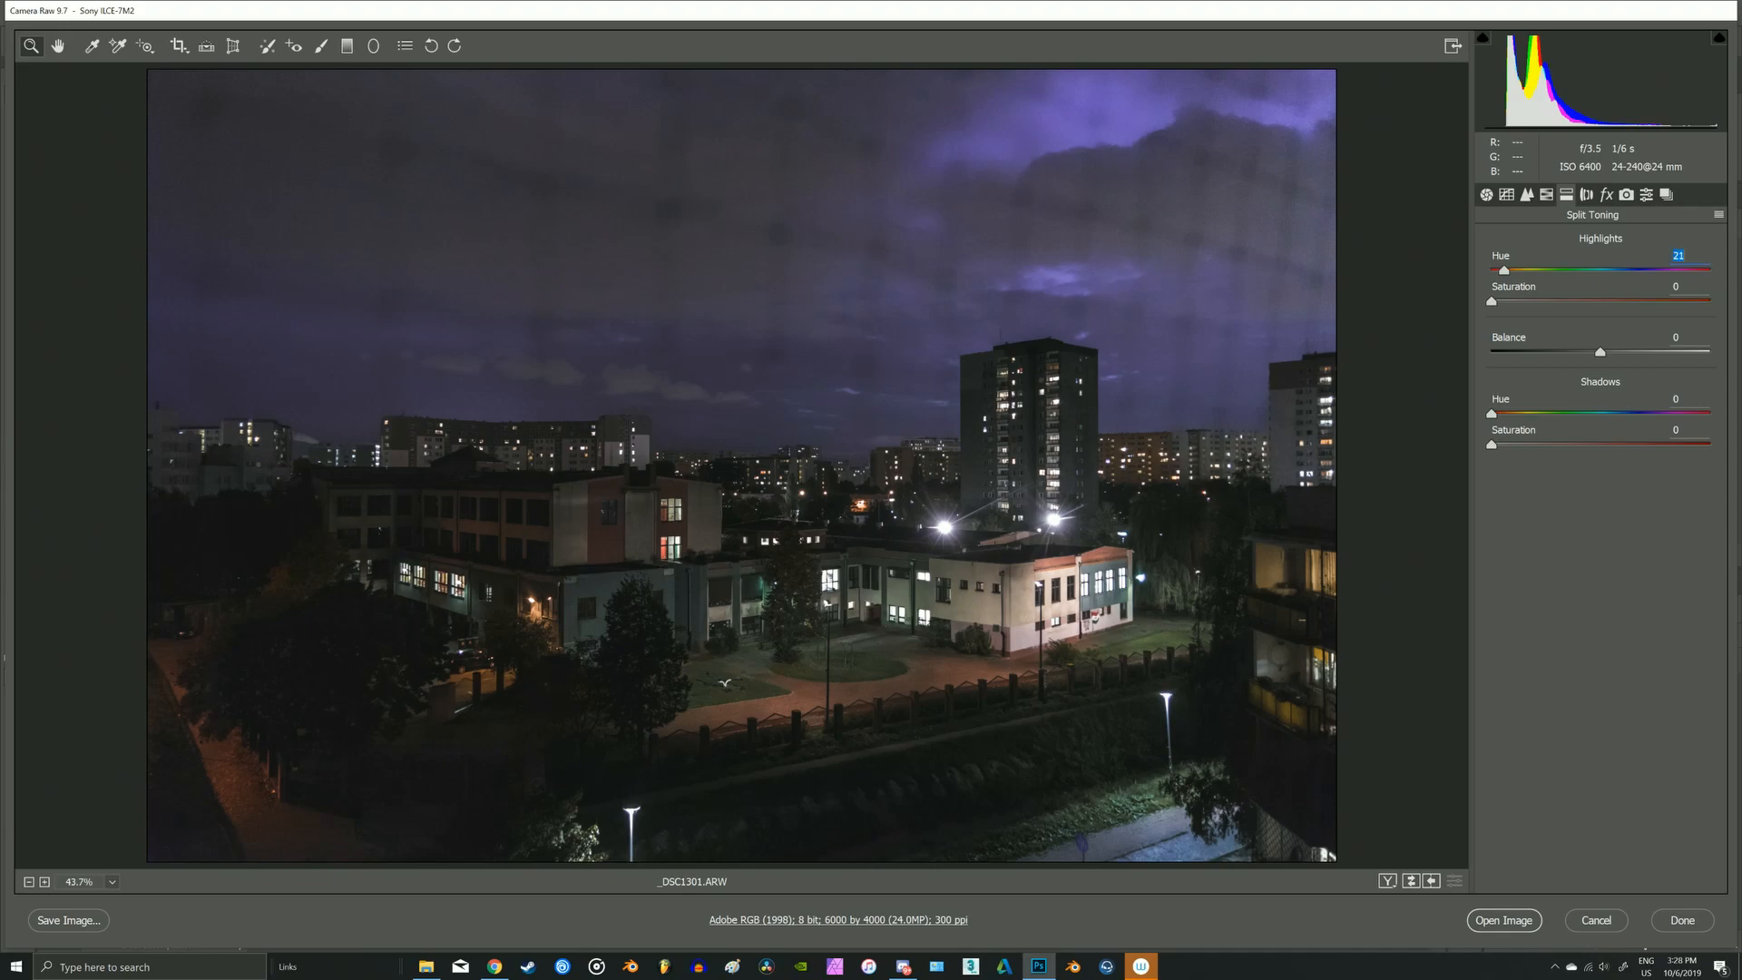
{"action": "left_click_drag", "start_coordinate": [1504, 269], "coordinate": [1508, 269]}
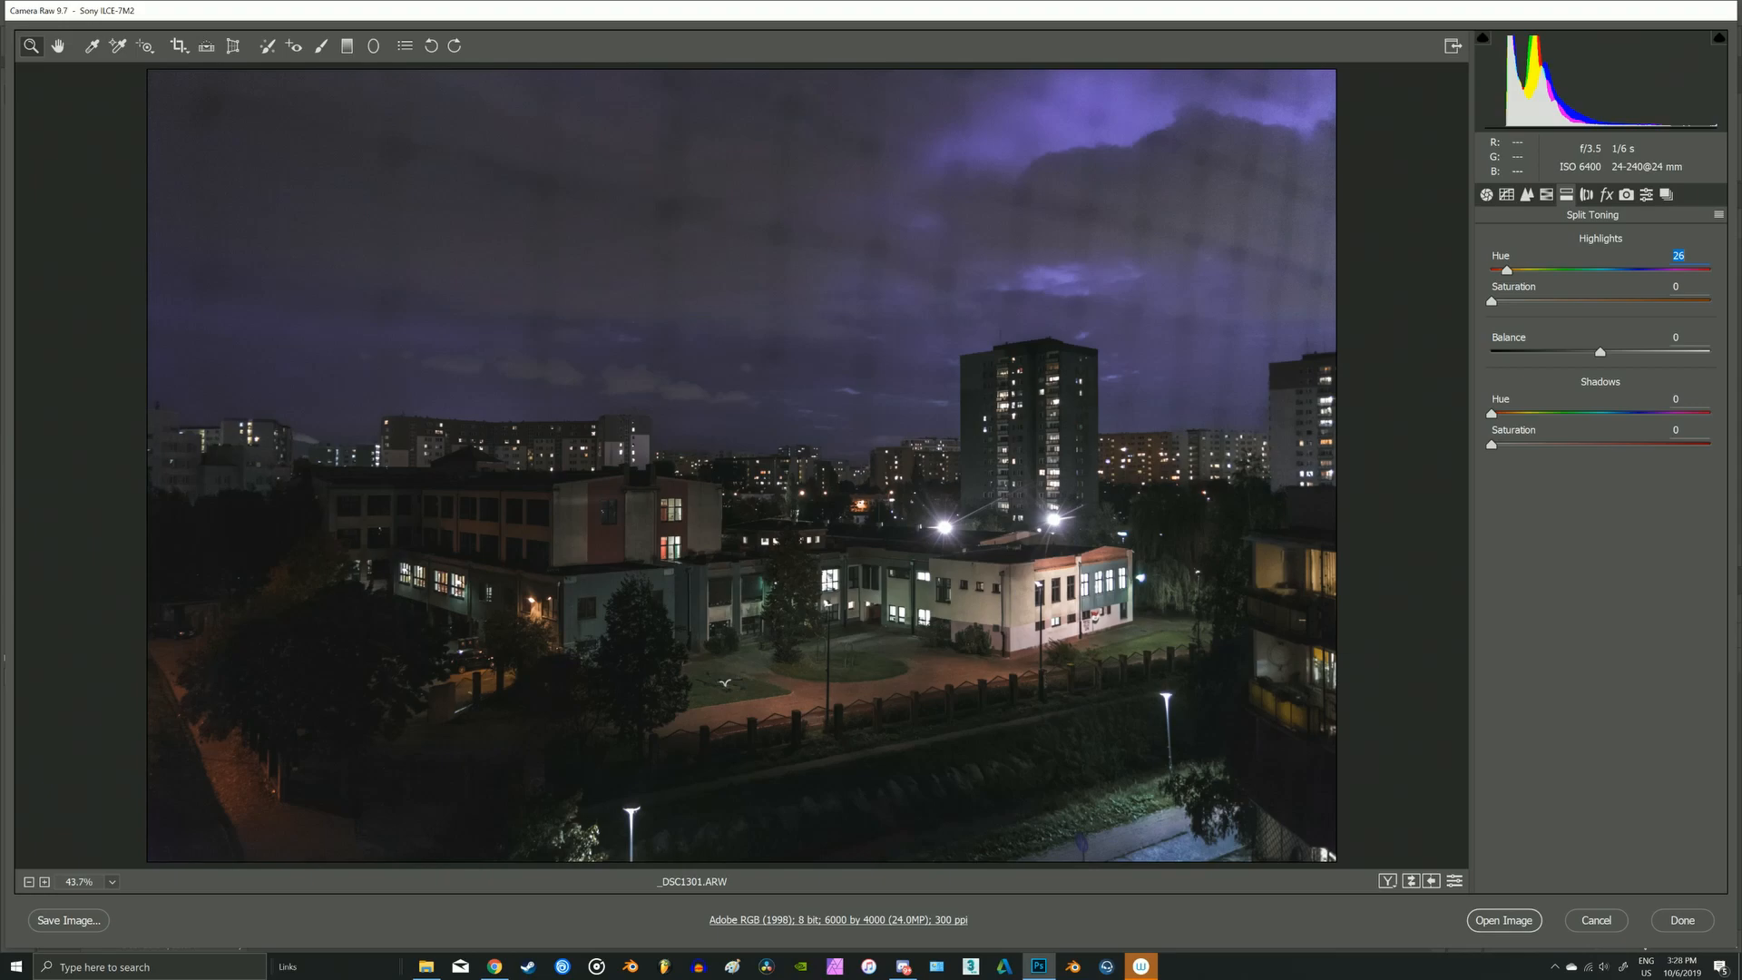
{"action": "left_click_drag", "start_coordinate": [1490, 301], "coordinate": [1533, 302]}
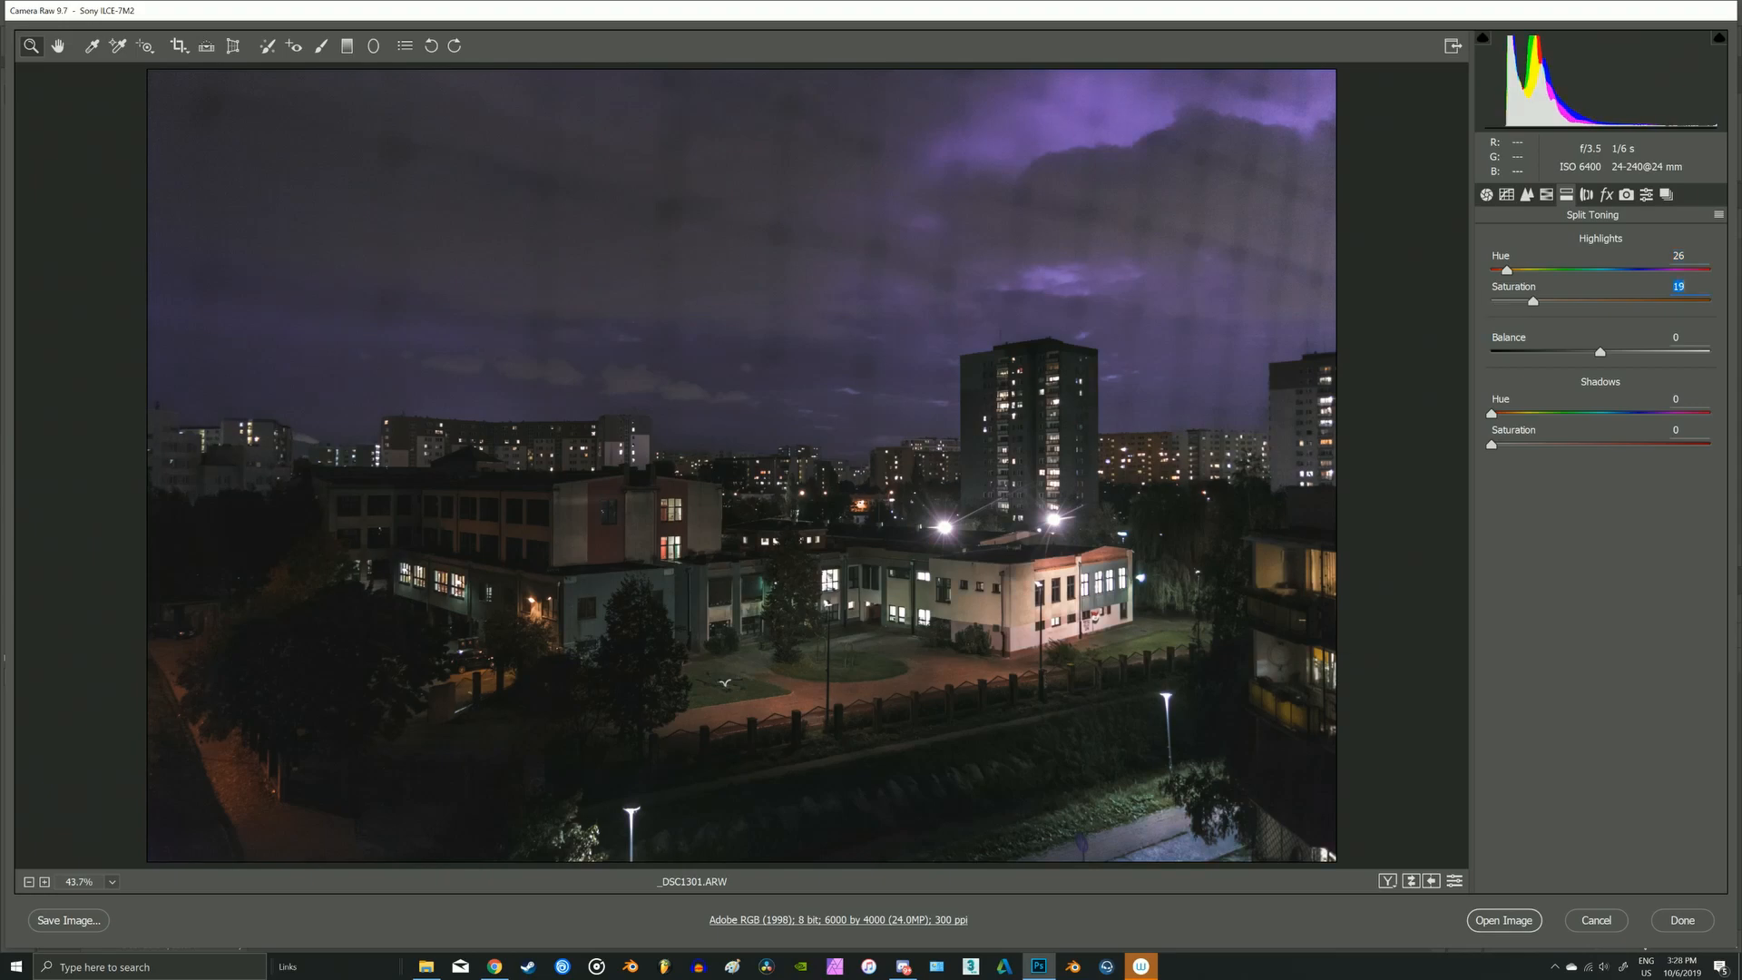
{"action": "left_click_drag", "start_coordinate": [1534, 302], "coordinate": [1545, 302]}
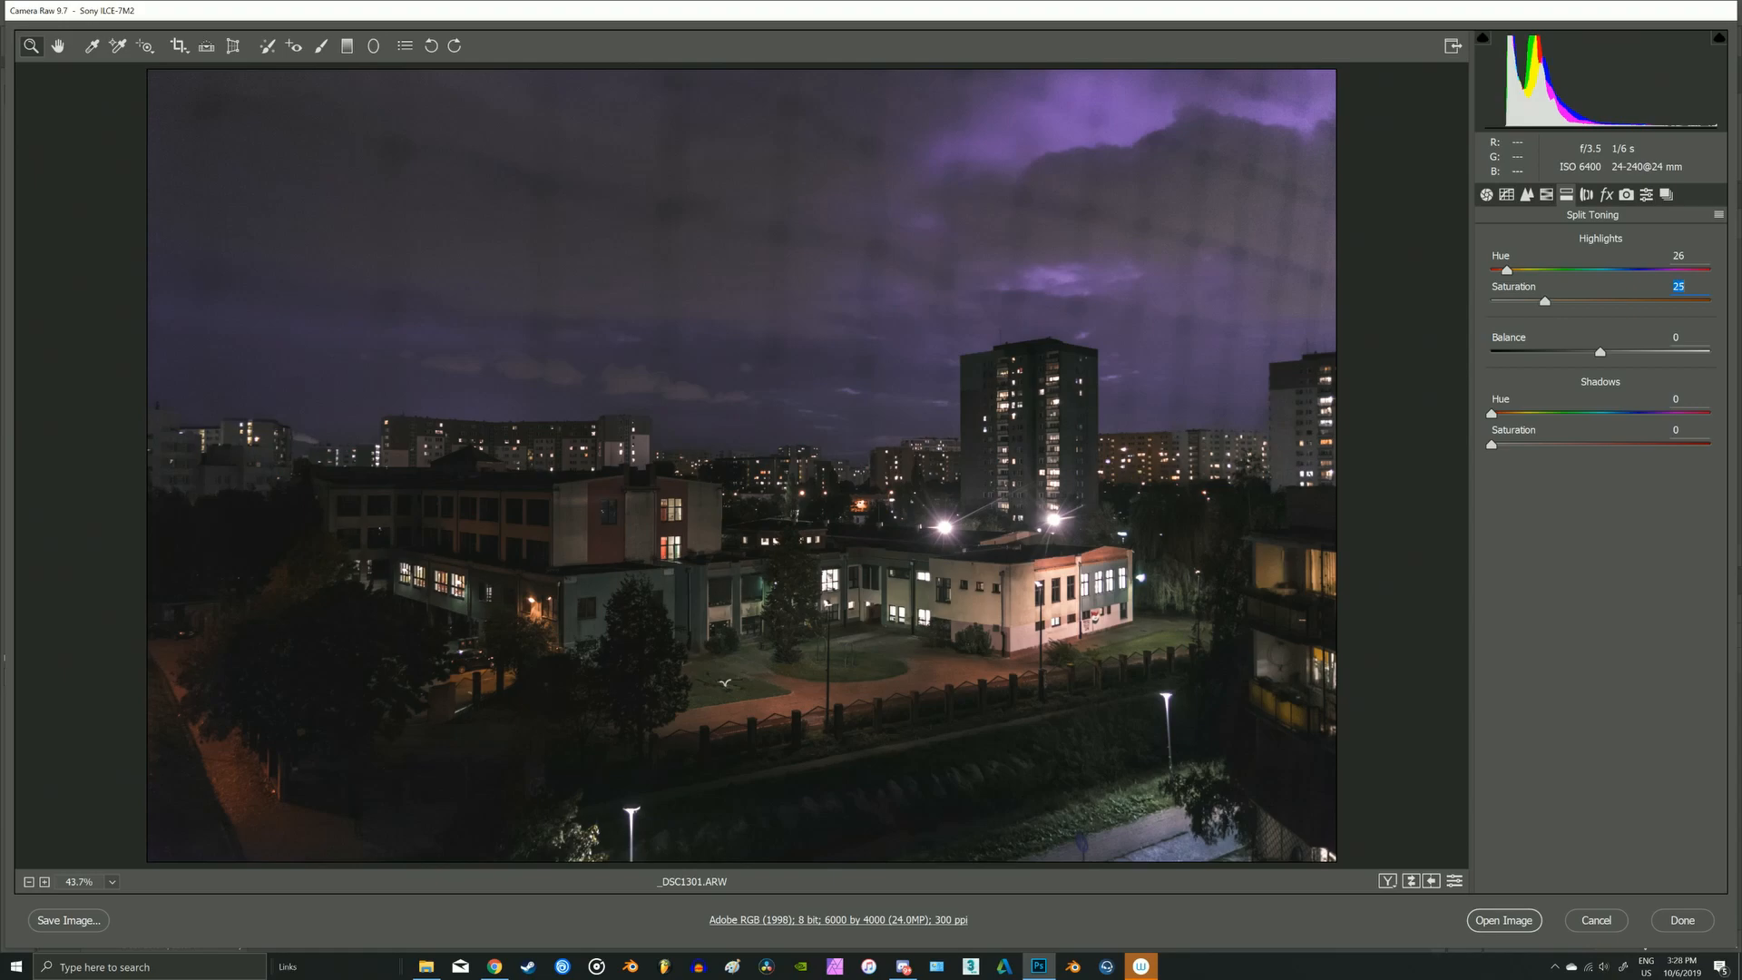
- Tint the shadows purple-blue with Hue around 249 and Saturation 15
{"action": "left_click_drag", "start_coordinate": [1491, 414], "coordinate": [1505, 414]}
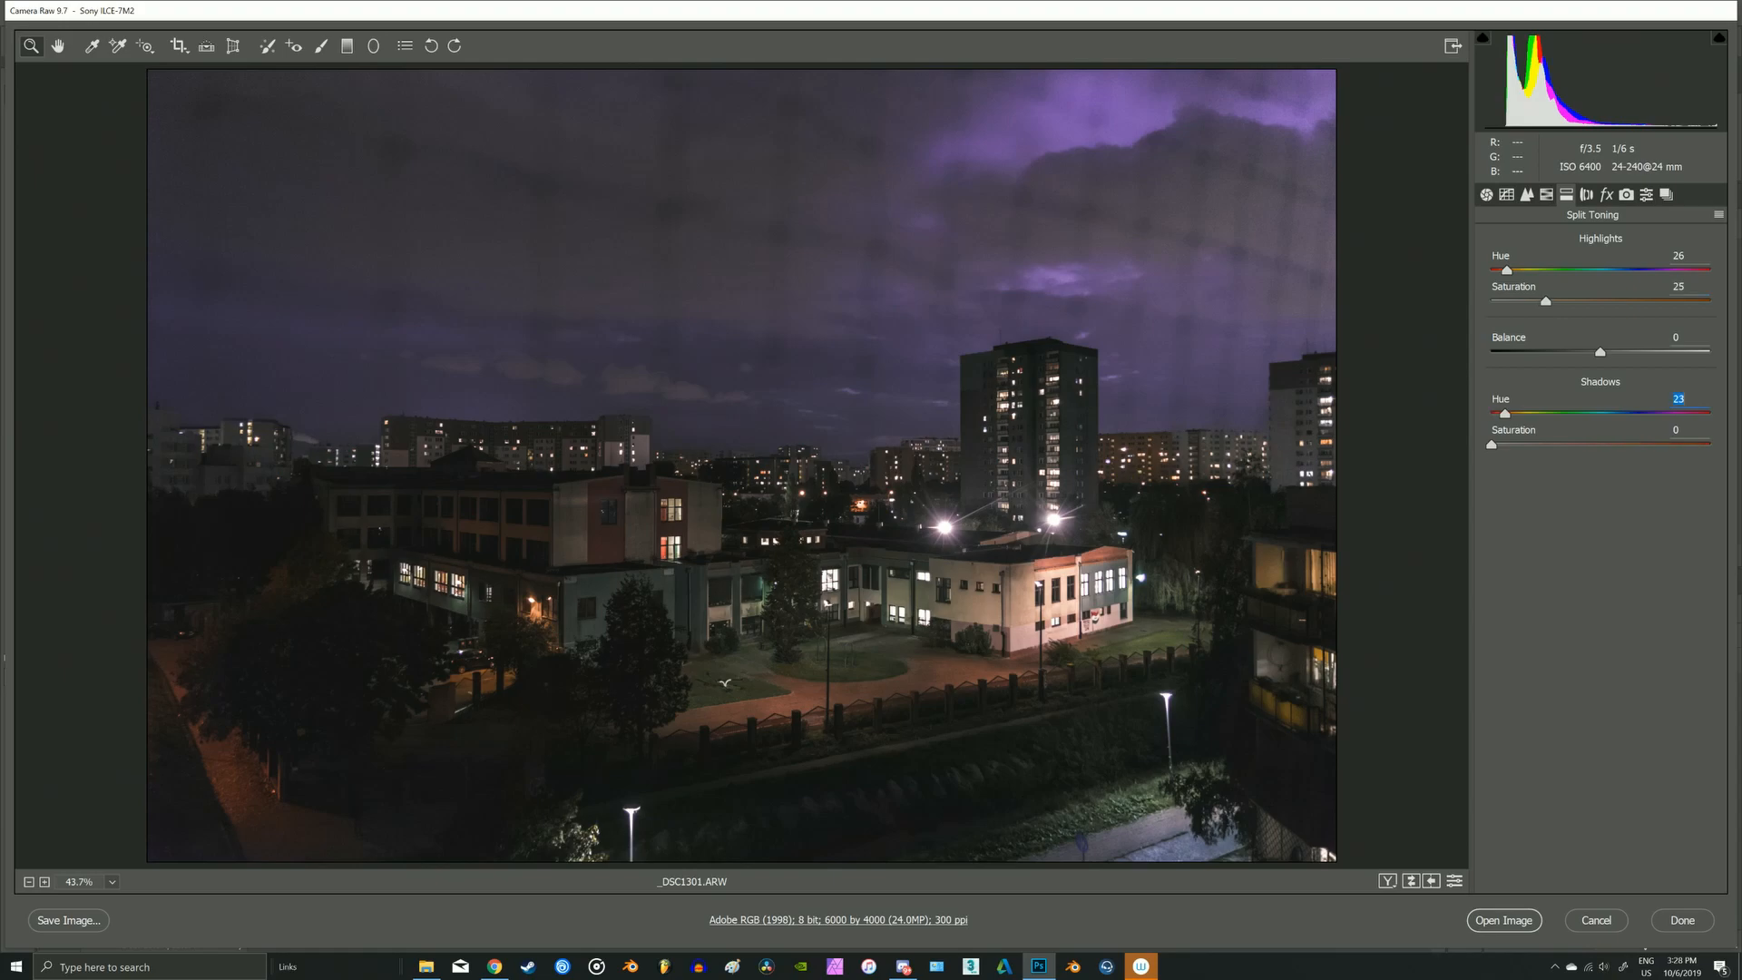
{"action": "left_click_drag", "start_coordinate": [1508, 412], "coordinate": [1637, 412]}
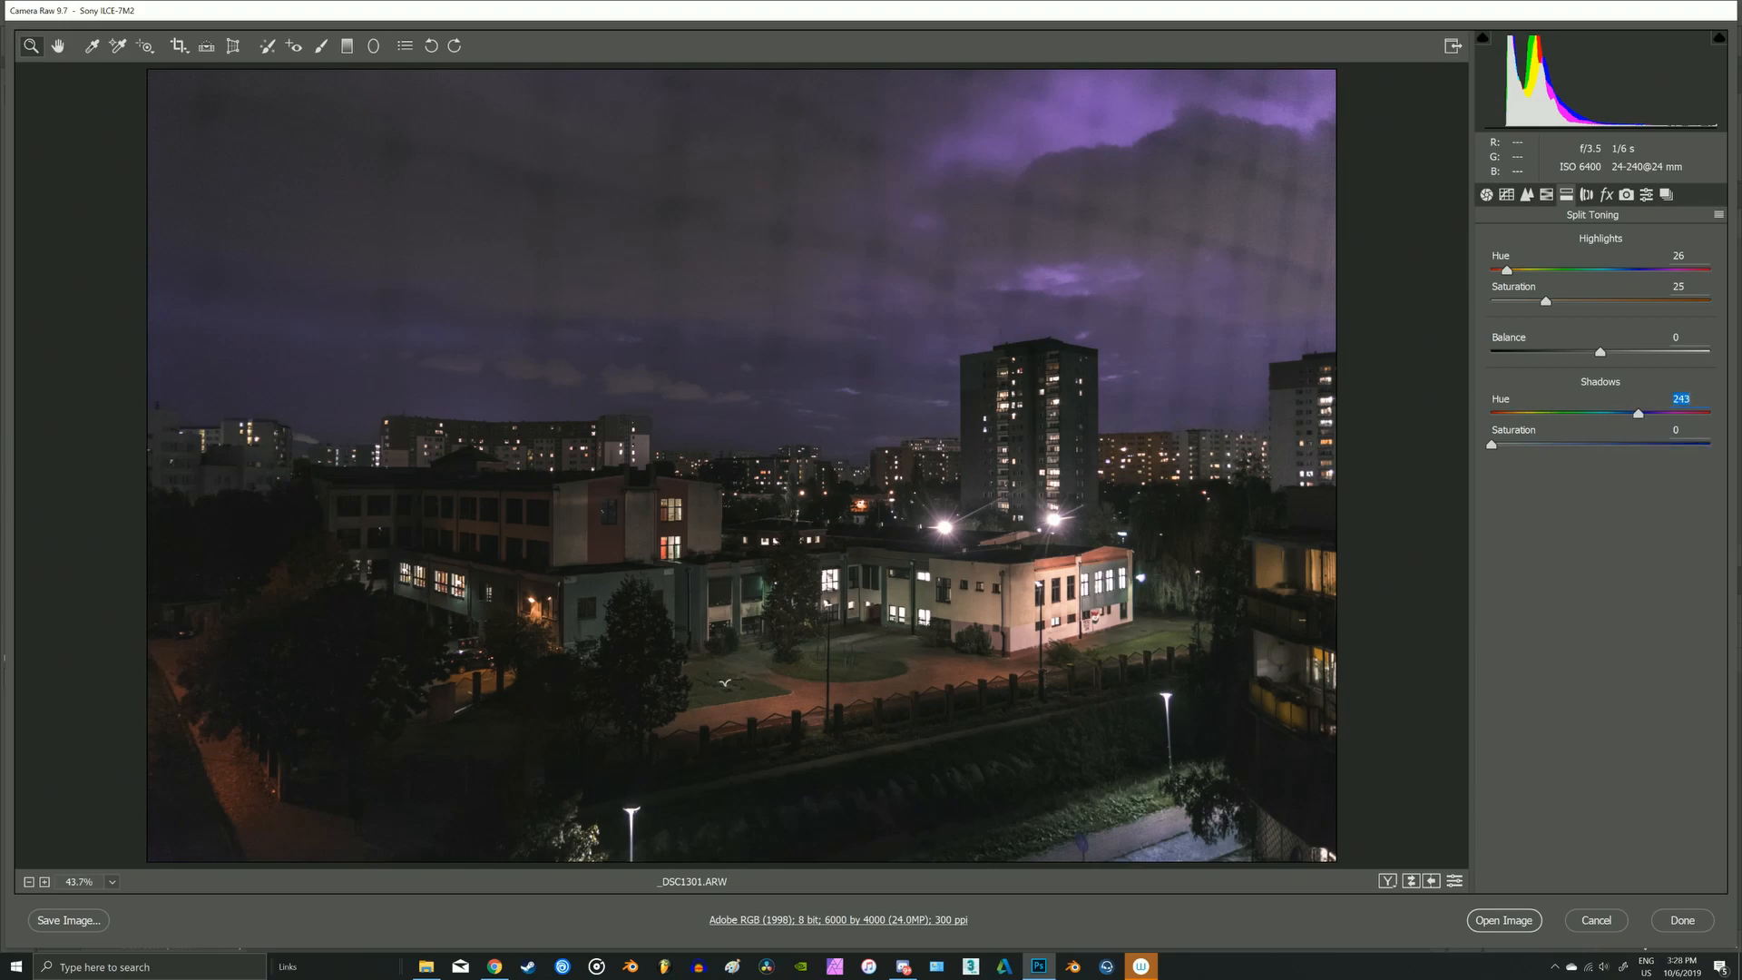
{"action": "left_click_drag", "start_coordinate": [1637, 412], "coordinate": [1647, 412]}
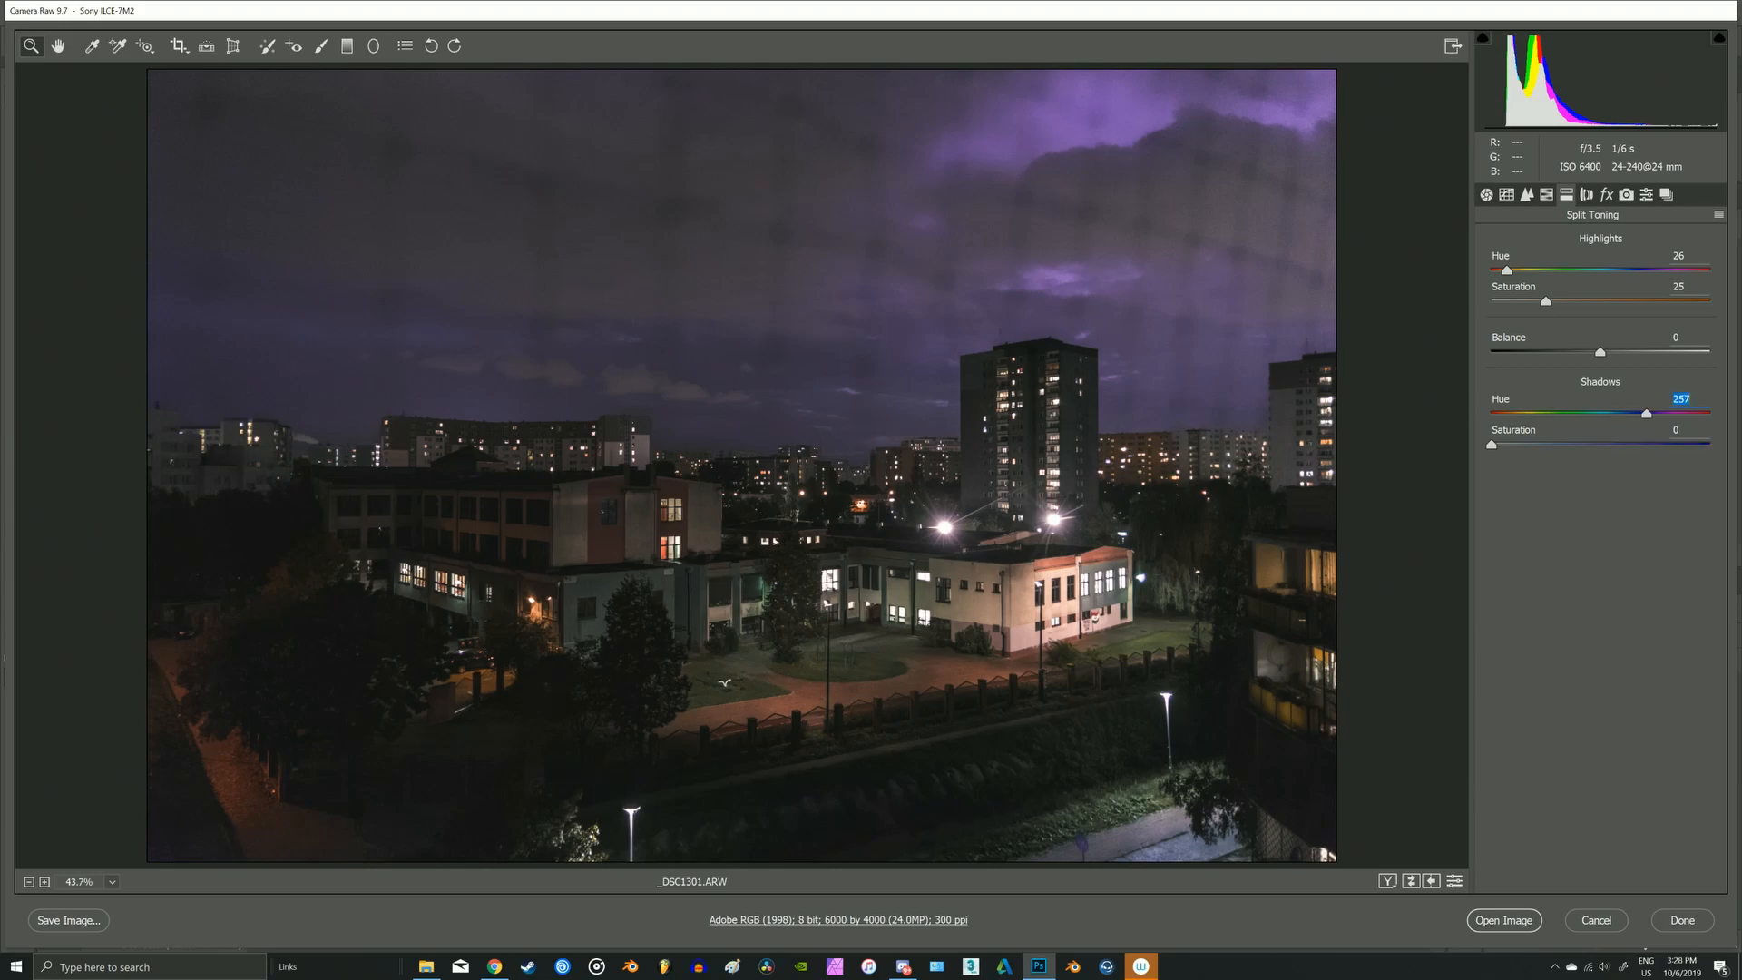
{"action": "left_click_drag", "start_coordinate": [1649, 412], "coordinate": [1645, 412]}
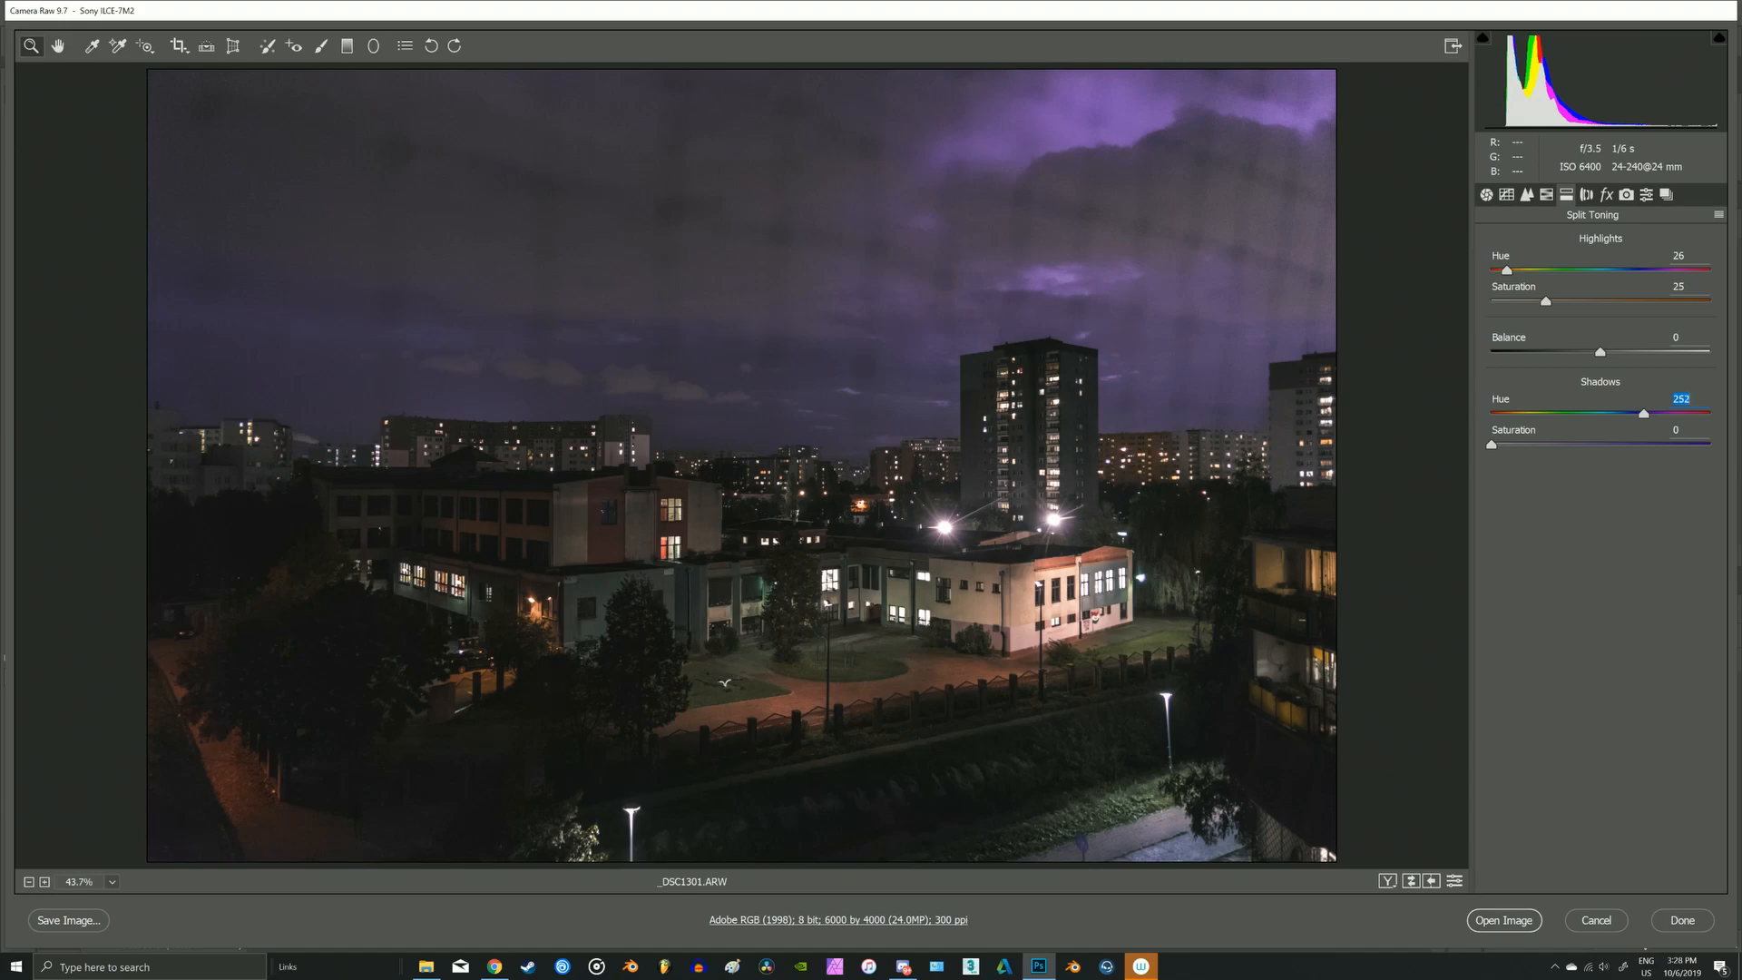
{"action": "left_click_drag", "start_coordinate": [1492, 444], "coordinate": [1509, 445]}
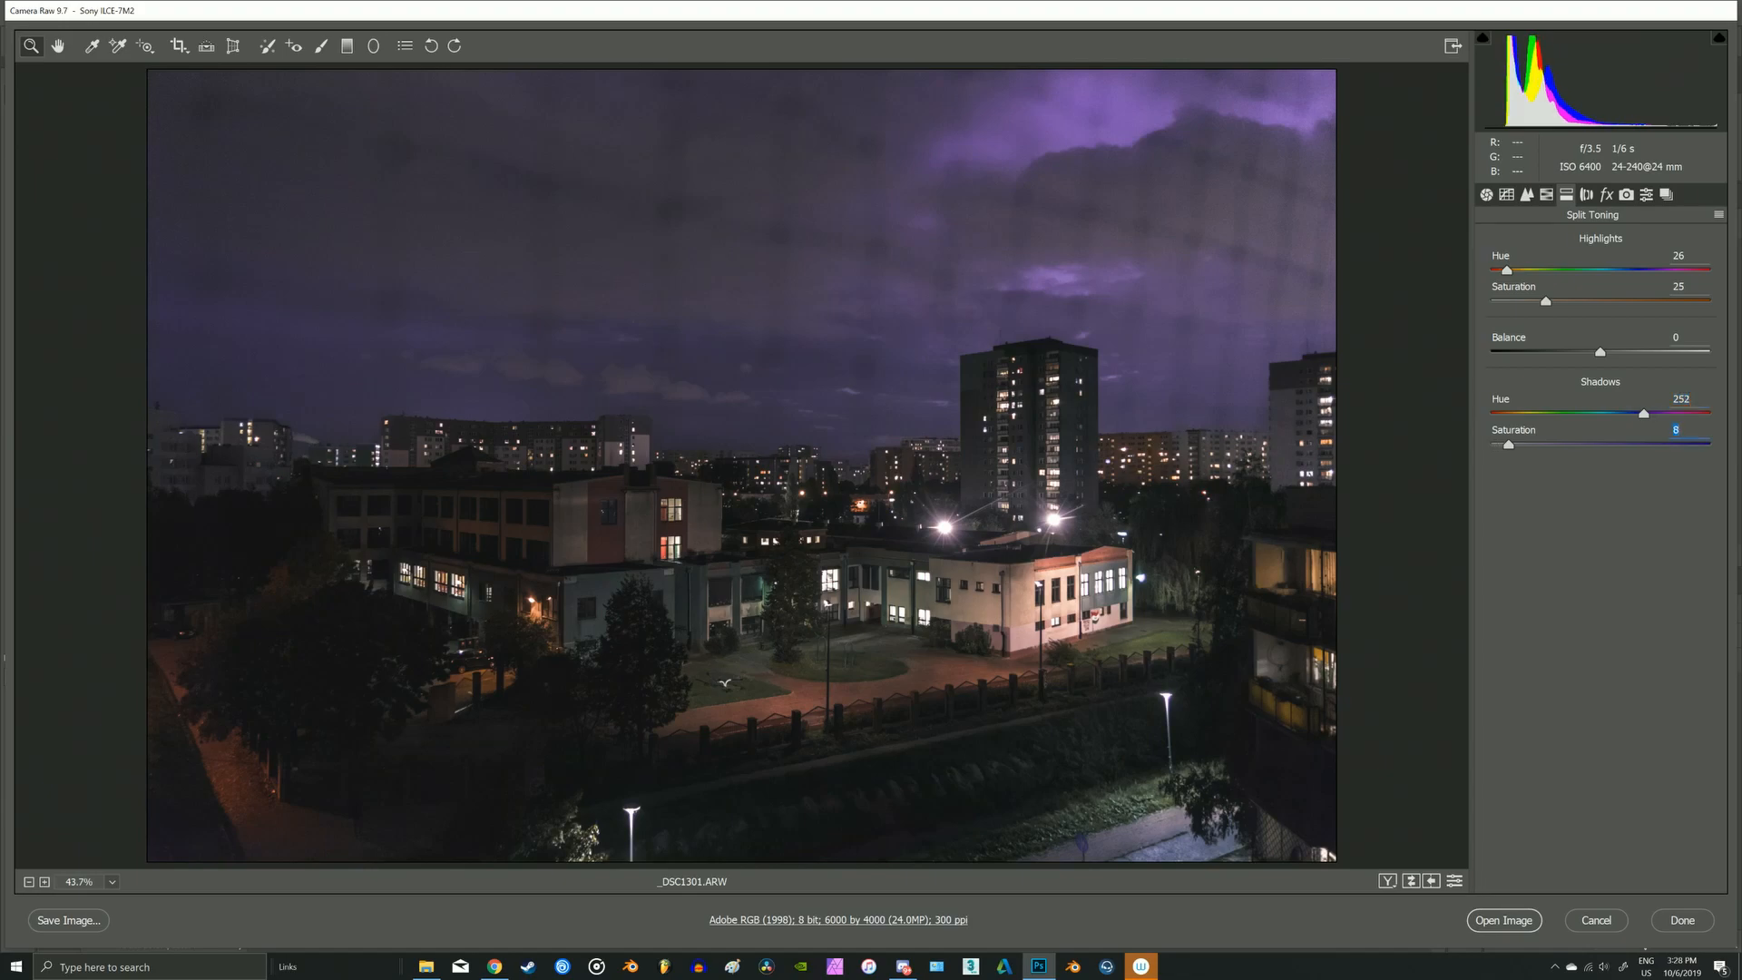
{"action": "left_click_drag", "start_coordinate": [1508, 446], "coordinate": [1523, 446]}
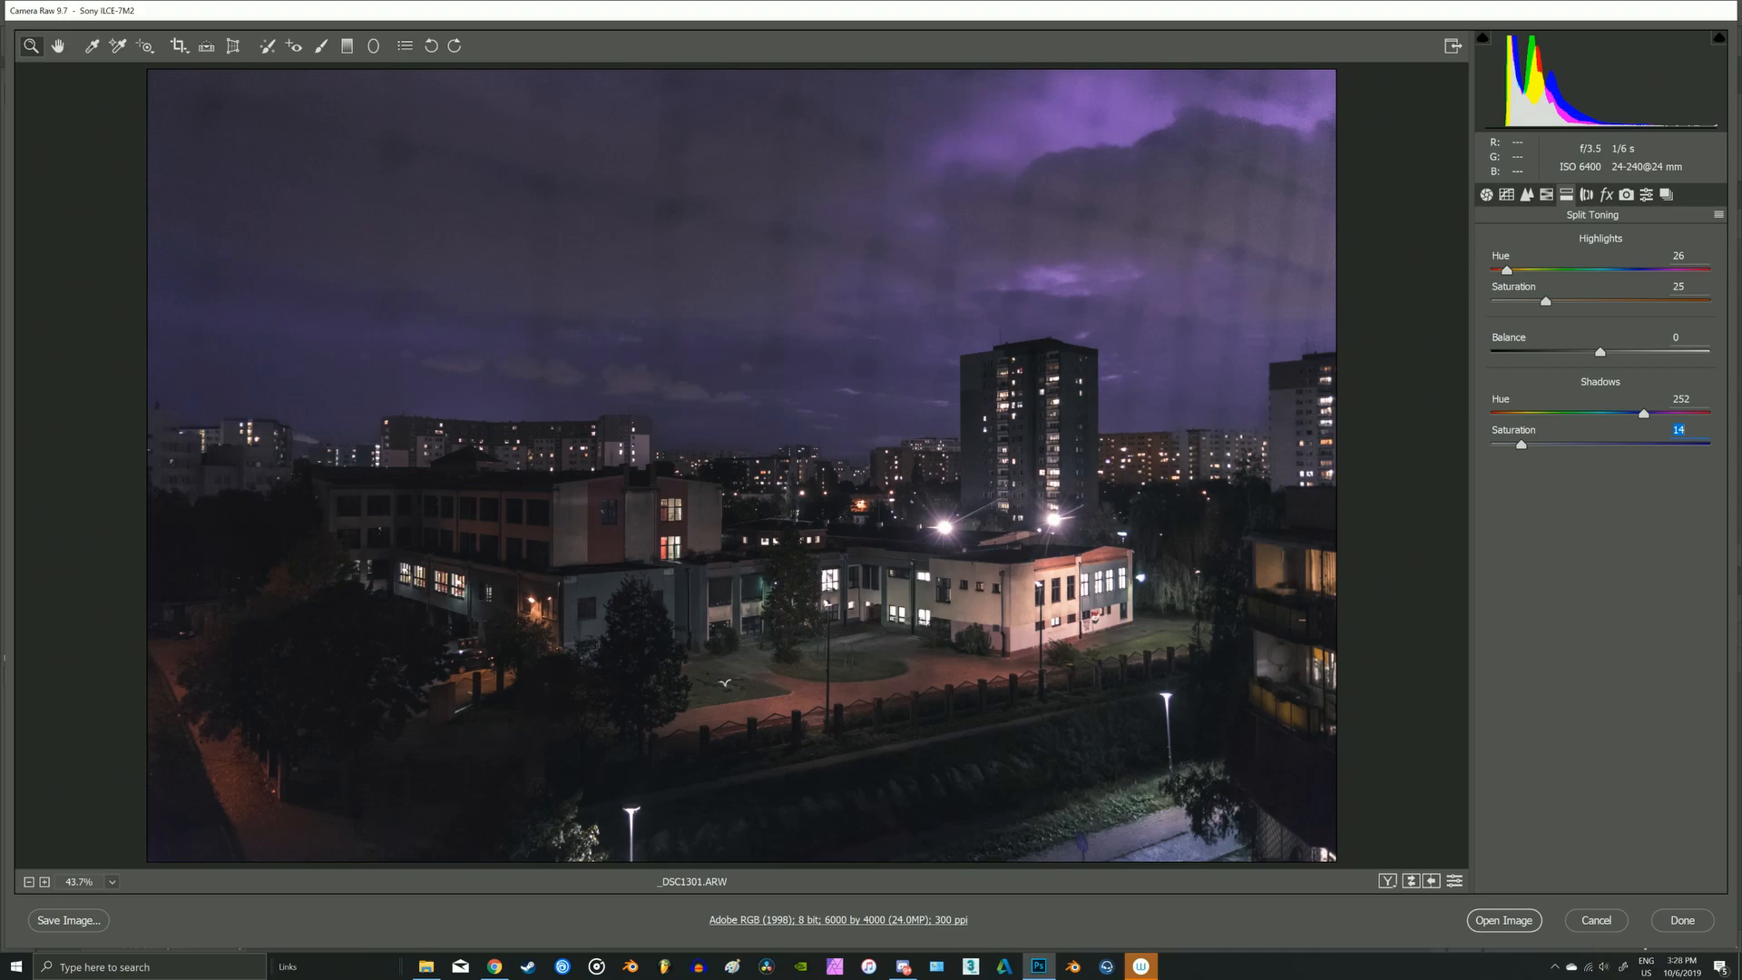
{"action": "left_click_drag", "start_coordinate": [1645, 414], "coordinate": [1643, 414]}
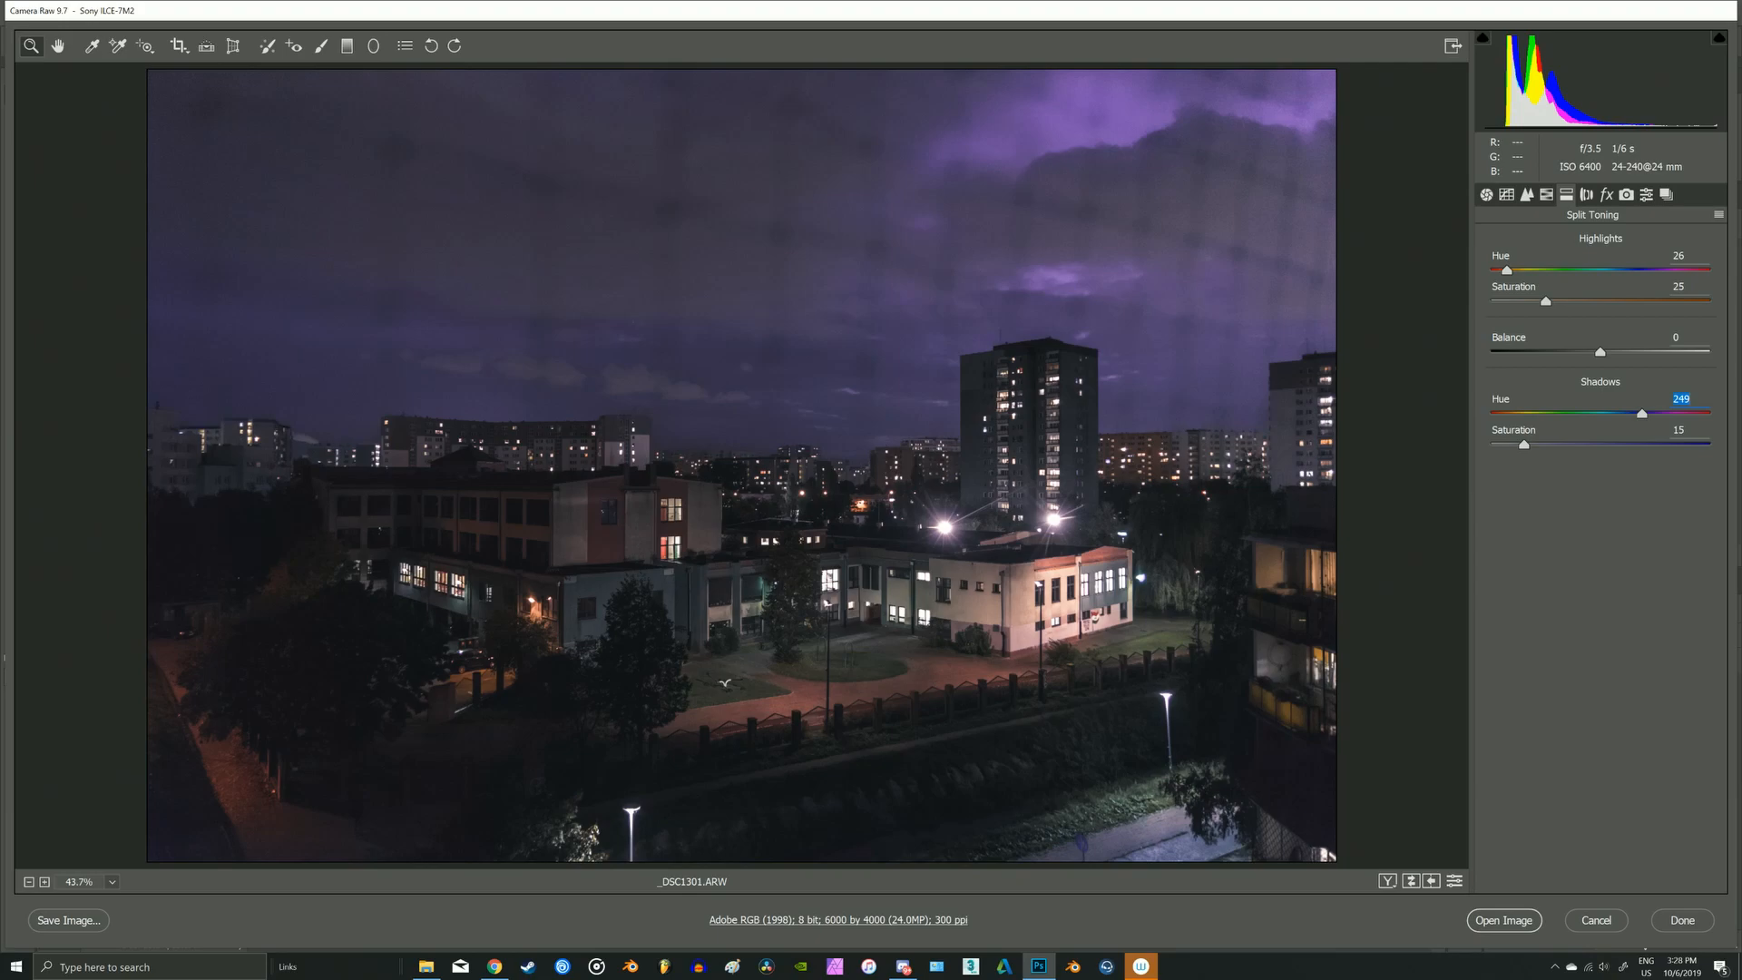
{"action": "left_click", "coordinate": [1606, 195]}
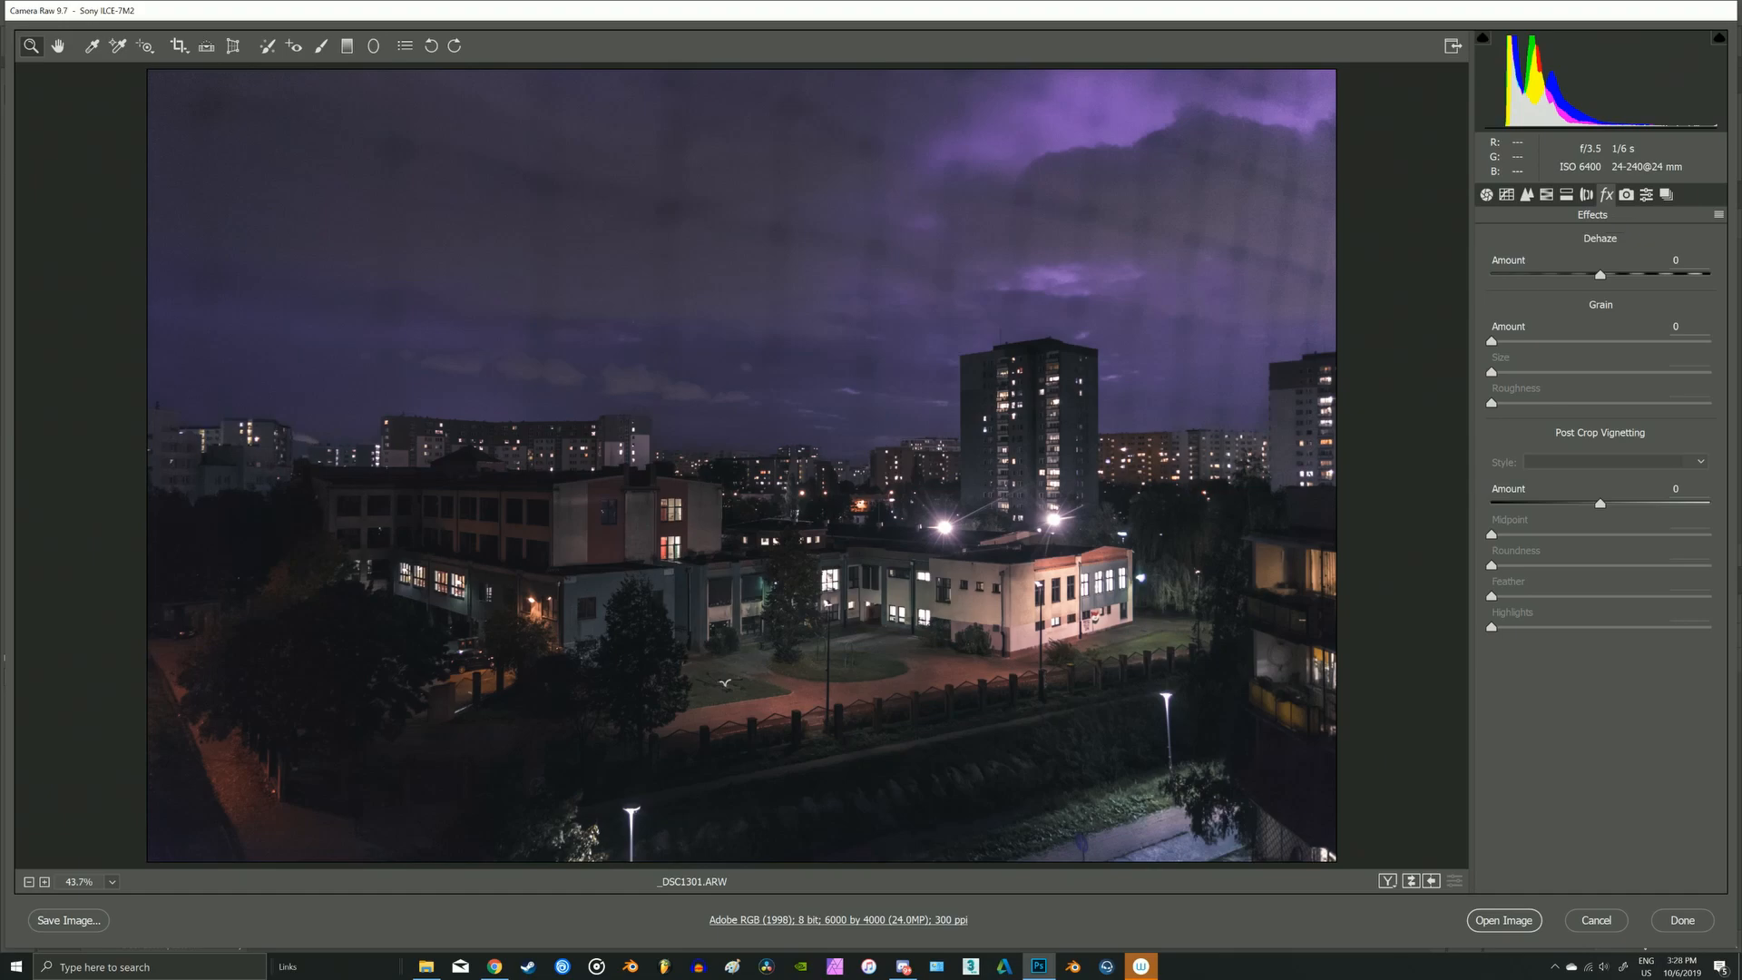
- Set Dehaze -20, Grain 13 and a Highlight Priority vignette of -32
{"action": "left_click_drag", "start_coordinate": [1600, 274], "coordinate": [1584, 275]}
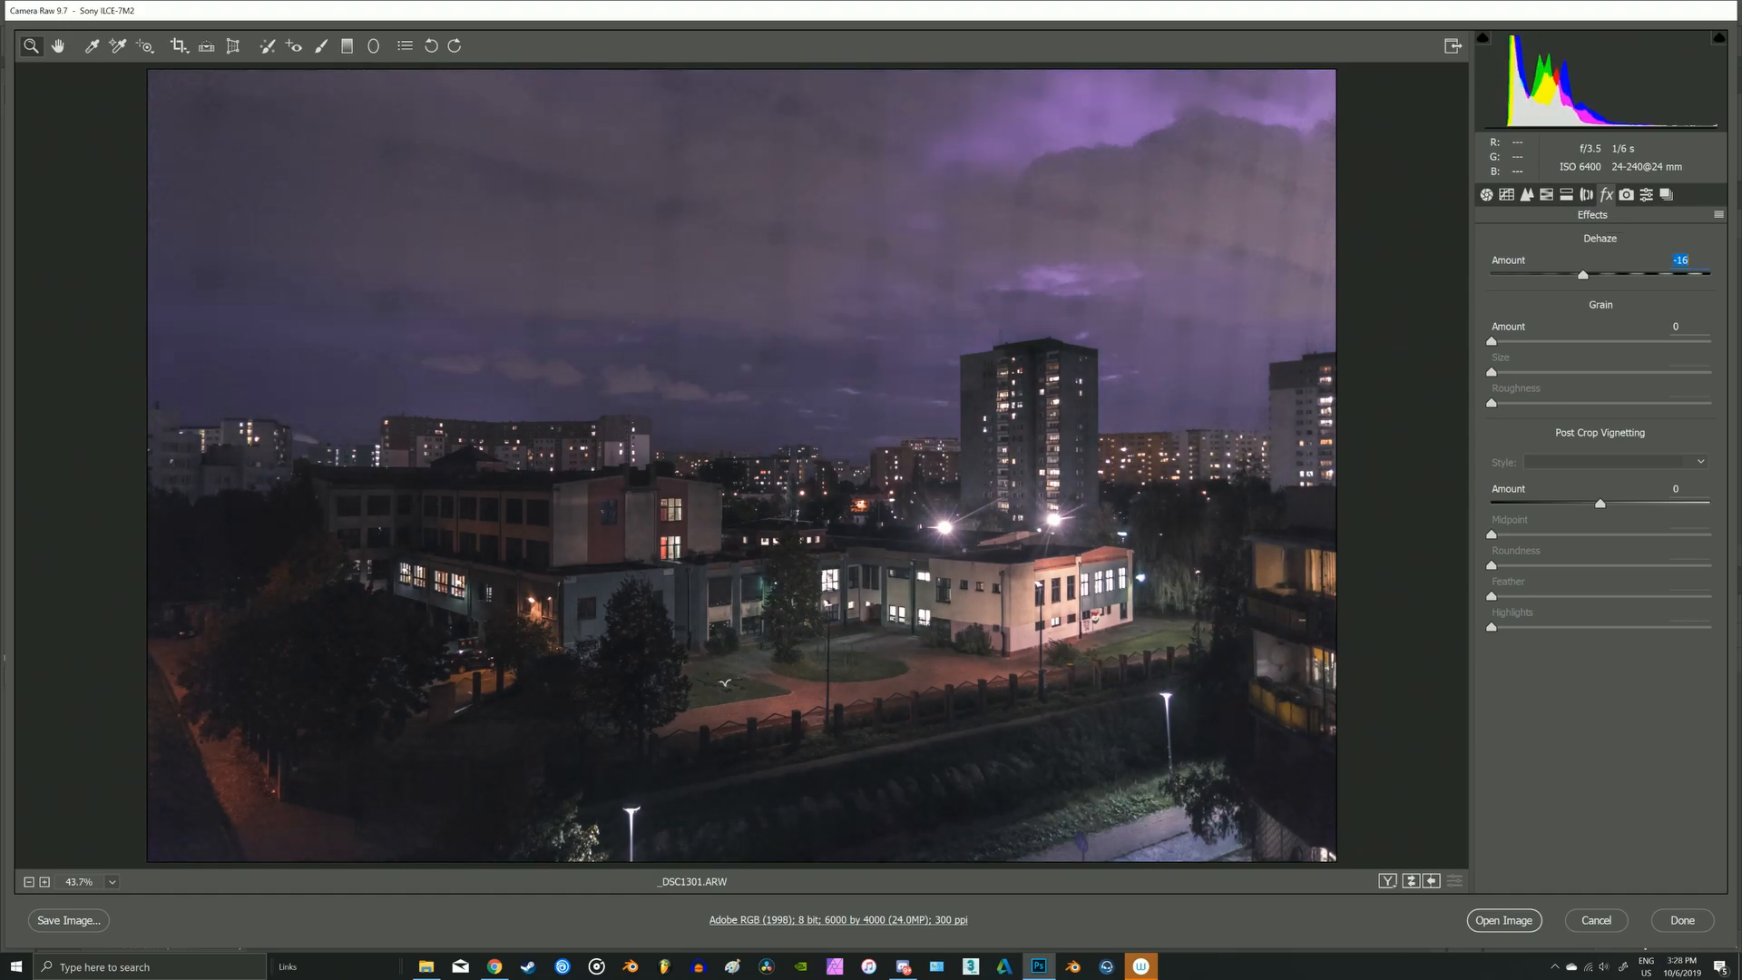
{"action": "left_click_drag", "start_coordinate": [1583, 274], "coordinate": [1578, 274]}
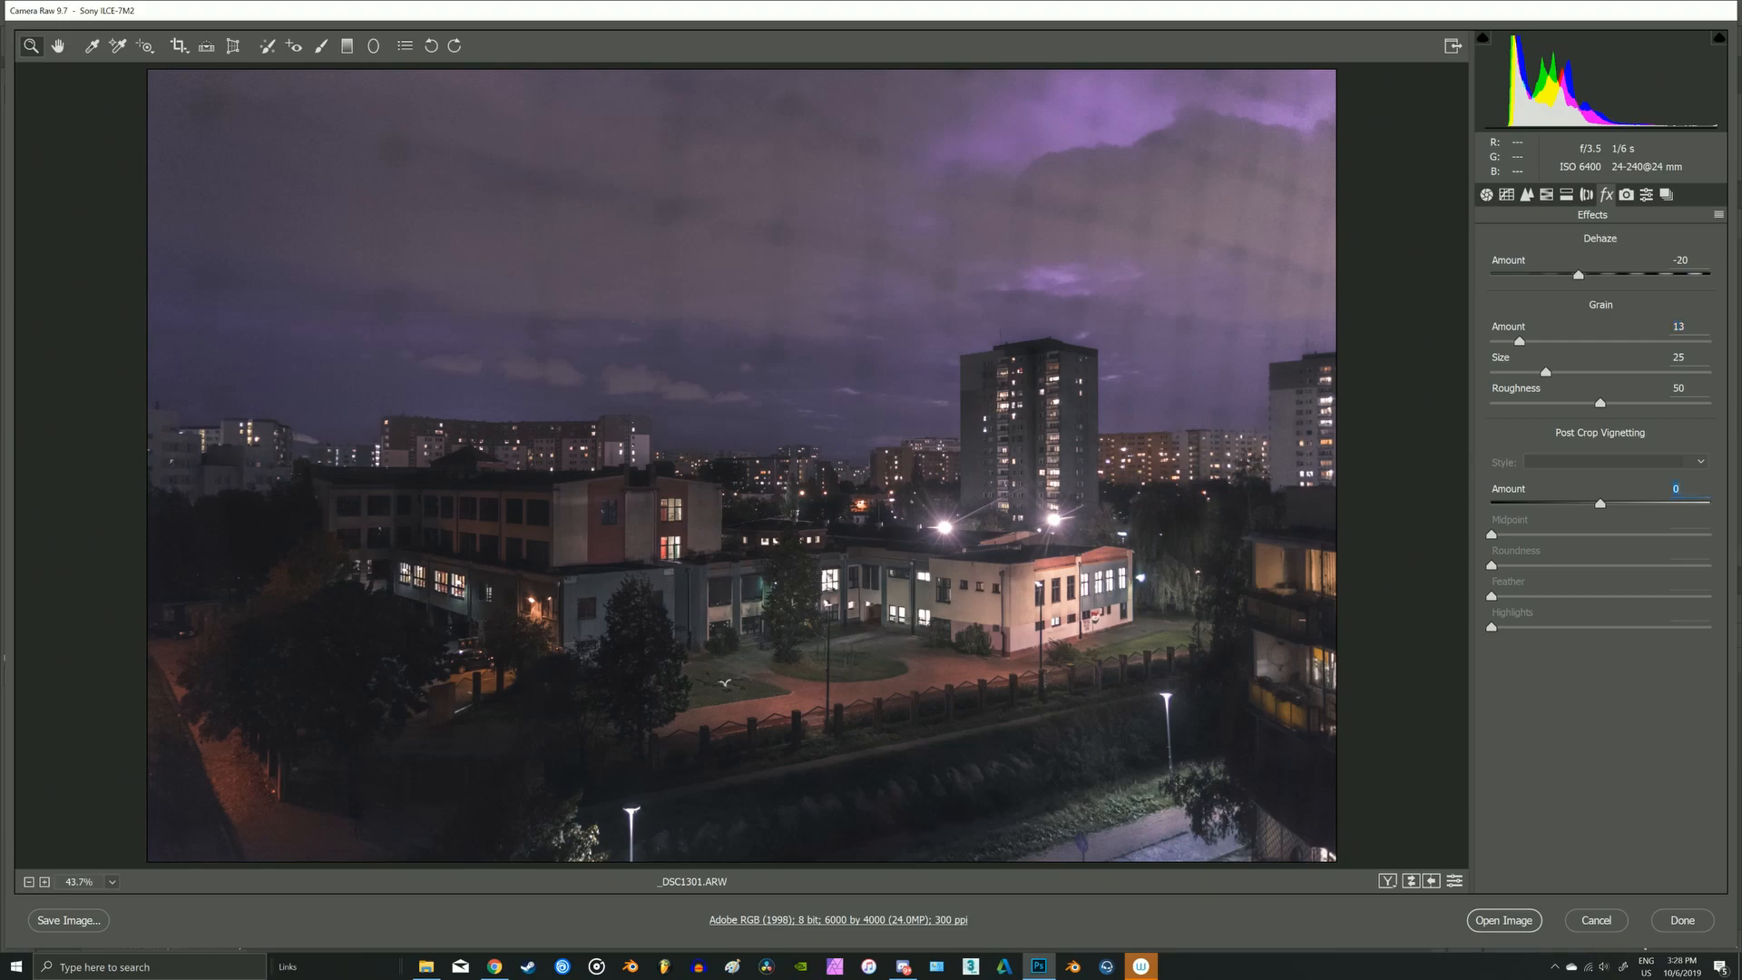
{"action": "left_click", "coordinate": [1611, 461]}
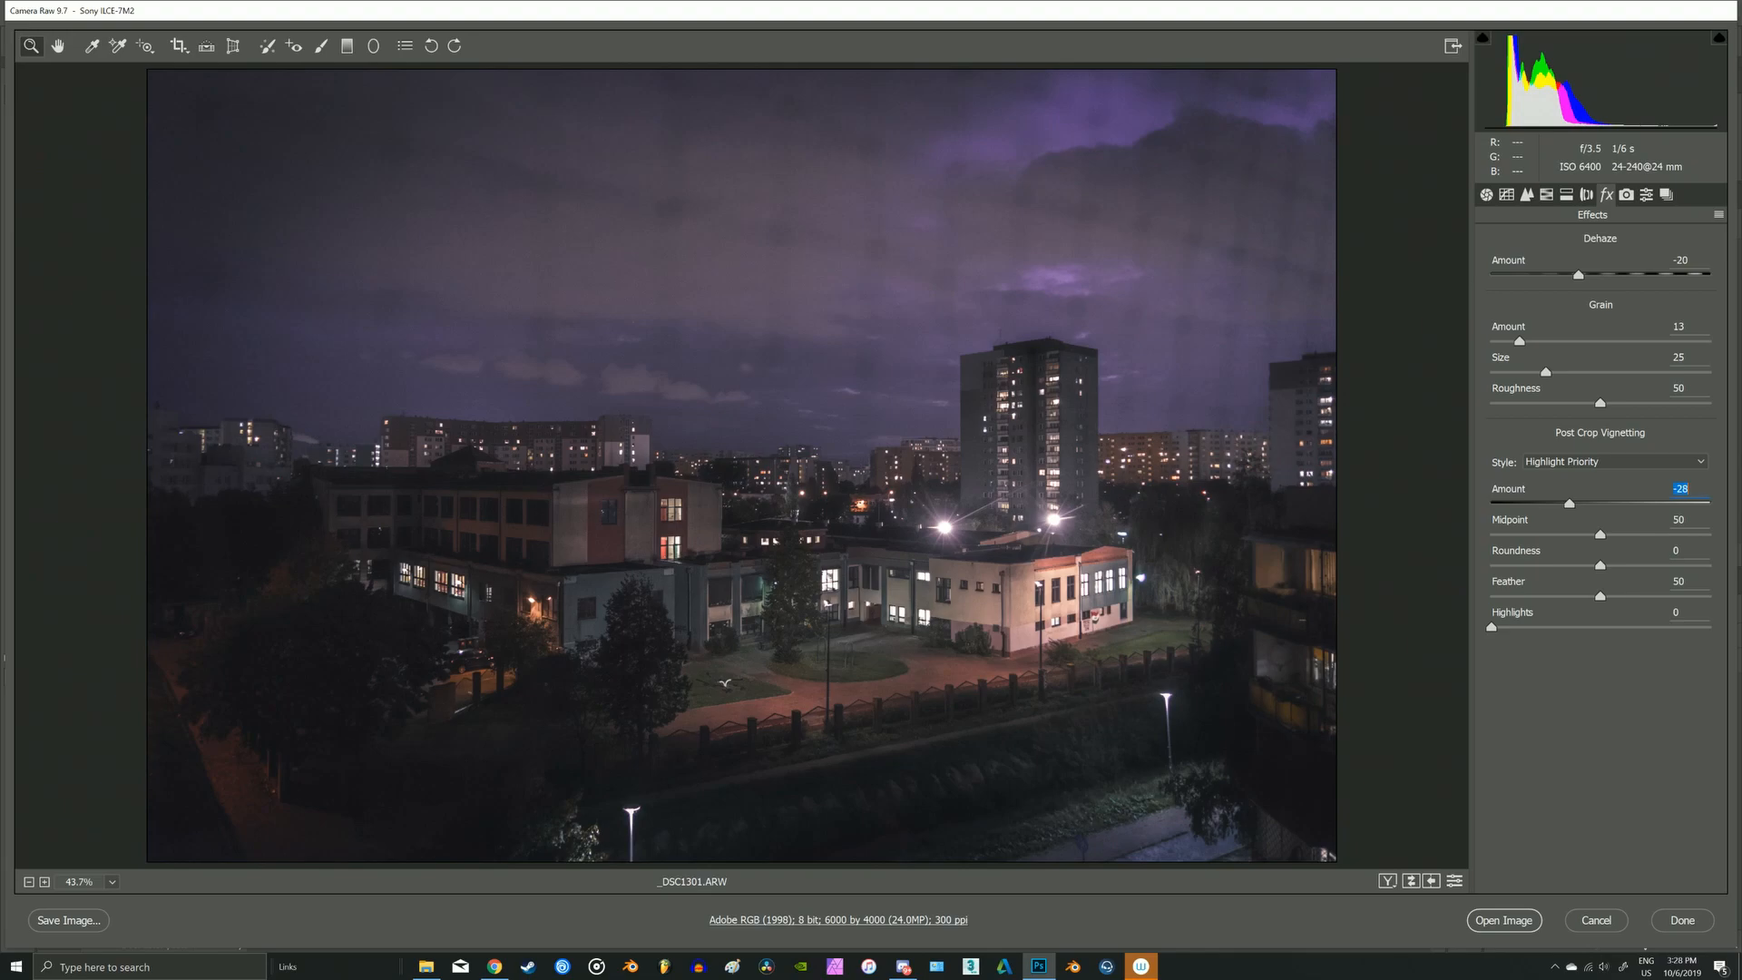
{"action": "left_click_drag", "start_coordinate": [1570, 503], "coordinate": [1564, 504]}
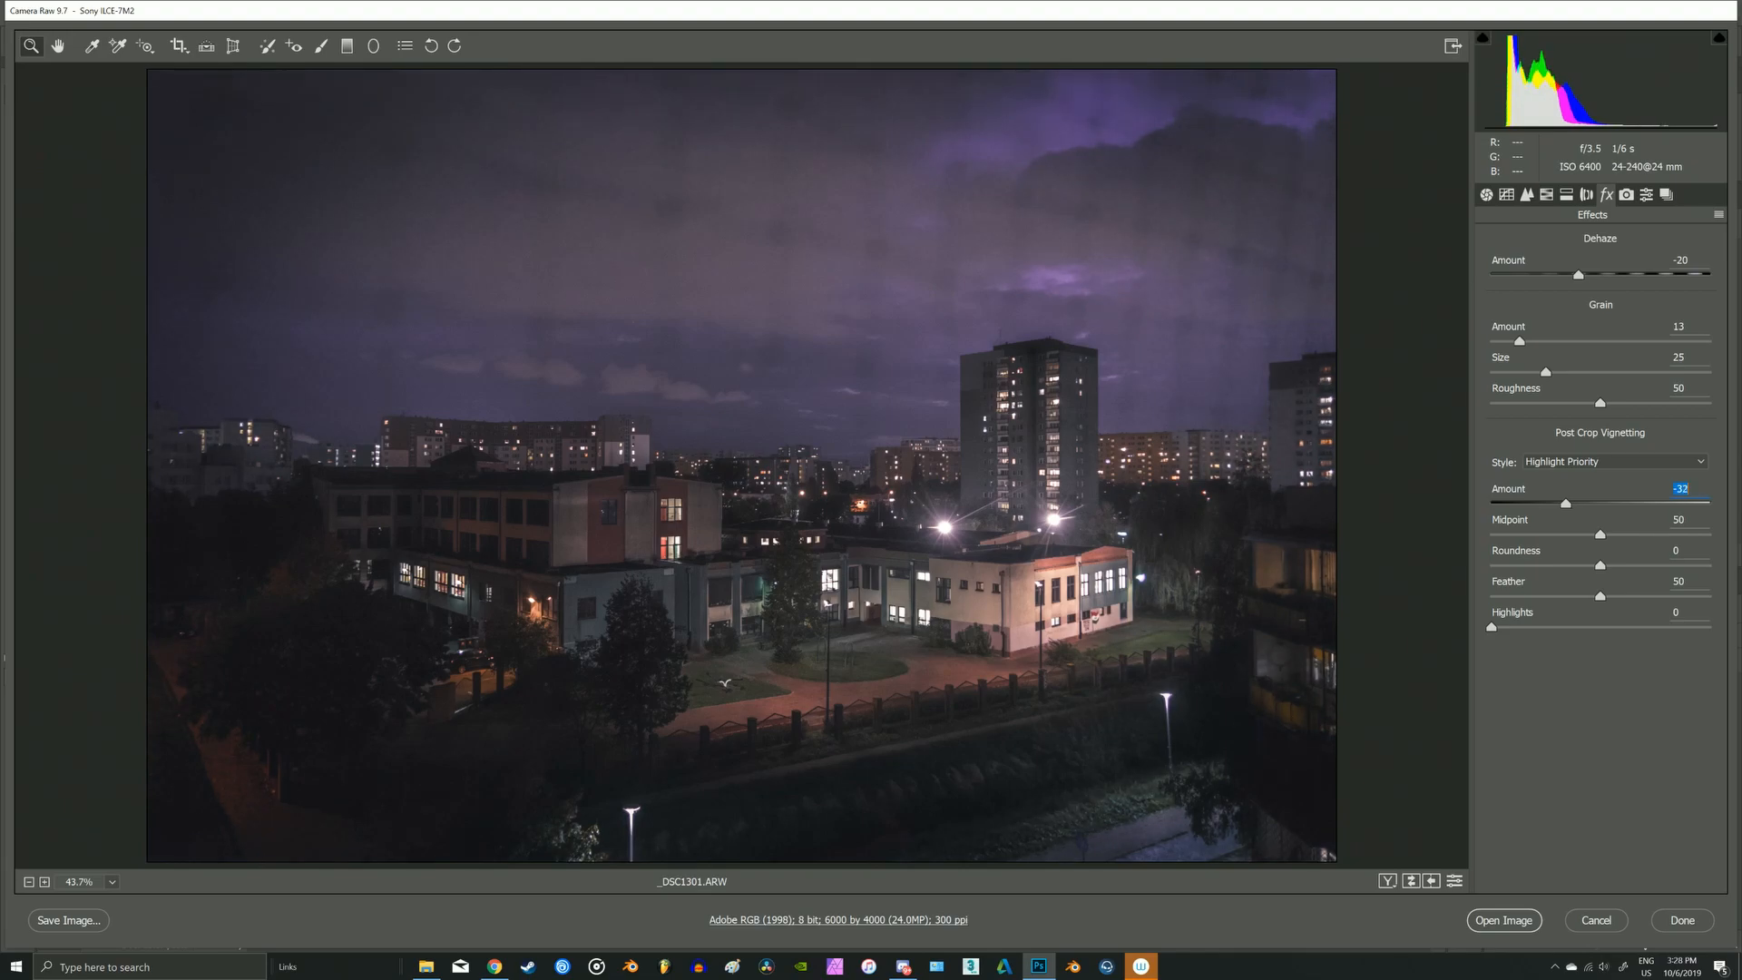
{"action": "left_click_drag", "start_coordinate": [1565, 502], "coordinate": [1569, 502]}
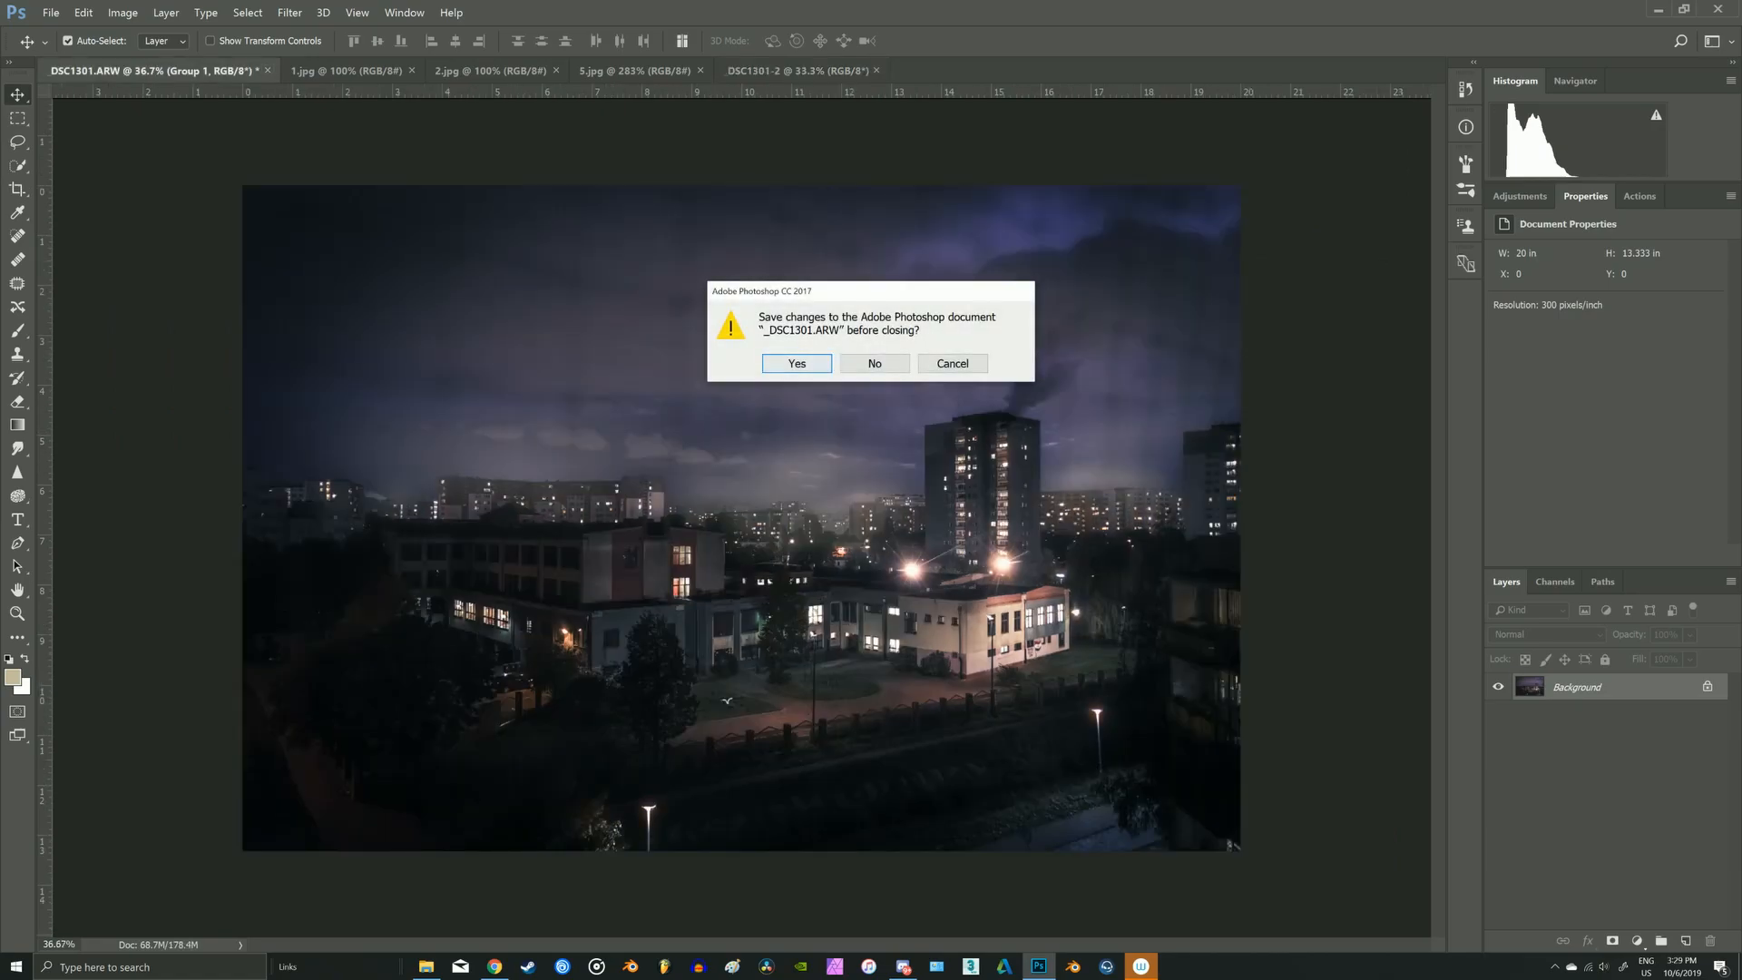
- Answer the save prompt to close the older _DSC1301.ARW copy
{"action": "left_click", "coordinate": [873, 363]}
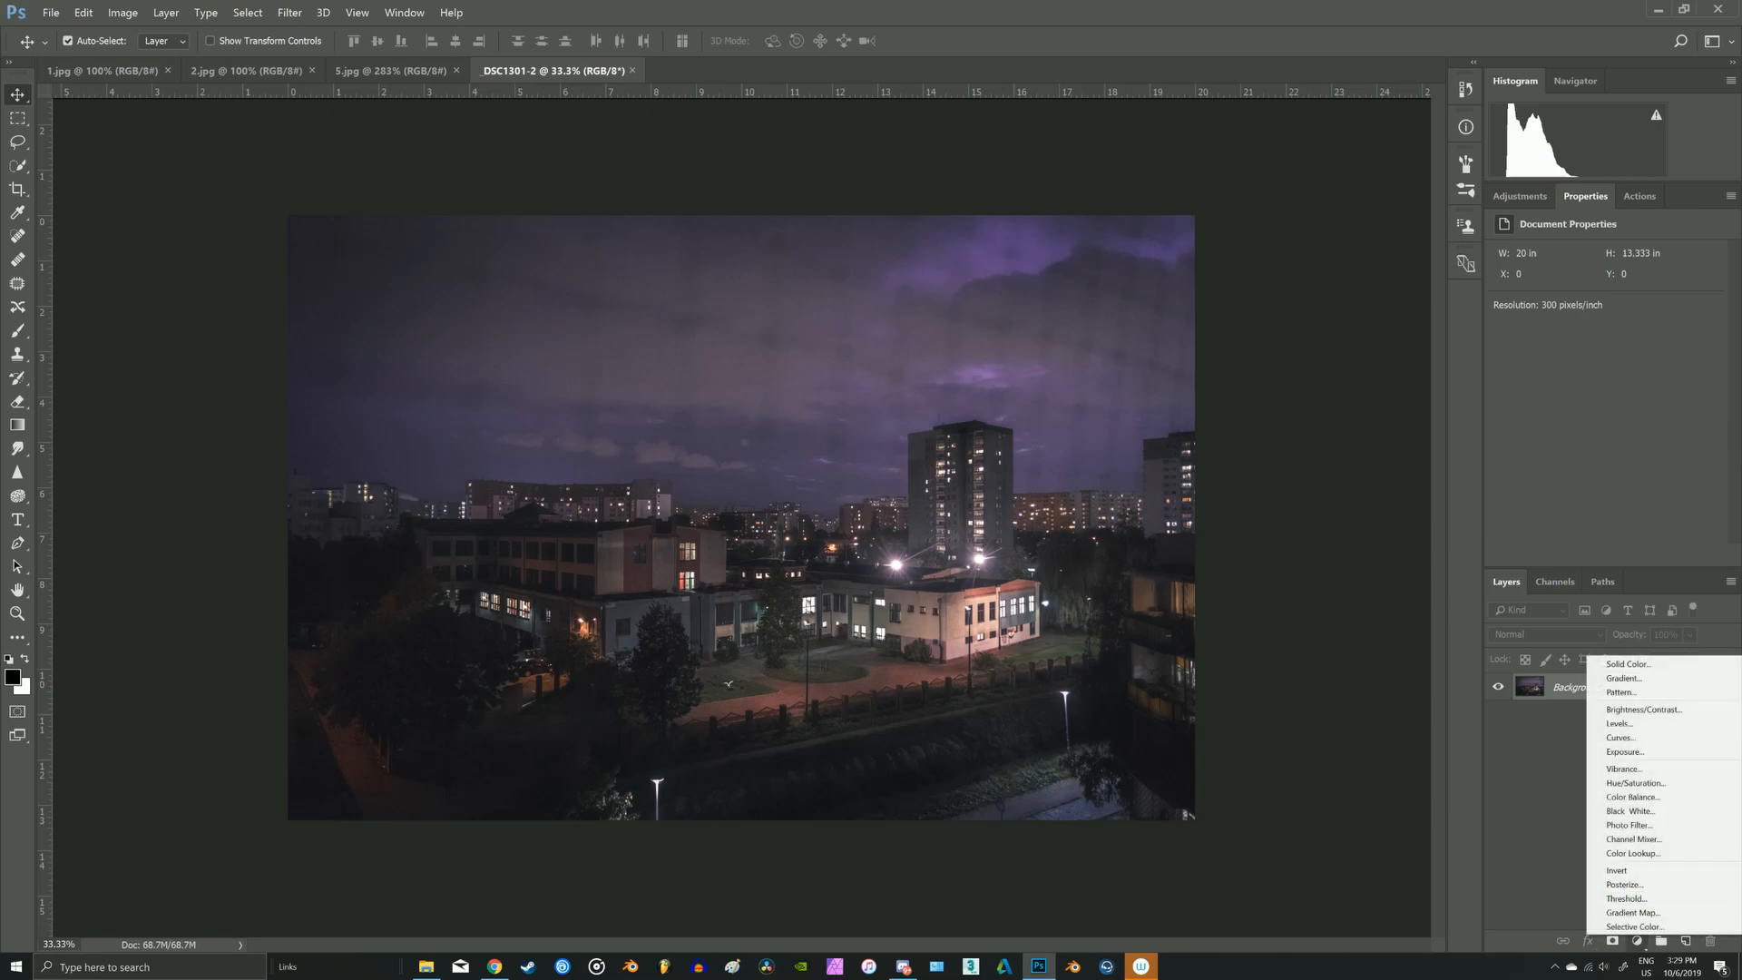
- Add a black Solid Color fill layer and blend it with Linear Dodge (Add) so the photo shows through
{"action": "left_click", "coordinate": [1624, 665]}
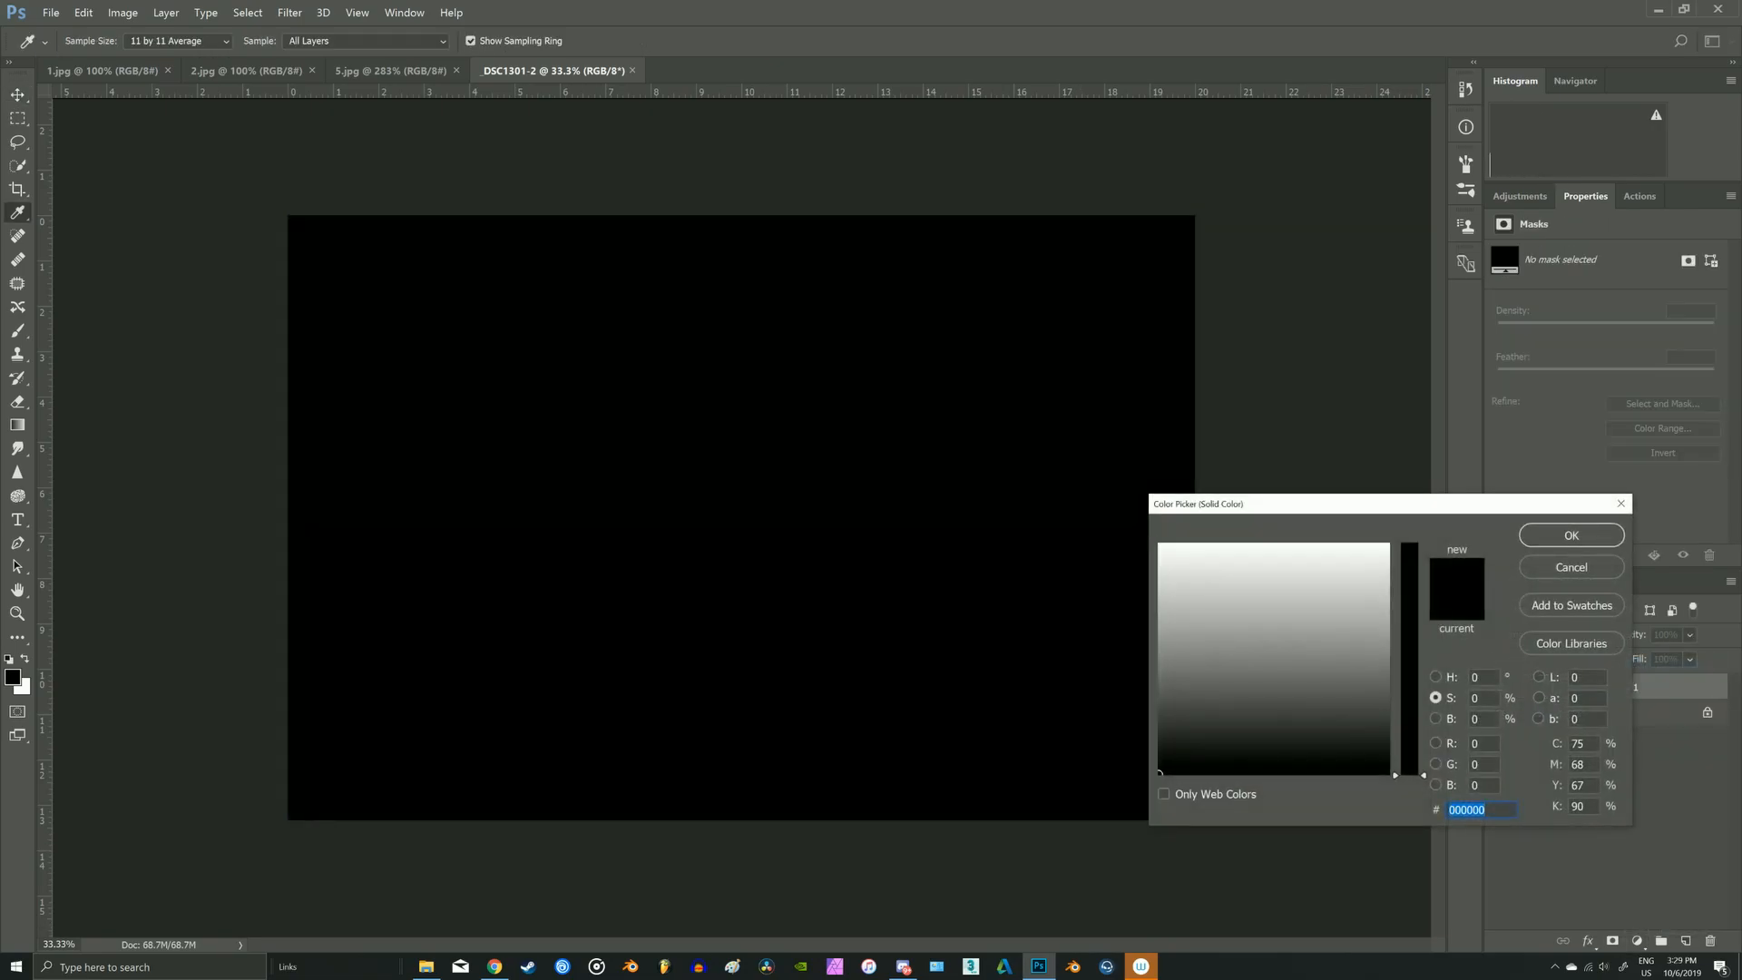
{"action": "left_click", "coordinate": [1570, 534]}
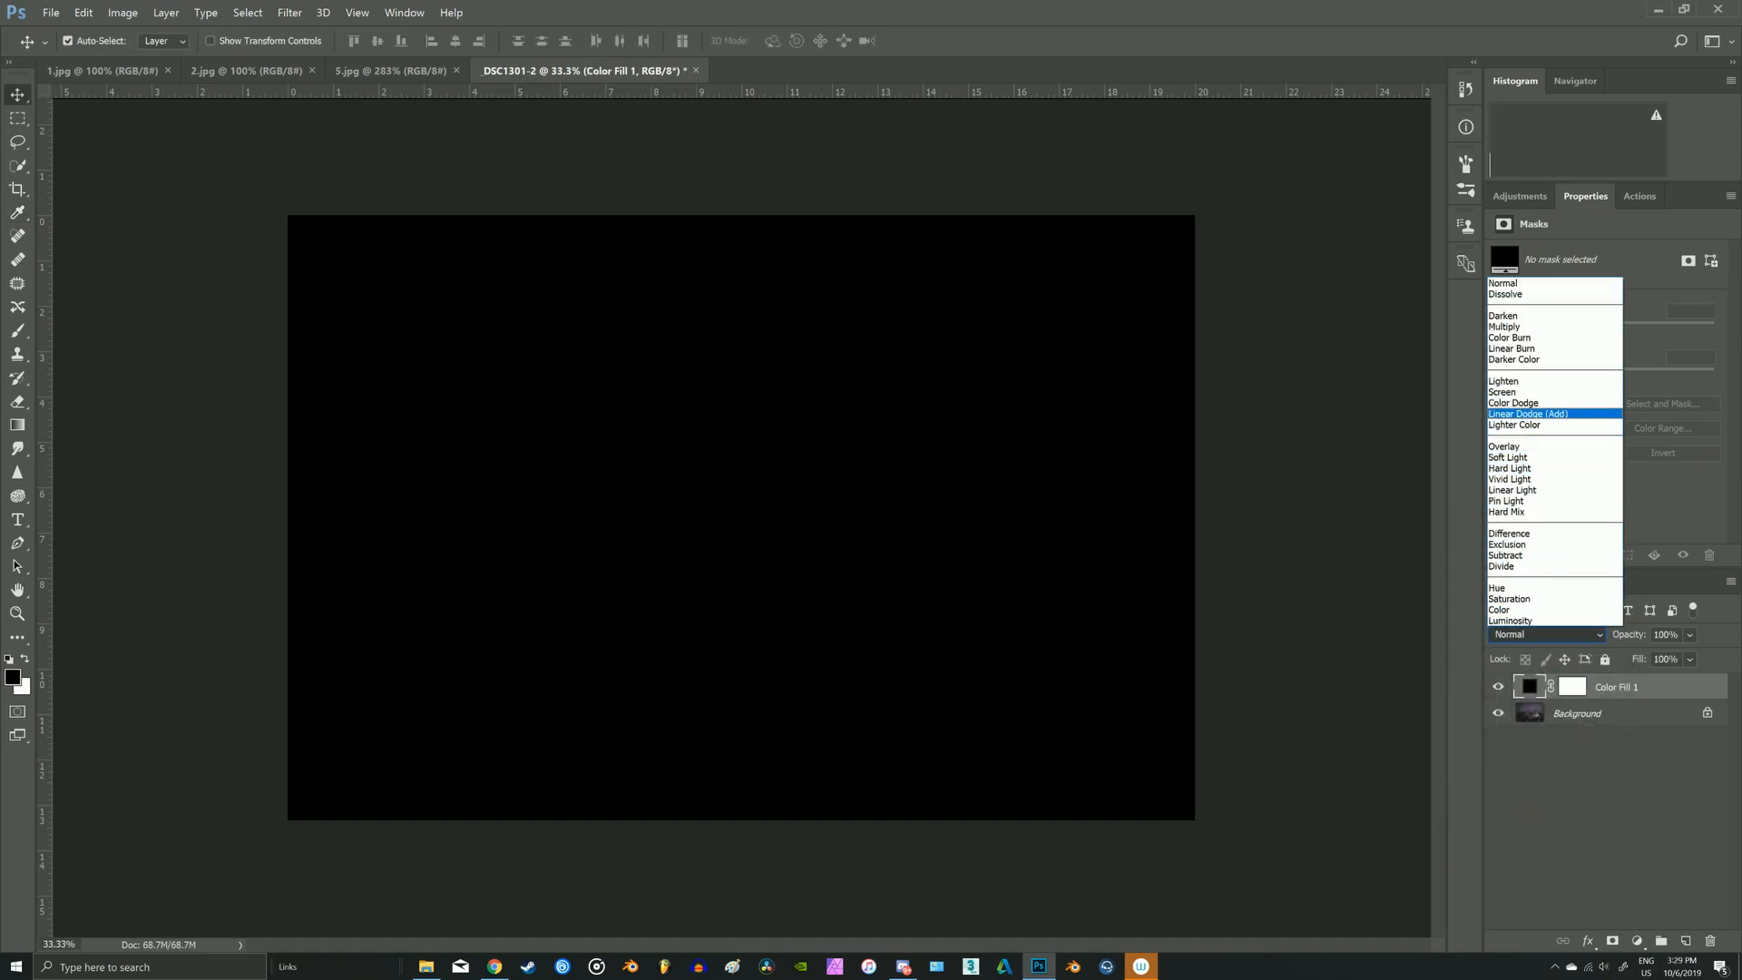
{"action": "left_click", "coordinate": [1529, 414]}
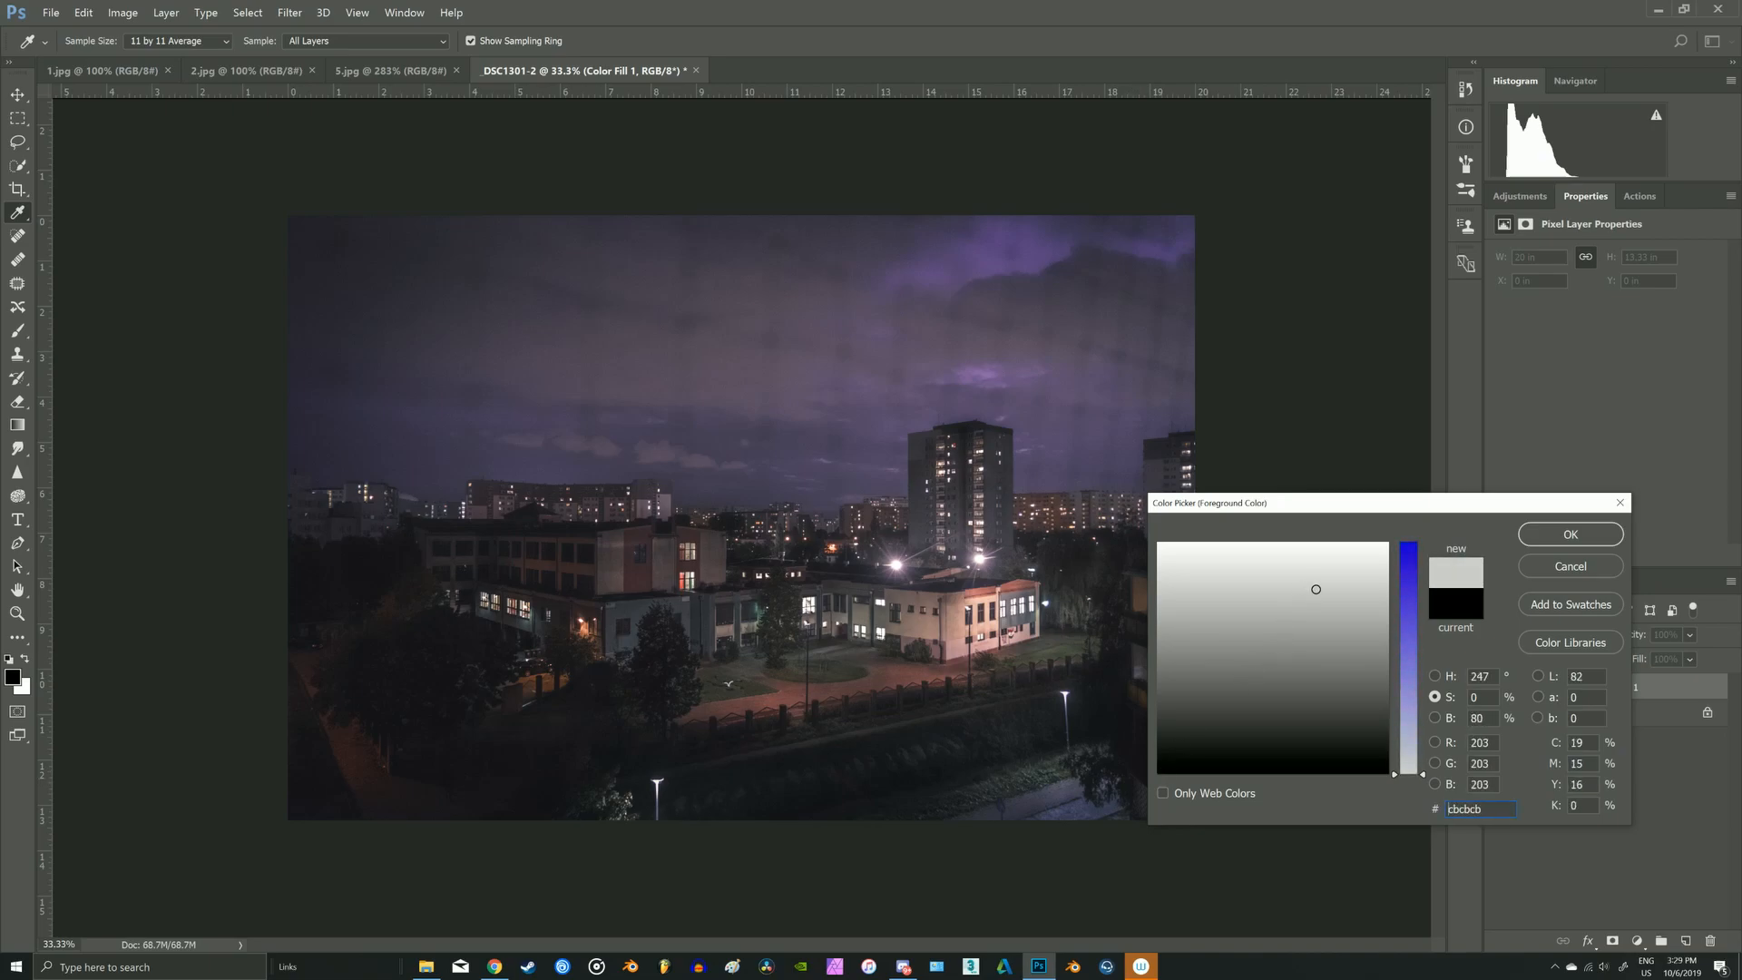
- Set the foreground colour to vivid orange ff6600 via the hue slider and confirm it
{"action": "left_click", "coordinate": [1436, 718]}
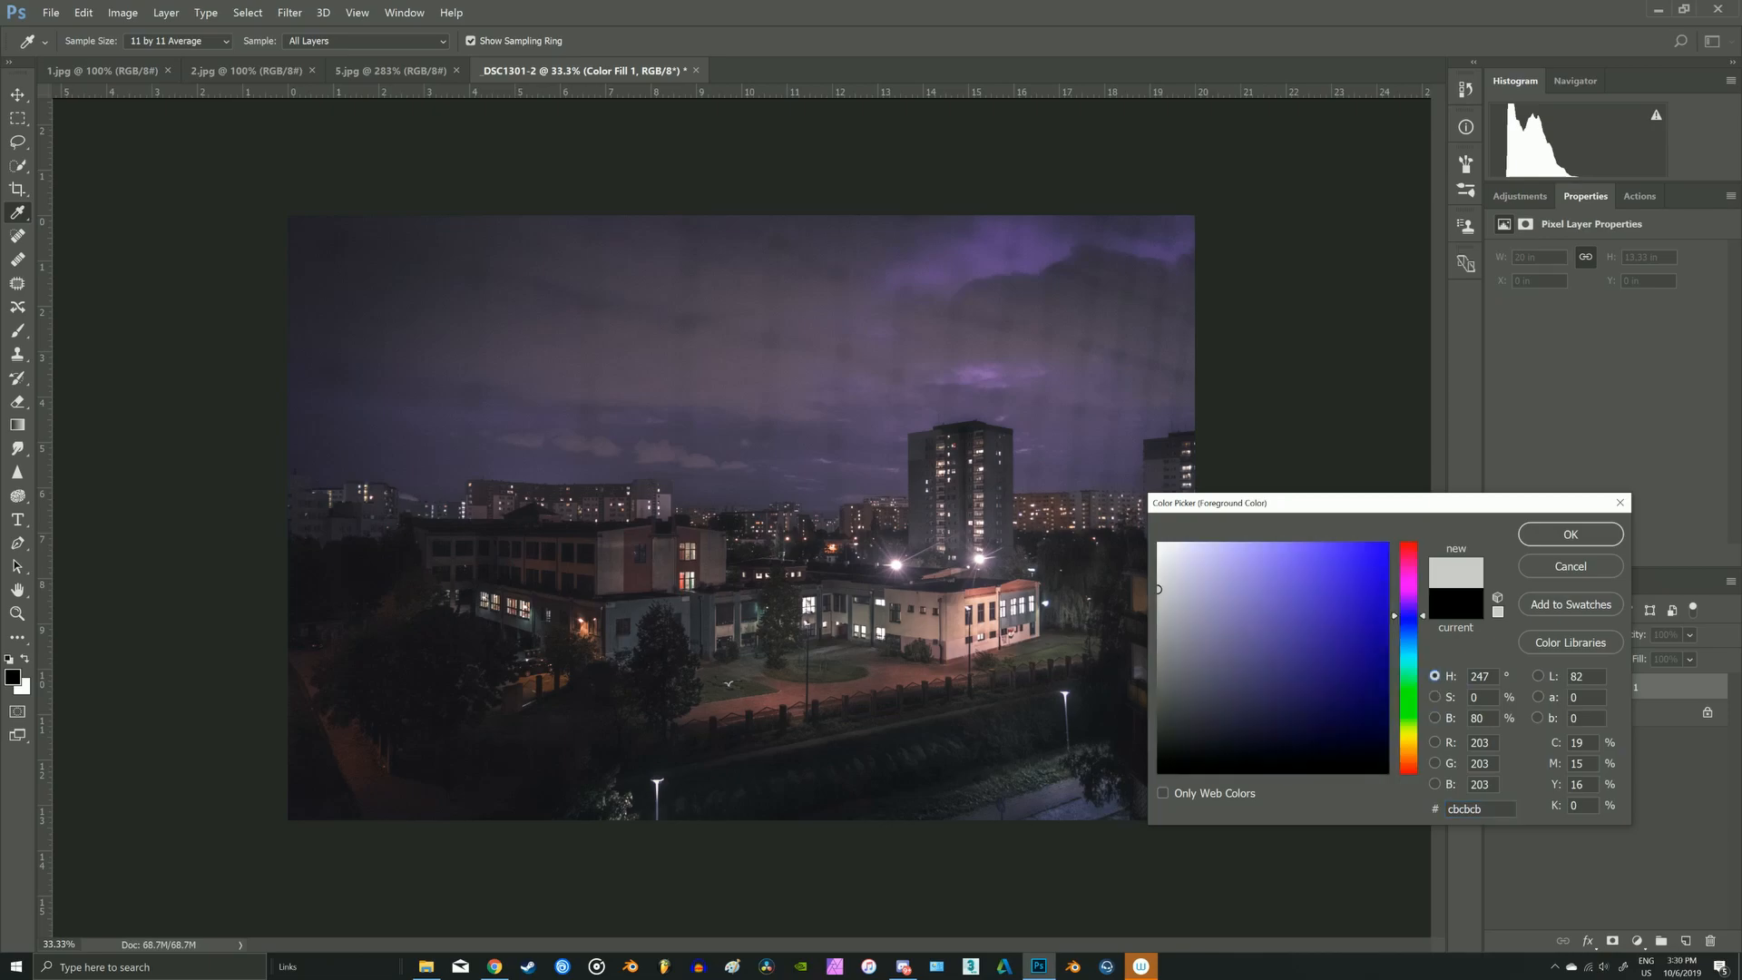
{"action": "left_click_drag", "start_coordinate": [1407, 617], "coordinate": [1407, 764]}
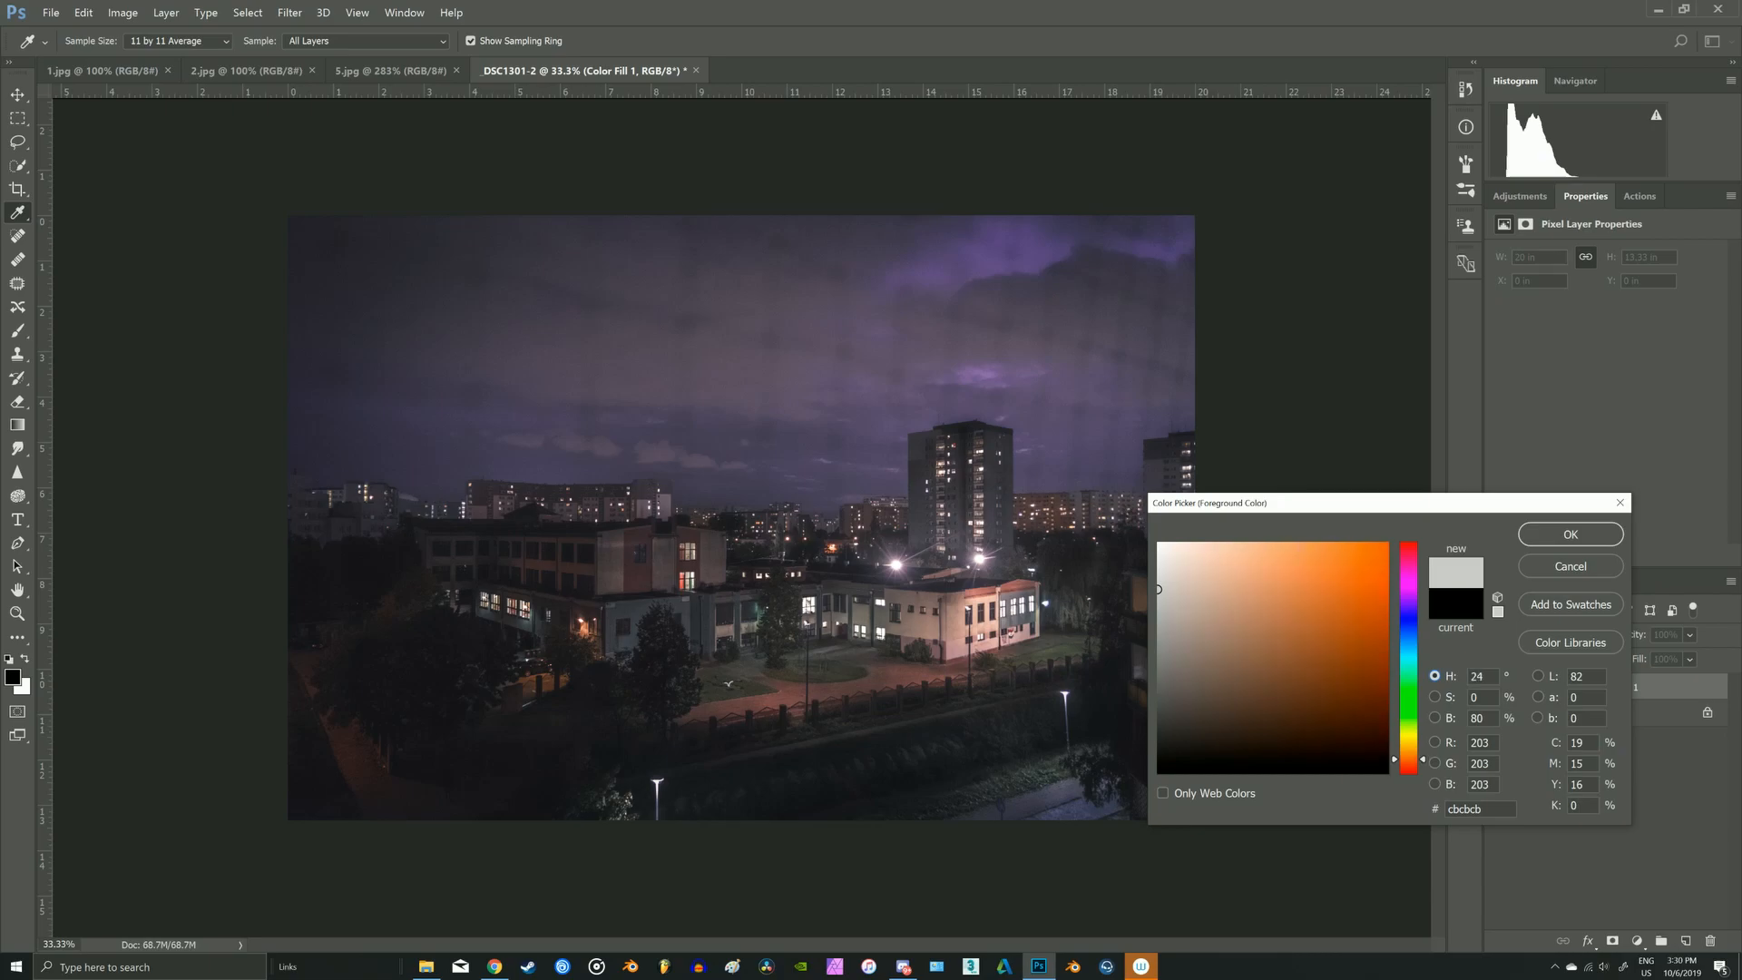
{"action": "left_click", "coordinate": [1301, 590]}
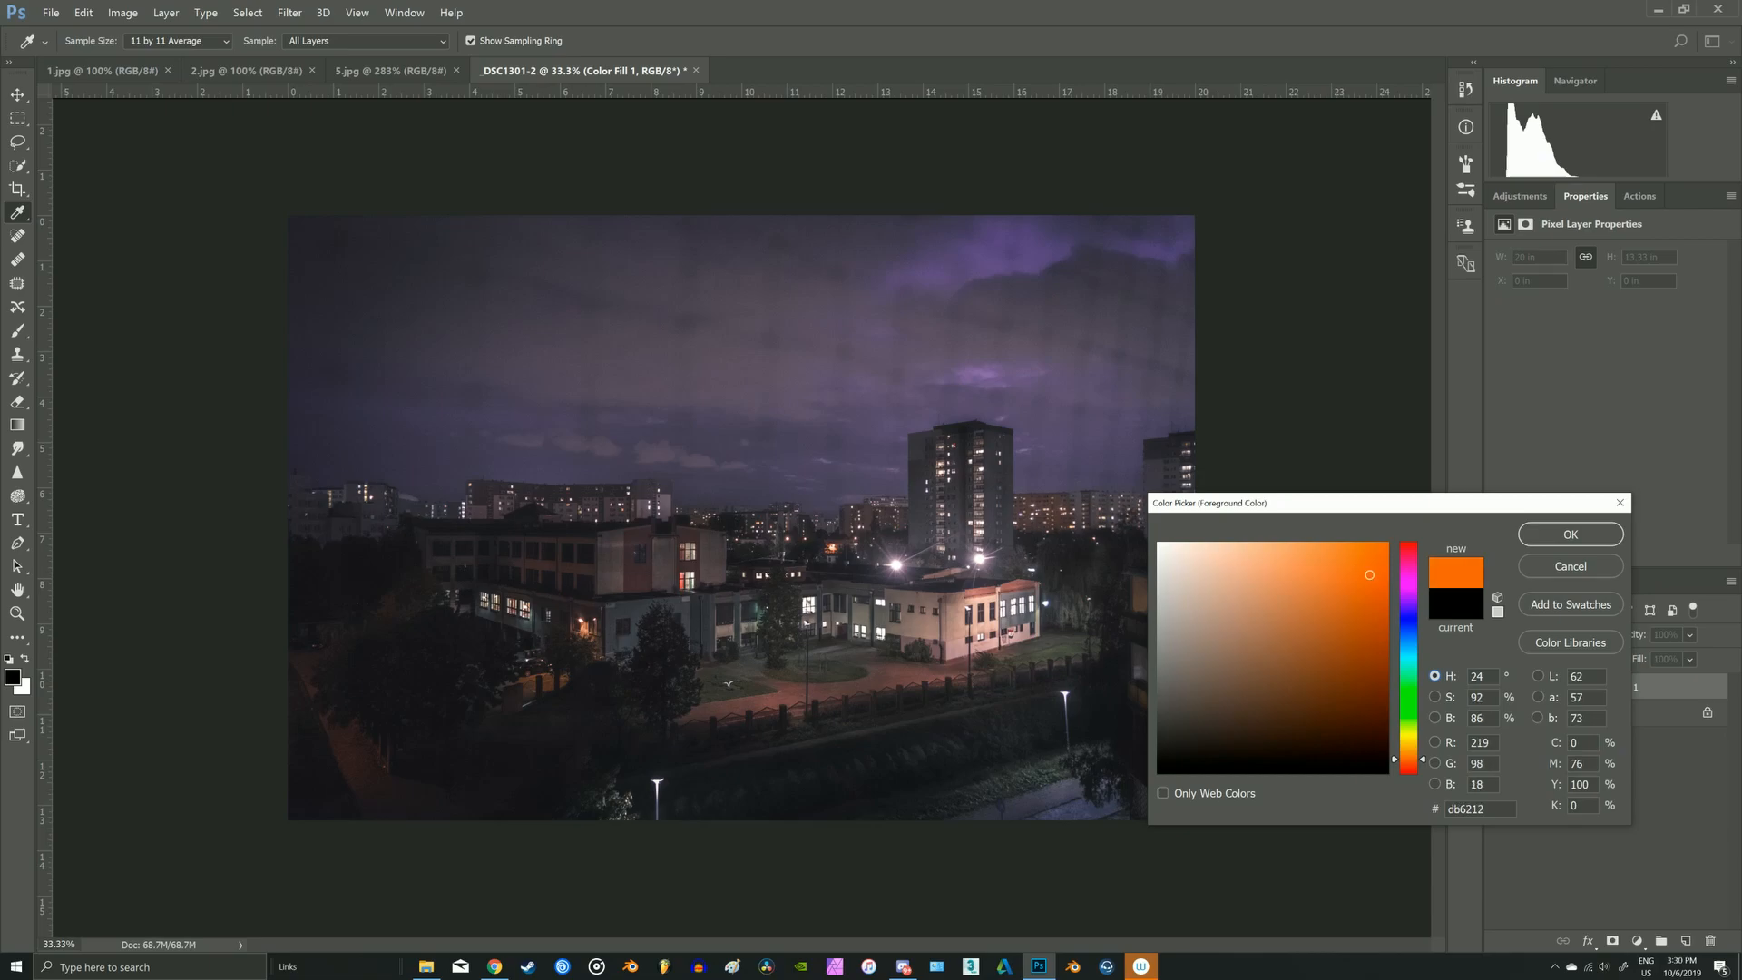
{"action": "left_click", "coordinate": [1333, 568]}
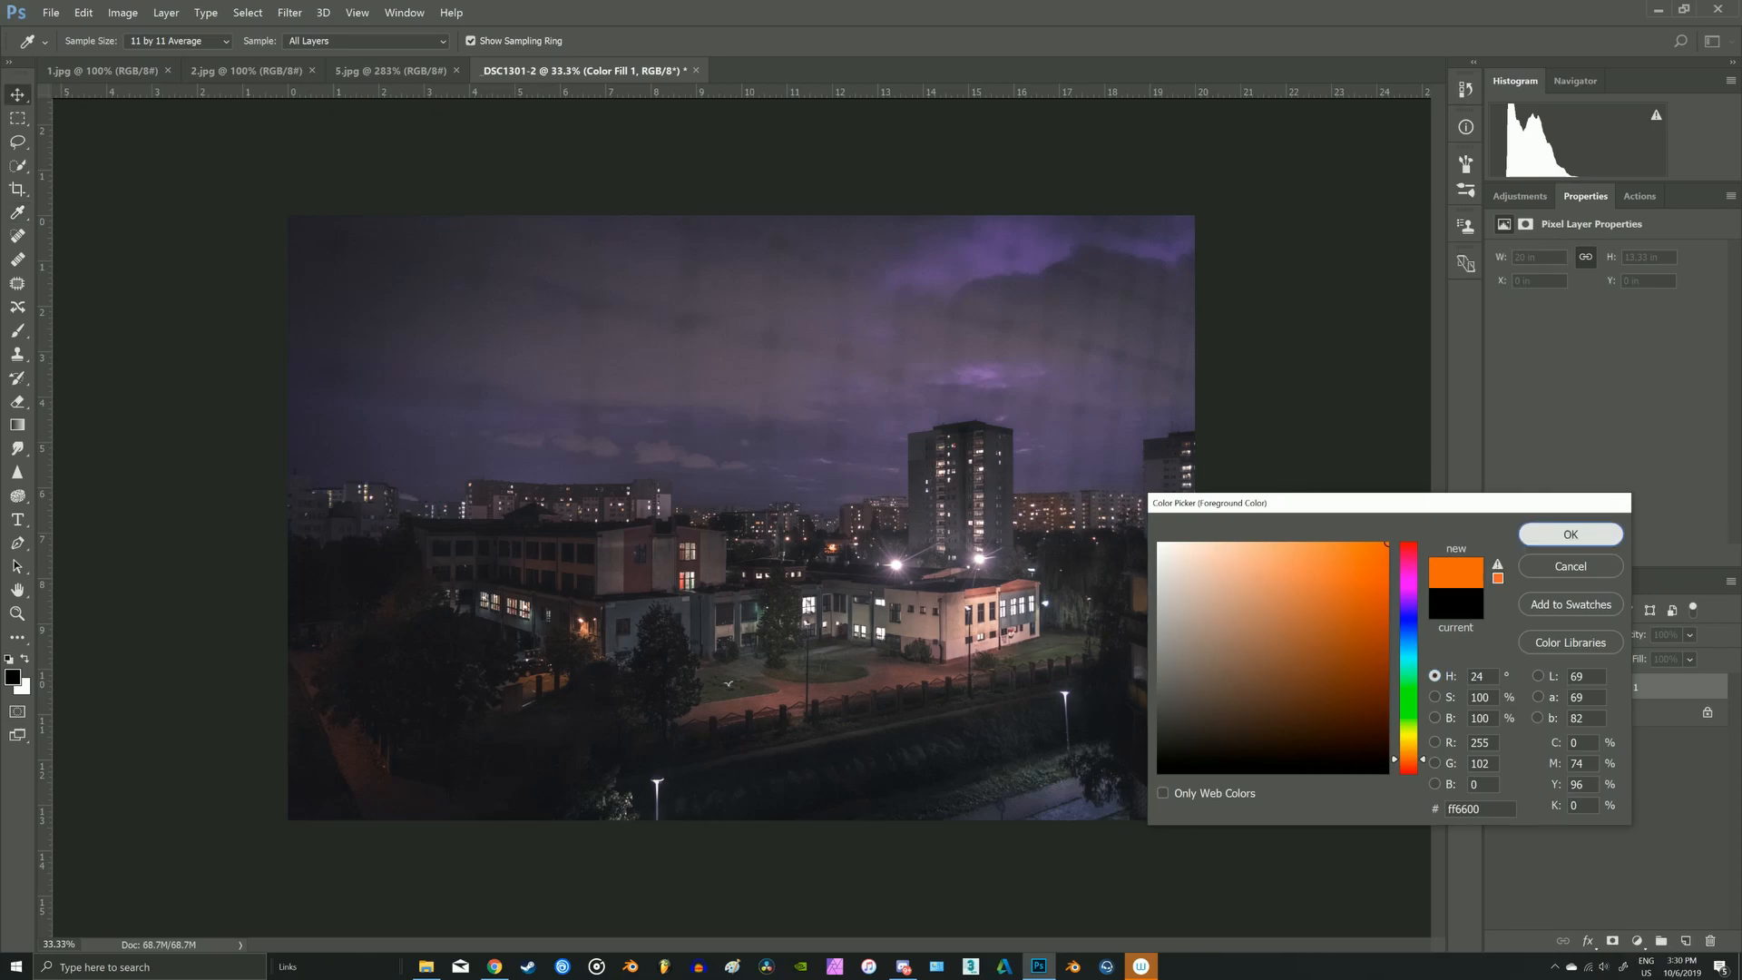
{"action": "left_click", "coordinate": [1568, 535]}
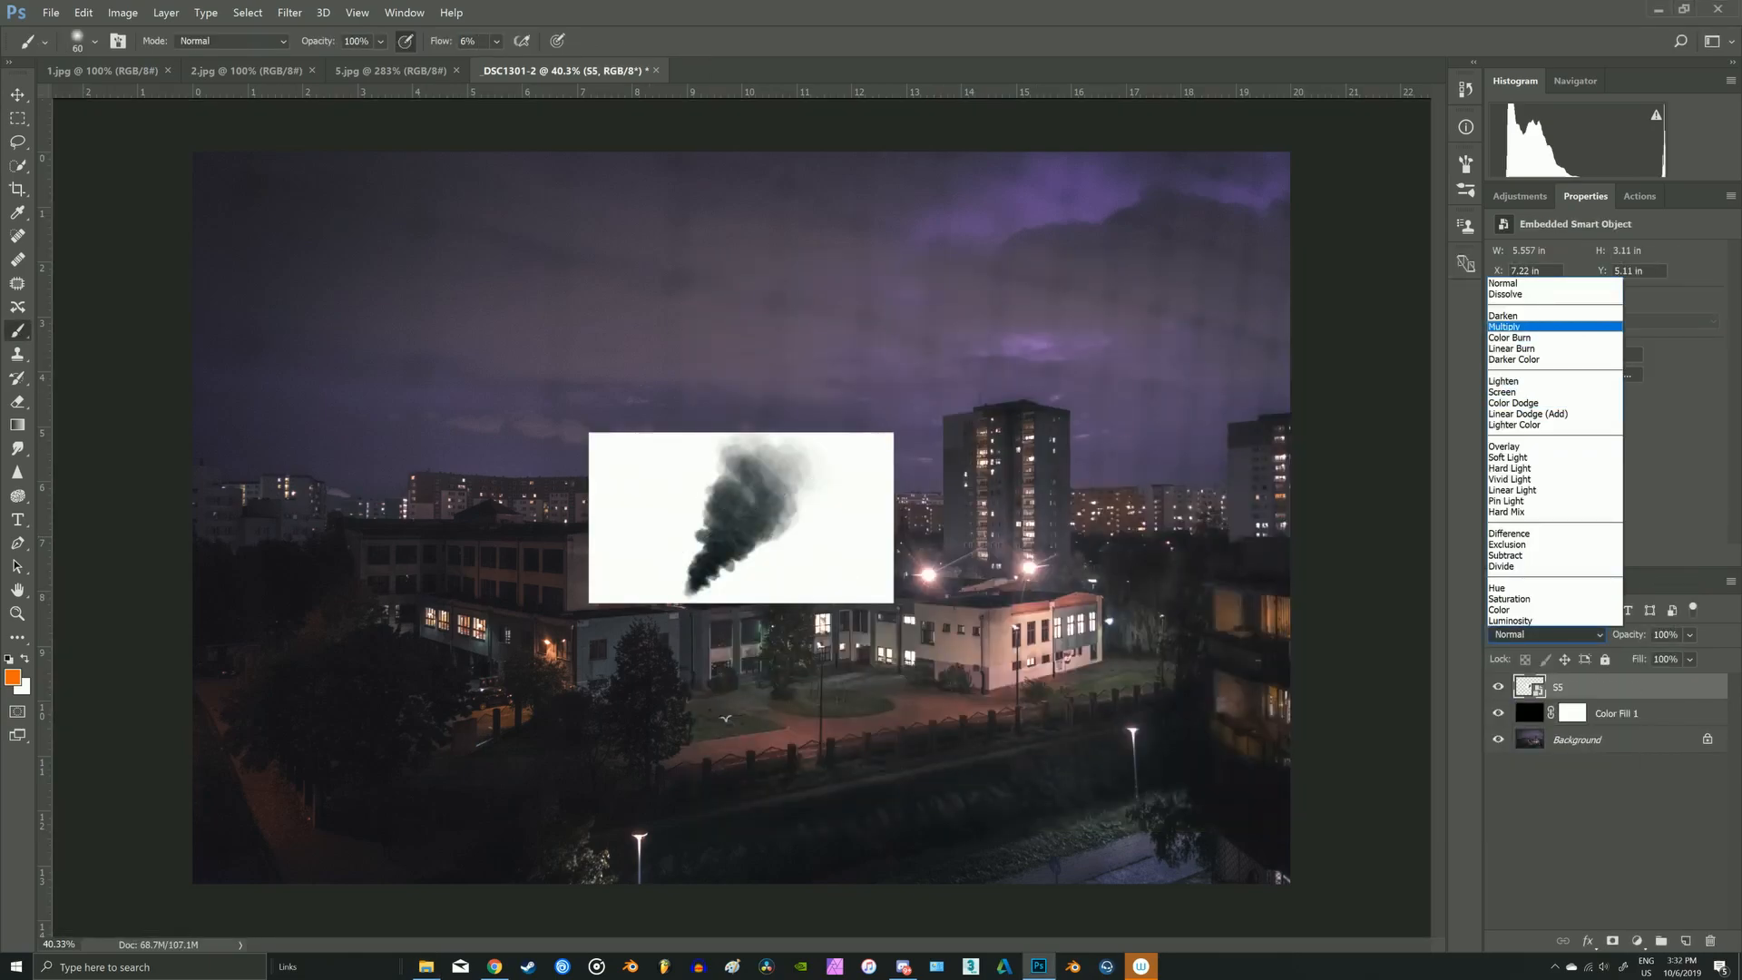
- Blend the placed smoke layer with Multiply so its white background drops out over the sky
{"action": "left_click", "coordinate": [1509, 326]}
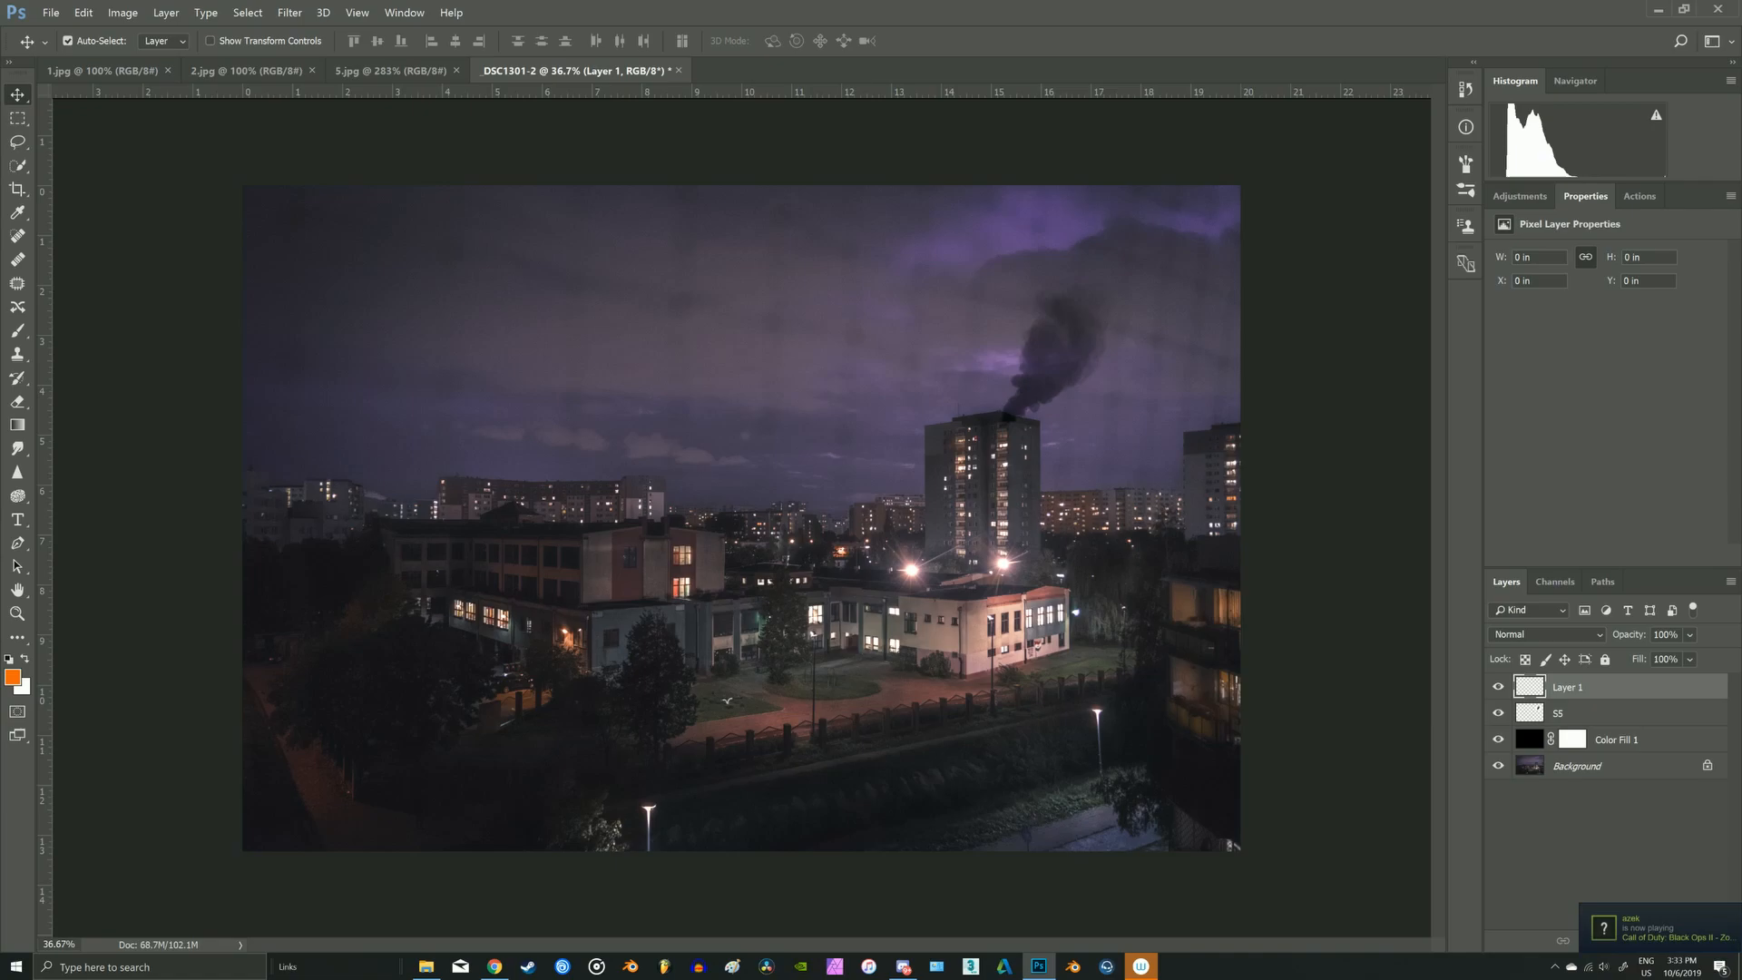
- Choose pale warm yellow d5c7a3 as the foreground colour for the mist
{"action": "left_click", "coordinate": [11, 674]}
{"action": "type", "text": "d5c7a3"}
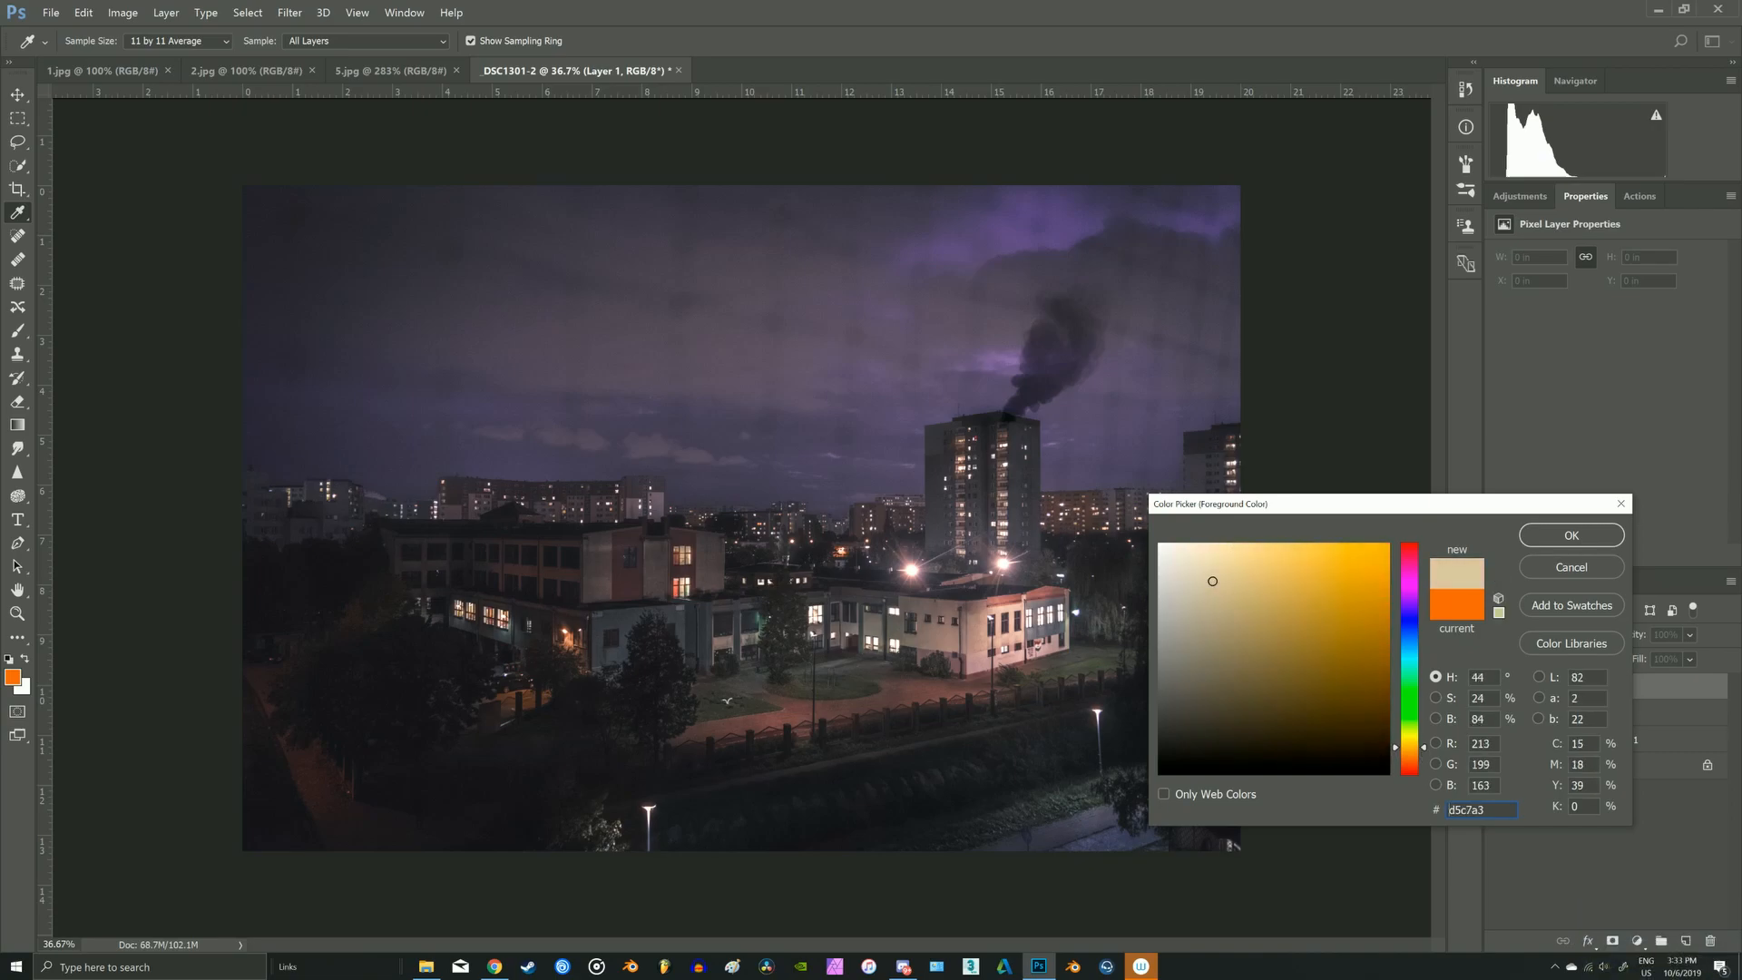
{"action": "left_click", "coordinate": [1226, 560]}
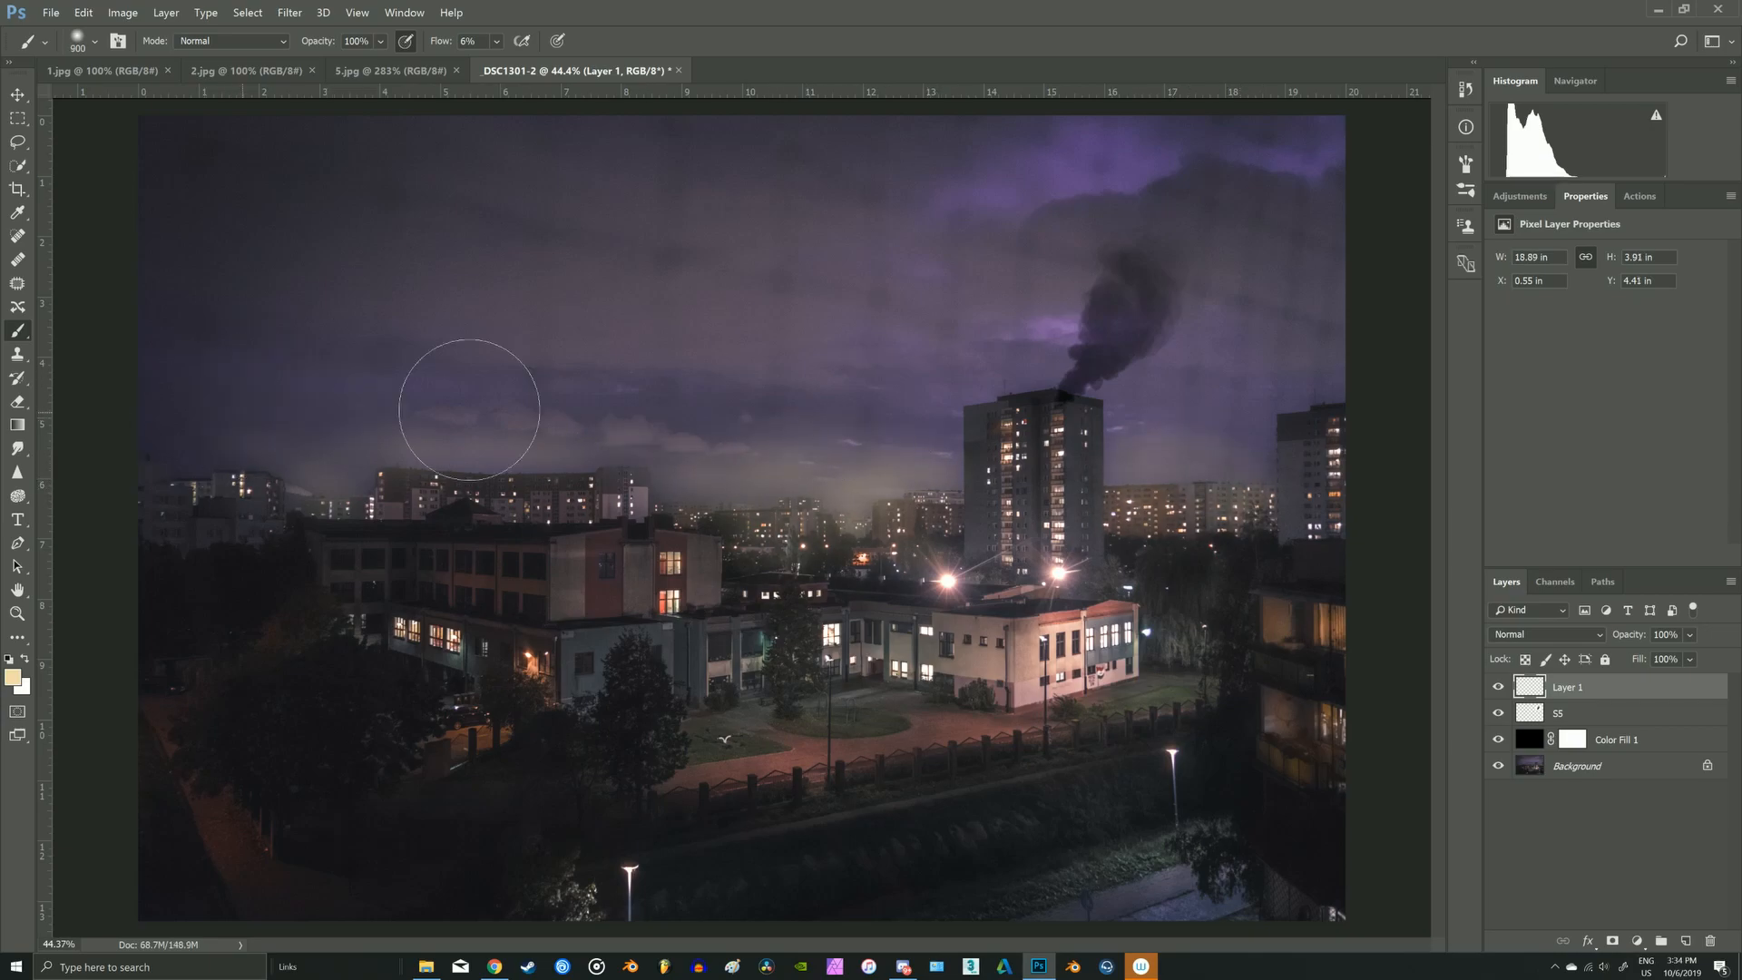
- Blend the painted mist layer with Screen to lighten the distant skyline
{"action": "left_click", "coordinate": [1543, 634]}
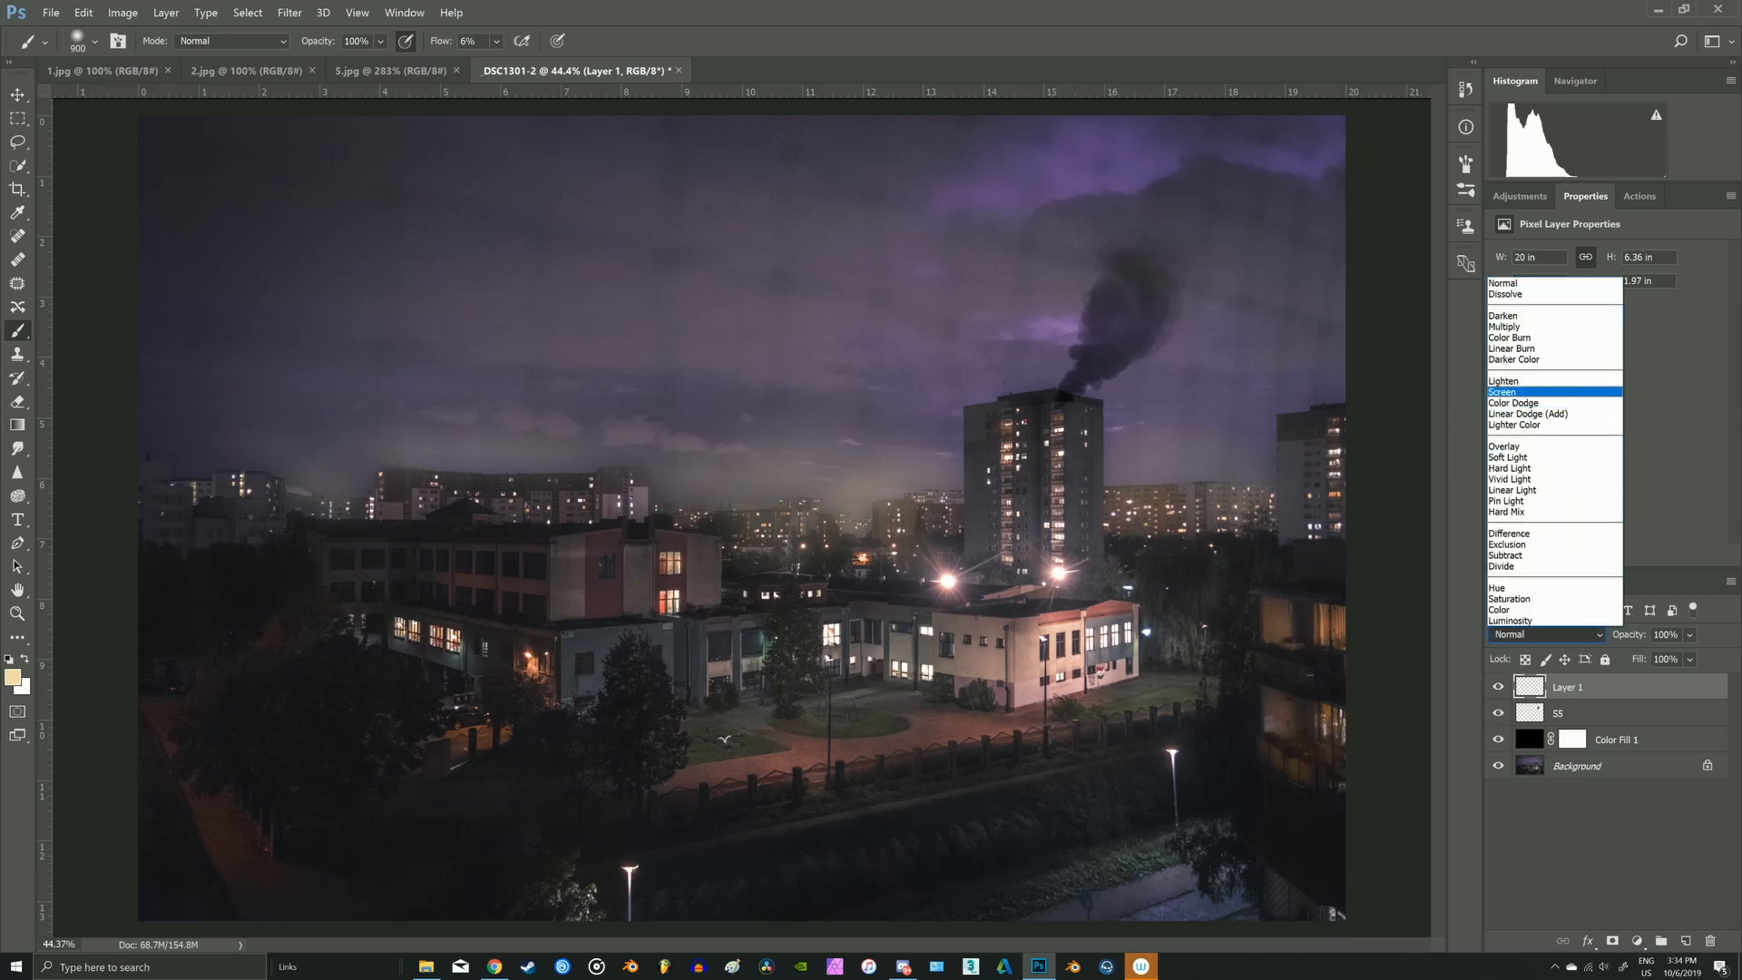
{"action": "left_click", "coordinate": [1510, 391]}
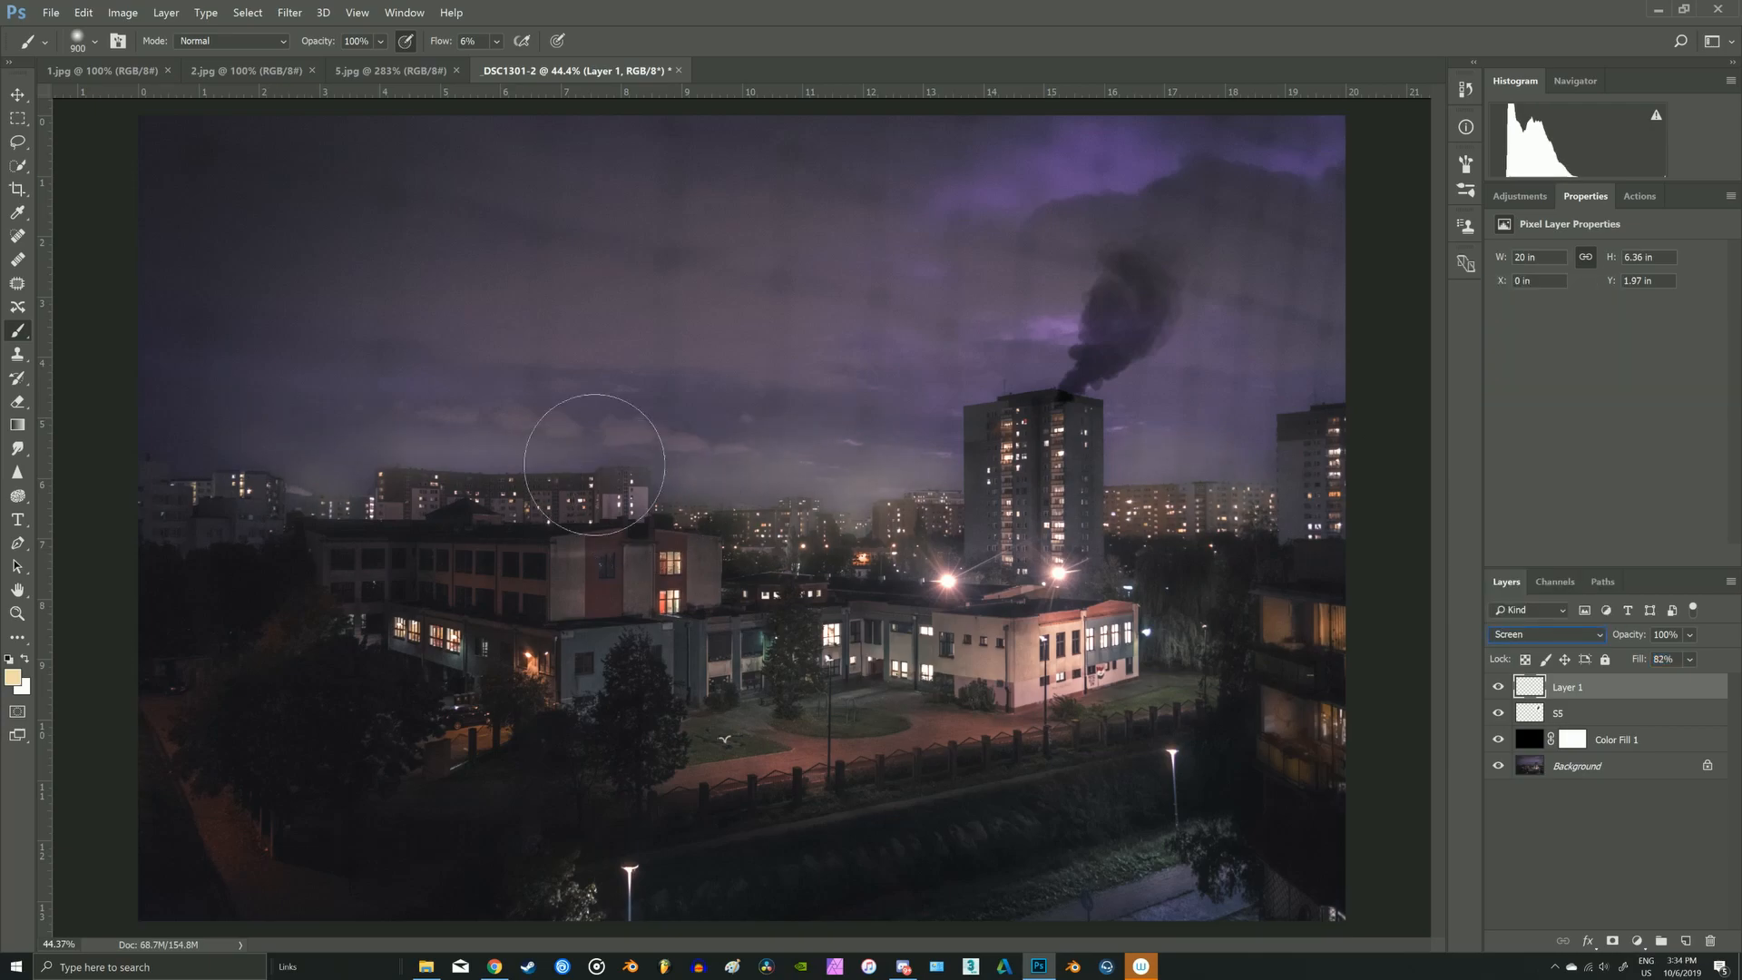